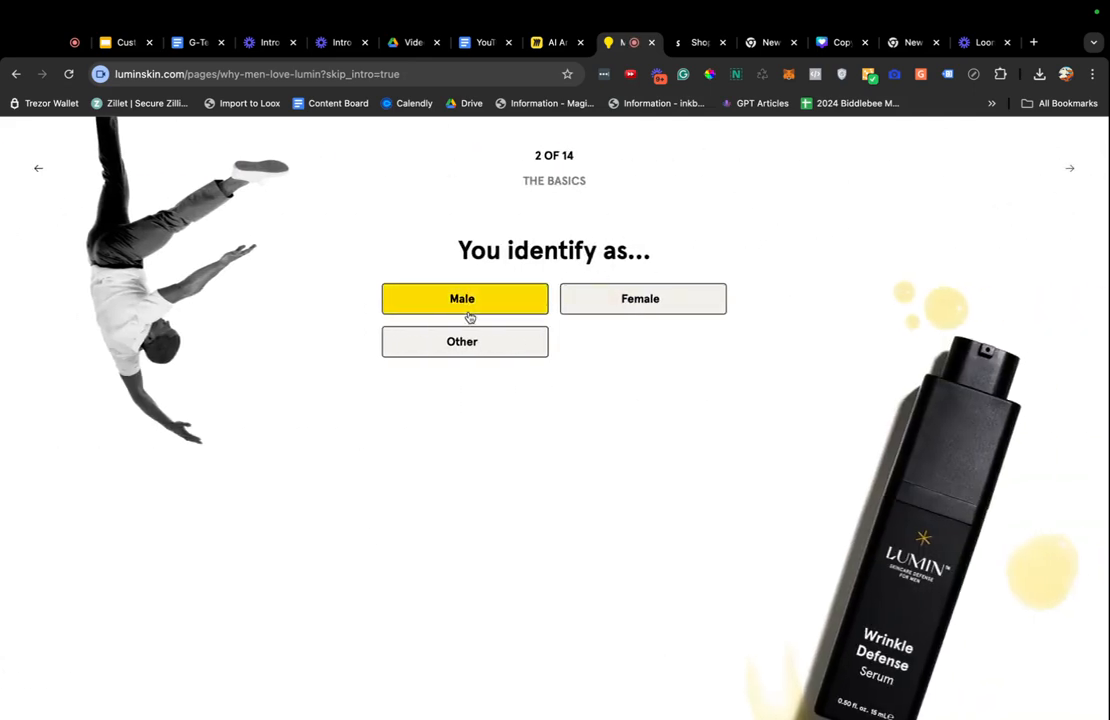
Answer Male, then choose None as the secondary skin concern in the Lumin quiz.
{"action": "left_click", "coordinate": [464, 298]}
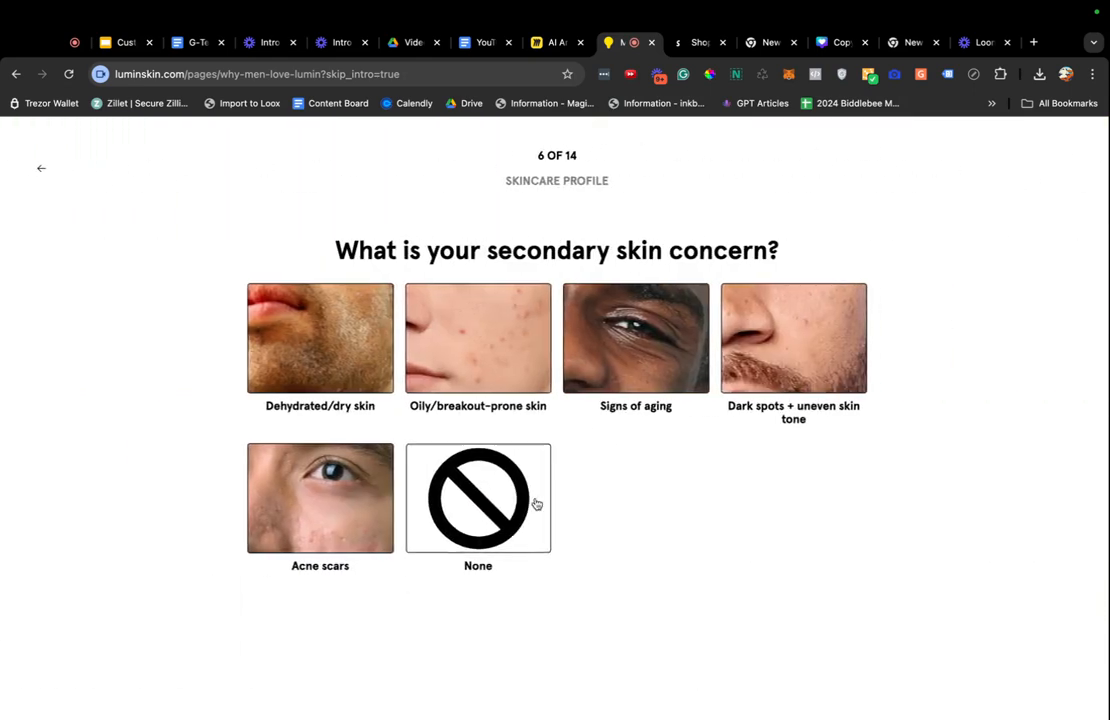
{"action": "left_click", "coordinate": [476, 498]}
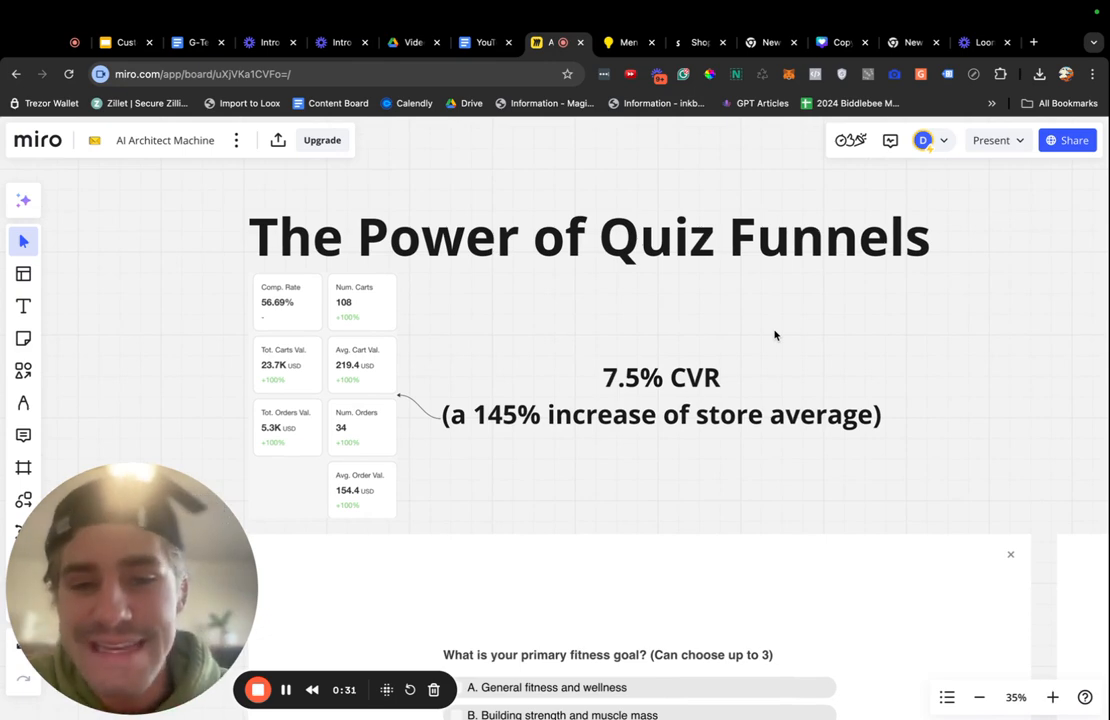
{"action": "mouse_move", "coordinate": [896, 352]}
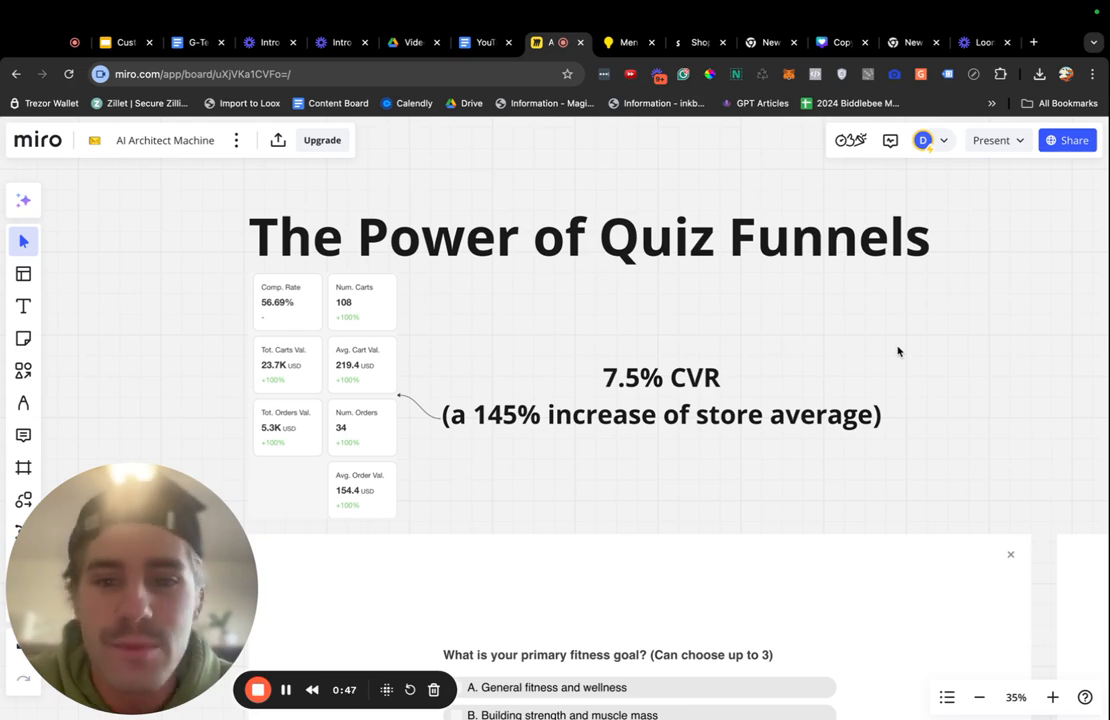
{"action": "mouse_move", "coordinate": [792, 558]}
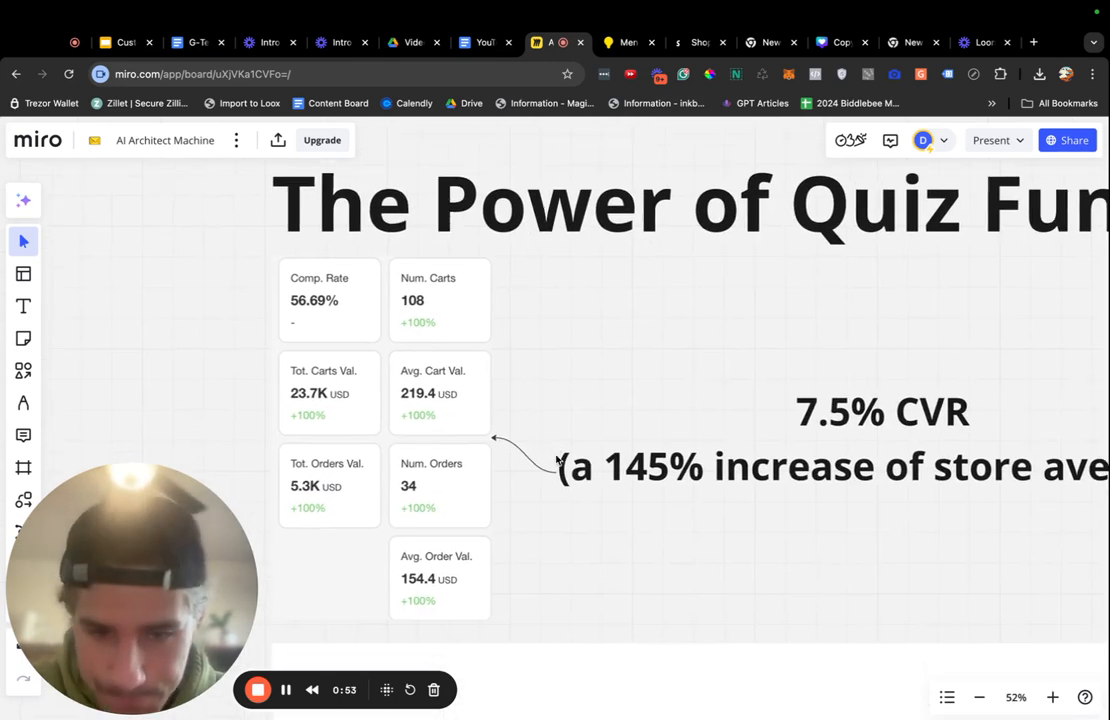
Scroll the Miro board down from the quiz-funnel stats toward the embedded fitness quiz.
{"action": "scroll", "scroll_direction": "down", "scroll_amount": 3}
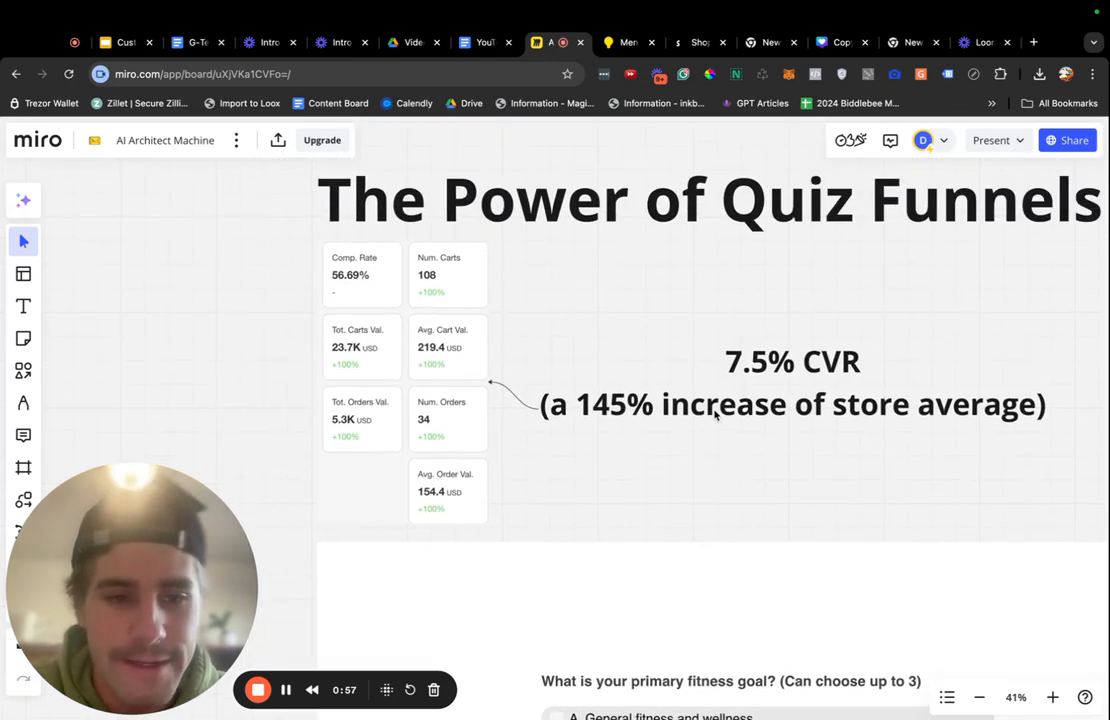
{"action": "mouse_move", "coordinate": [948, 352]}
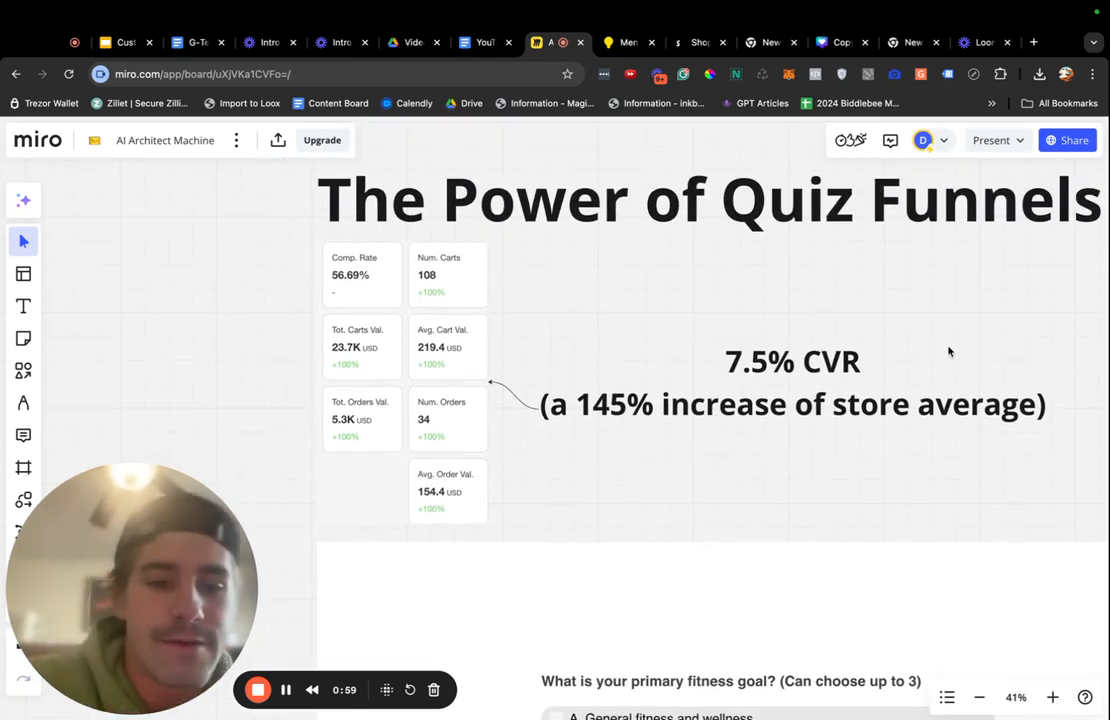
{"action": "mouse_move", "coordinate": [740, 604]}
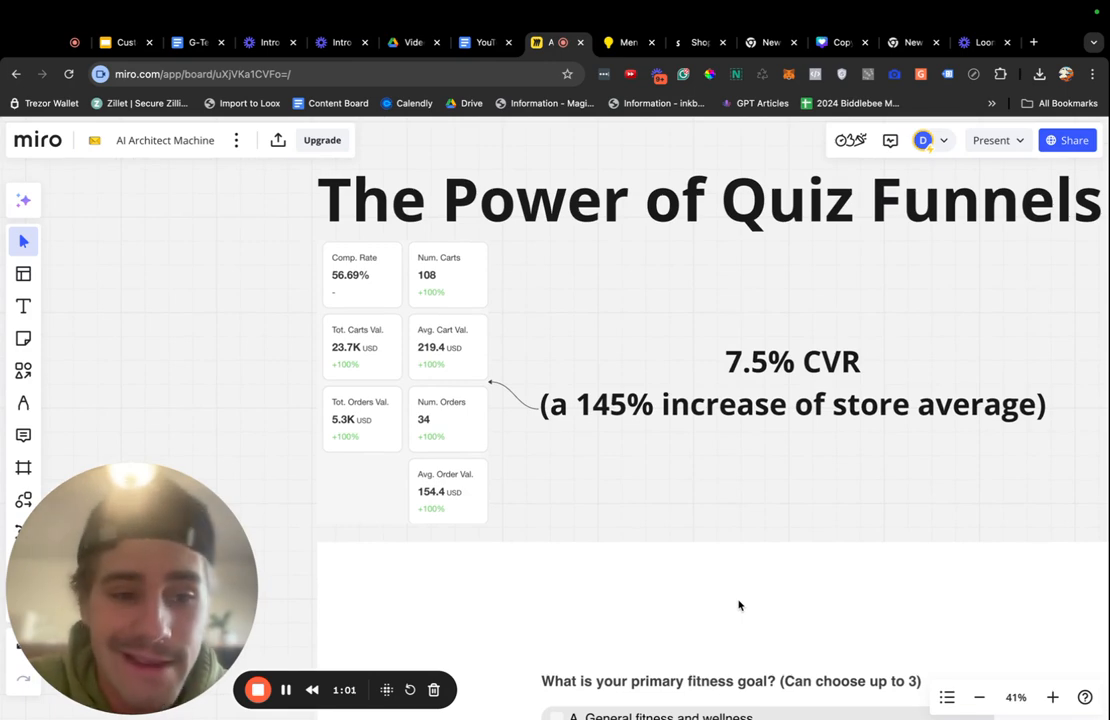
{"action": "mouse_move", "coordinate": [608, 418]}
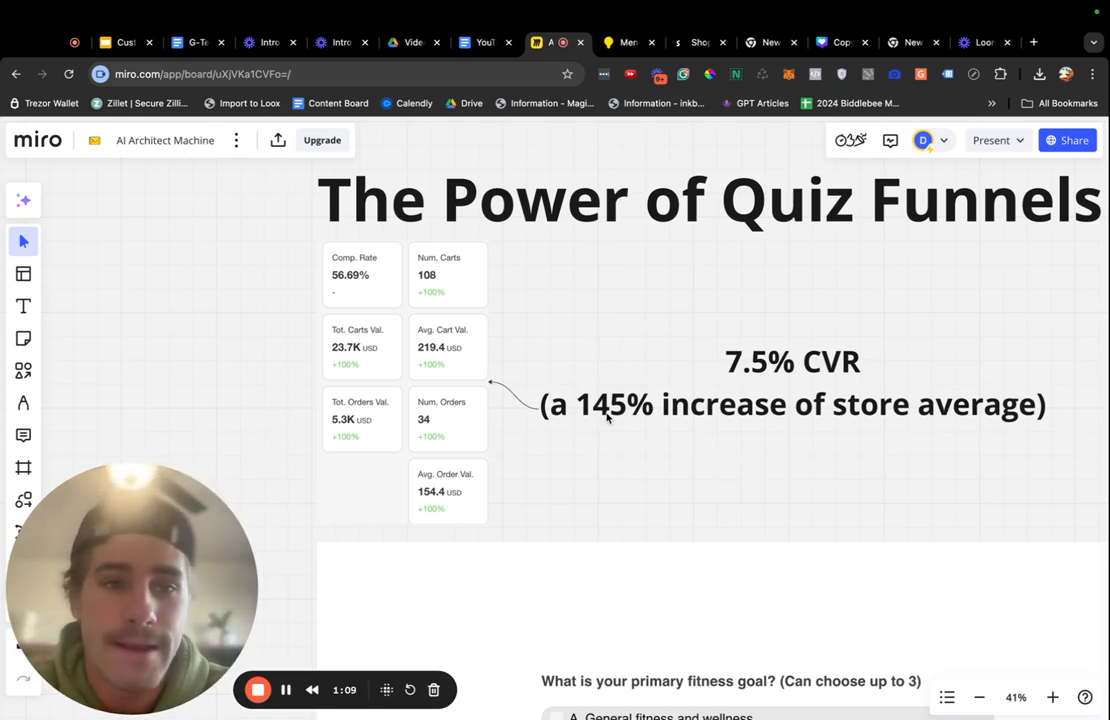
{"action": "mouse_move", "coordinate": [640, 500]}
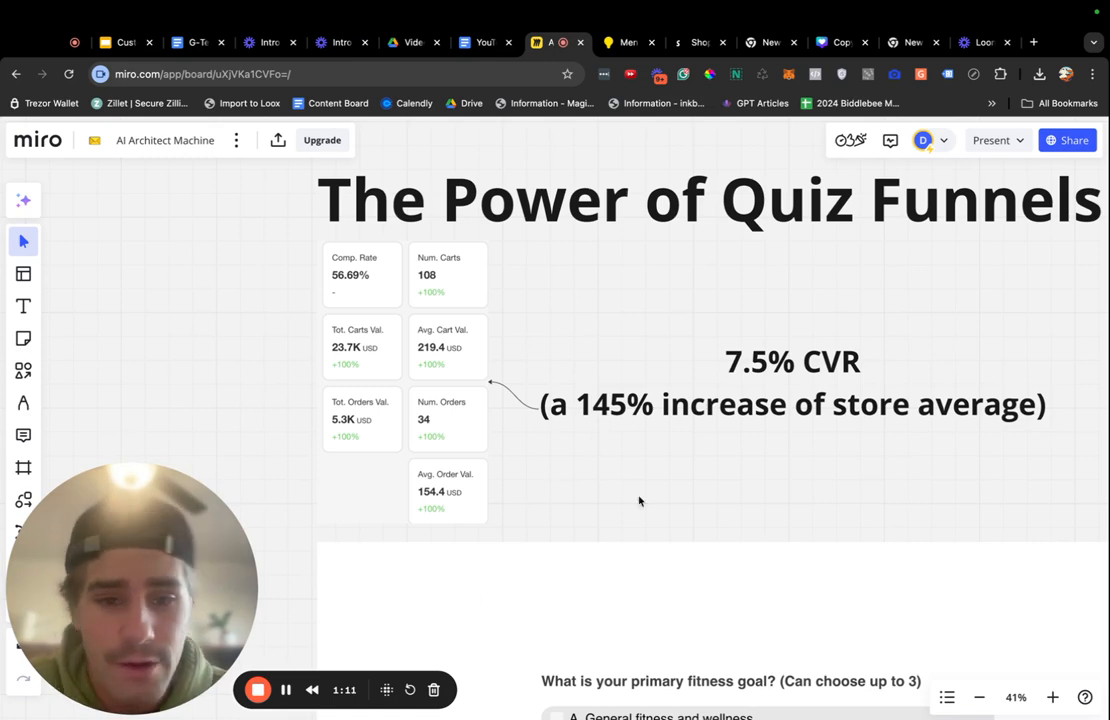
{"action": "mouse_move", "coordinate": [738, 404]}
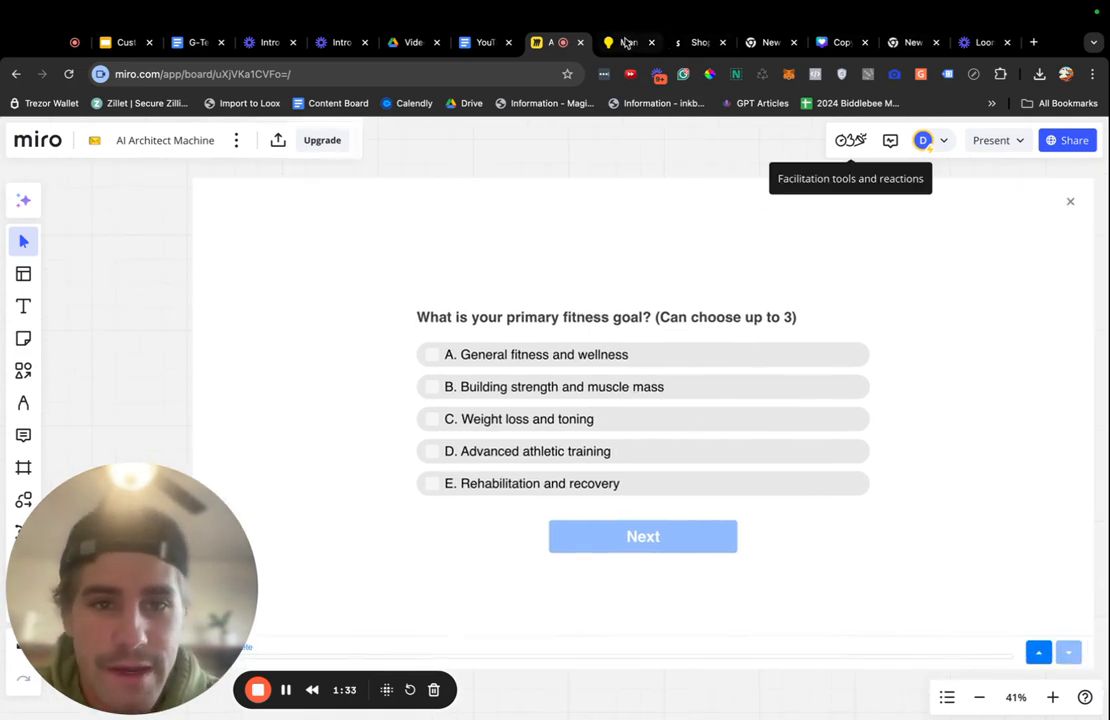
Back on Lumin, answer questions 7-10: Important, simple cleanser, results in a few months, Other/None brands.
{"action": "left_click", "coordinate": [628, 42]}
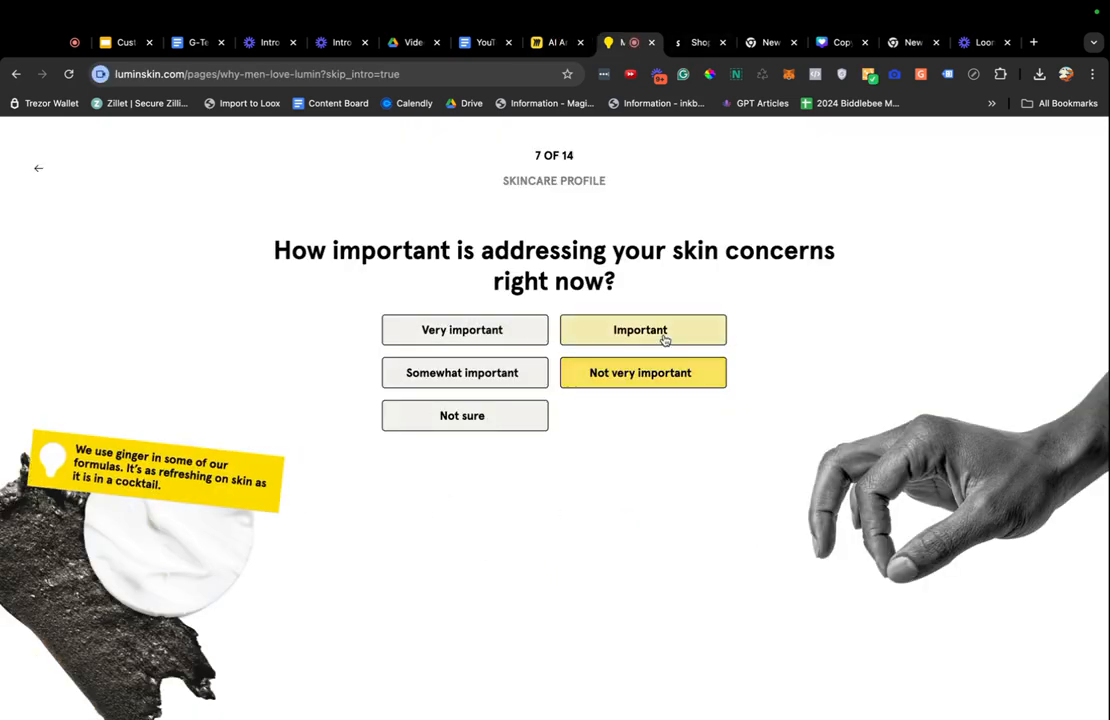
{"action": "left_click", "coordinate": [640, 330]}
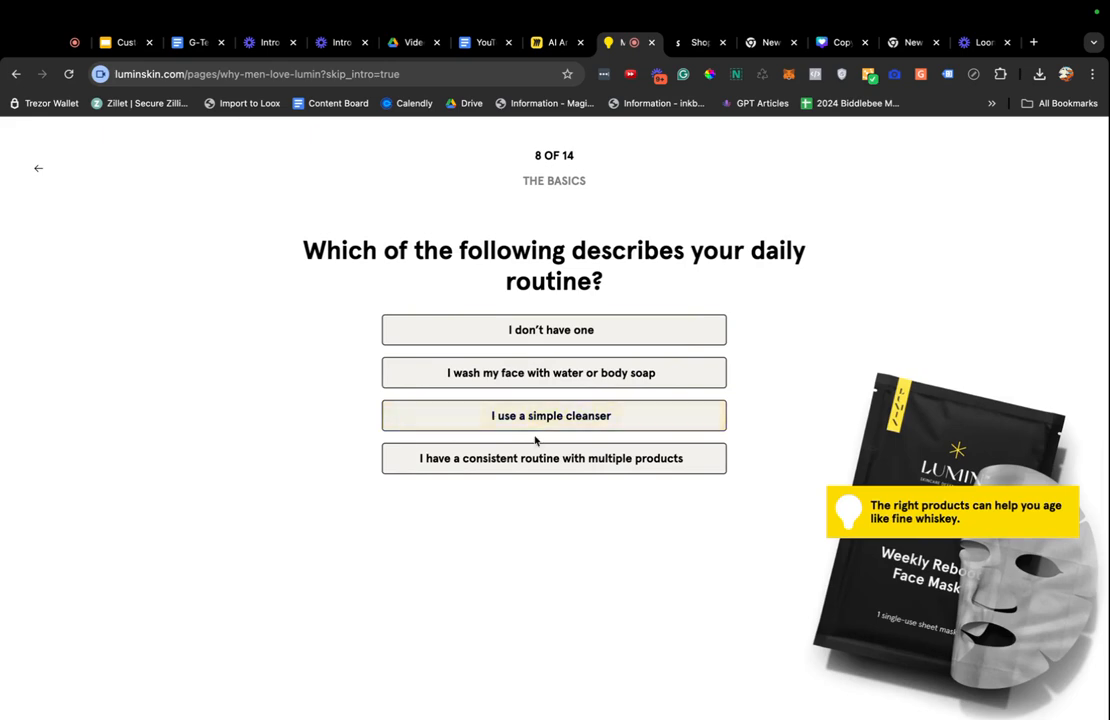
{"action": "left_click", "coordinate": [552, 414]}
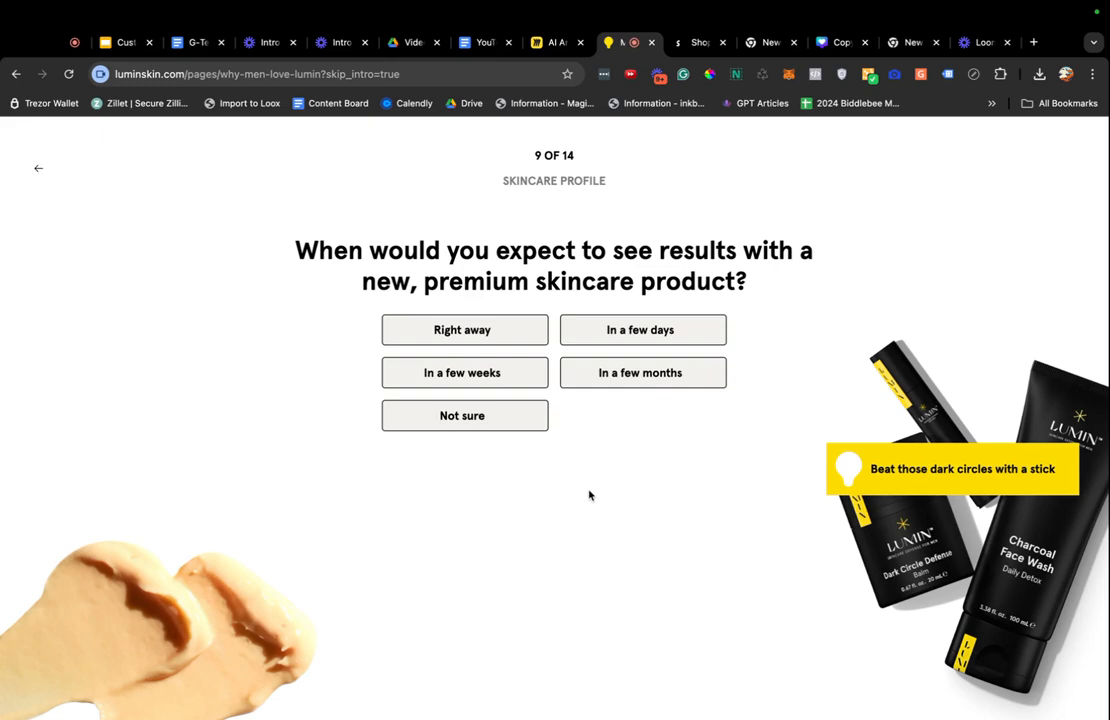
{"action": "left_click", "coordinate": [642, 372]}
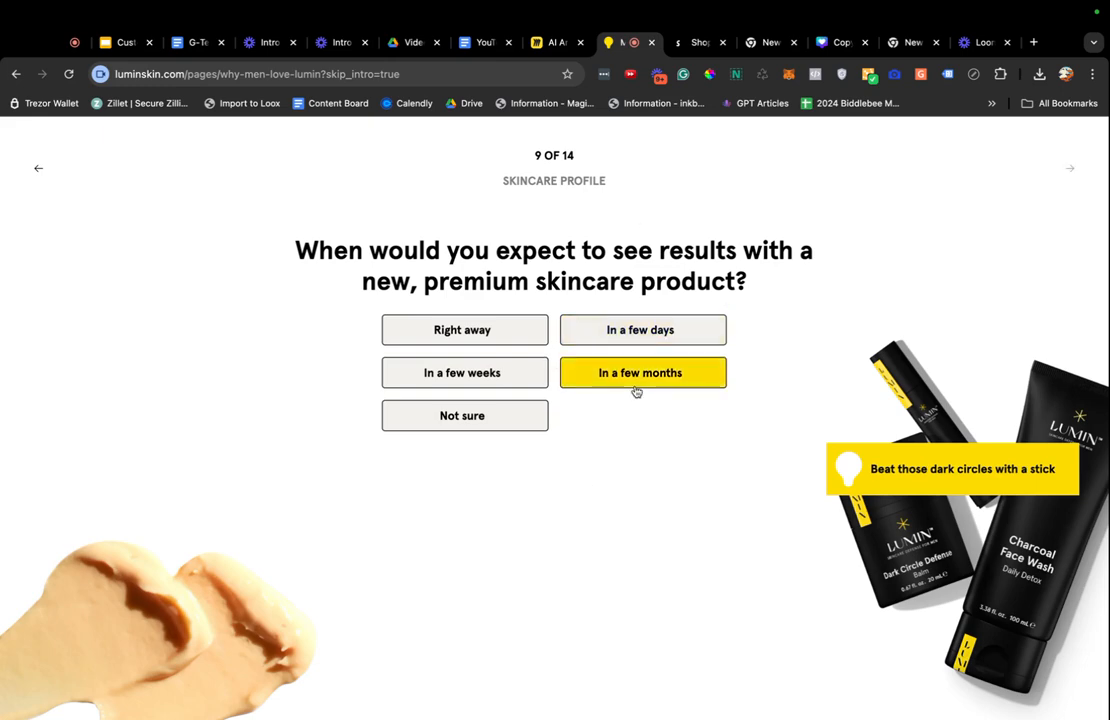
{"action": "left_click", "coordinate": [640, 372]}
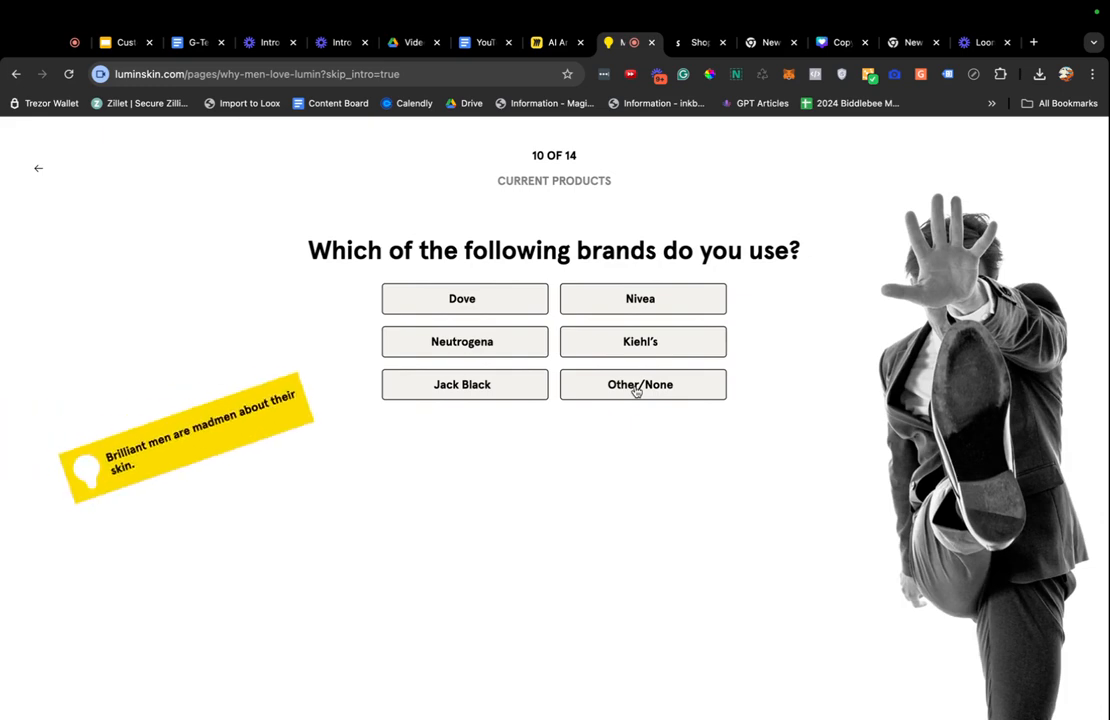
{"action": "left_click", "coordinate": [640, 384]}
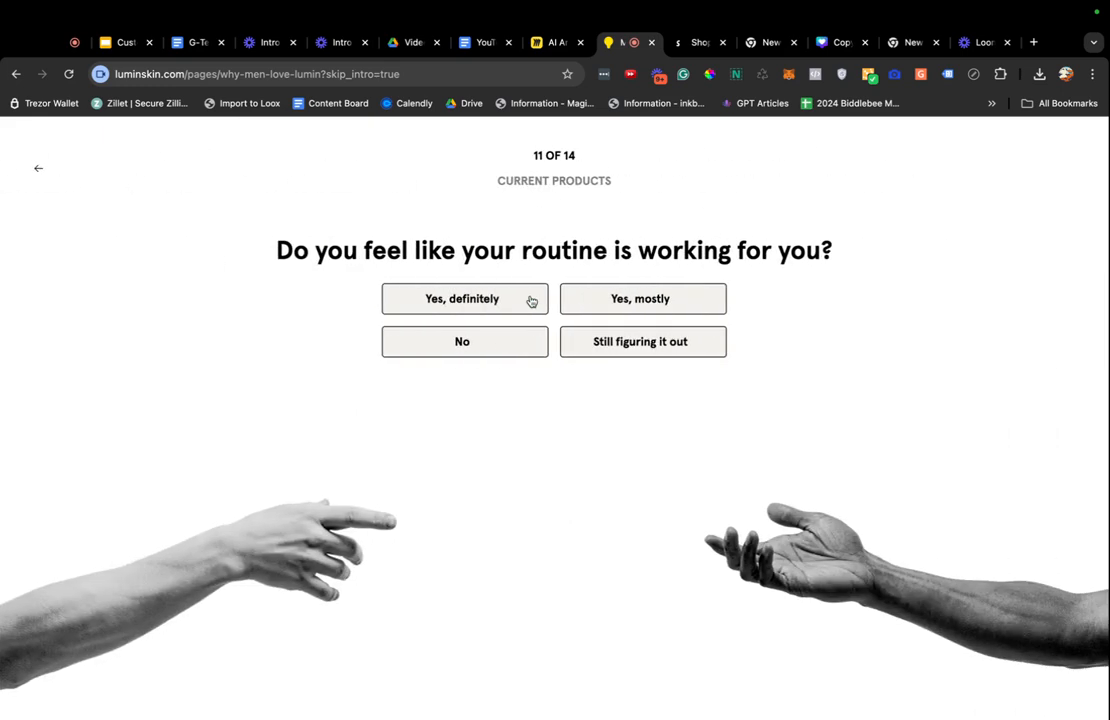
{"action": "mouse_move", "coordinate": [680, 418]}
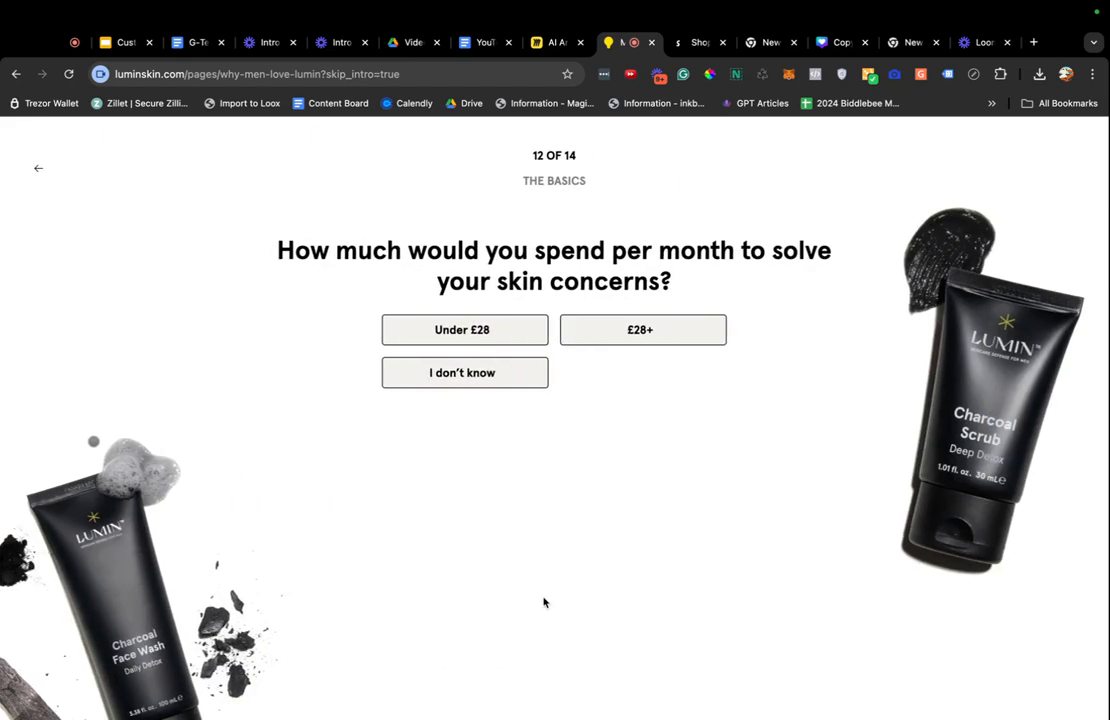
Answer Under £28 spend, Monthly travel, Play video games on Saturdays, and submit the quiz.
{"action": "left_click", "coordinate": [464, 330]}
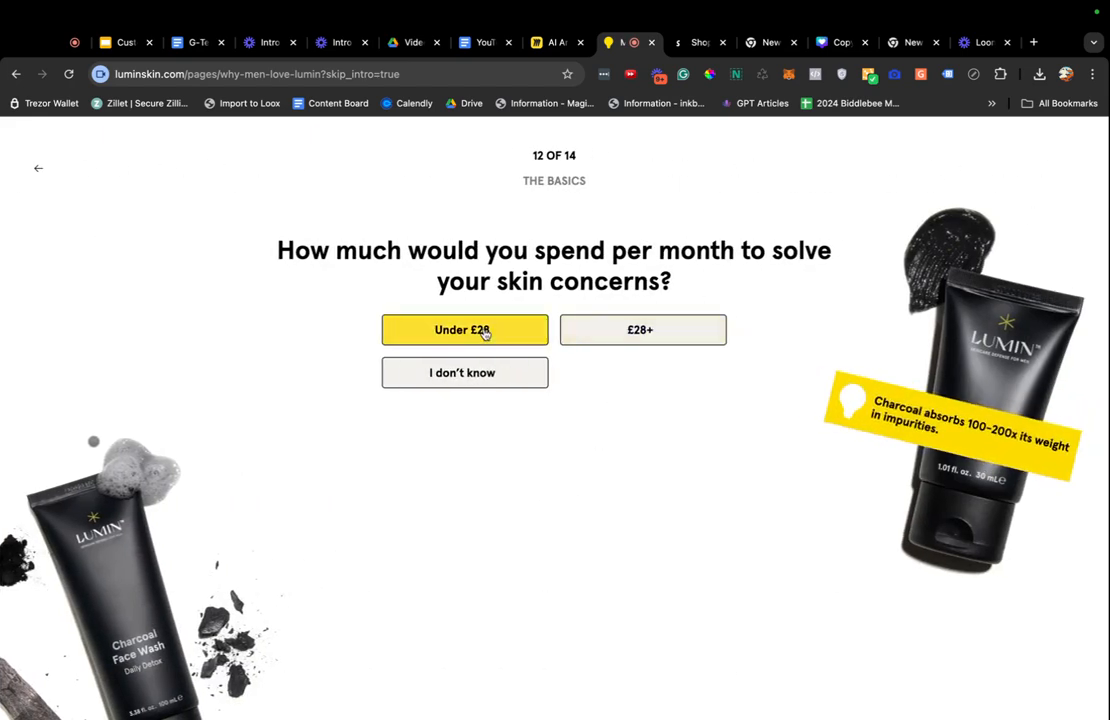
{"action": "left_click", "coordinate": [464, 330]}
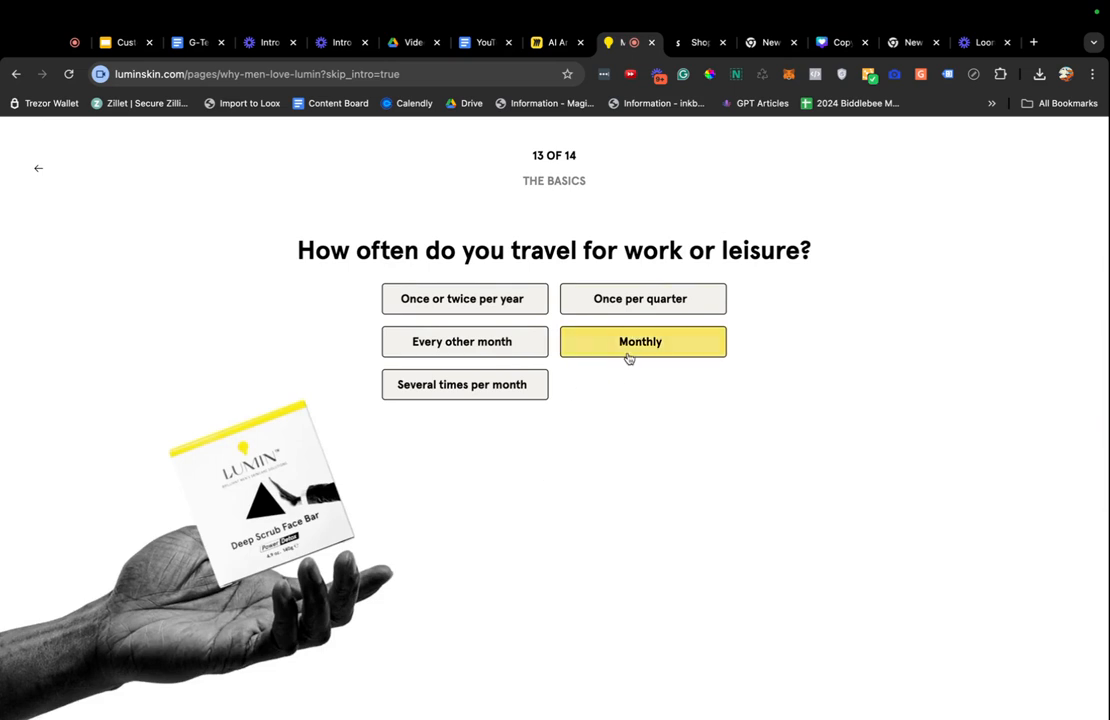
{"action": "left_click", "coordinate": [642, 340]}
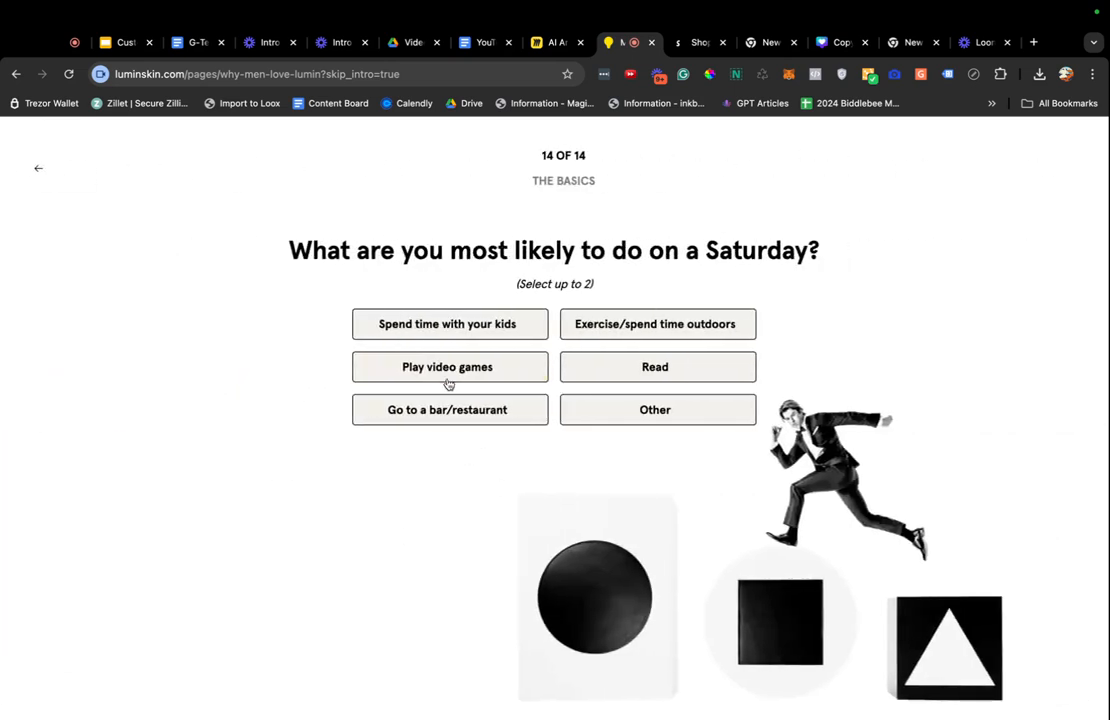
{"action": "left_click", "coordinate": [448, 366]}
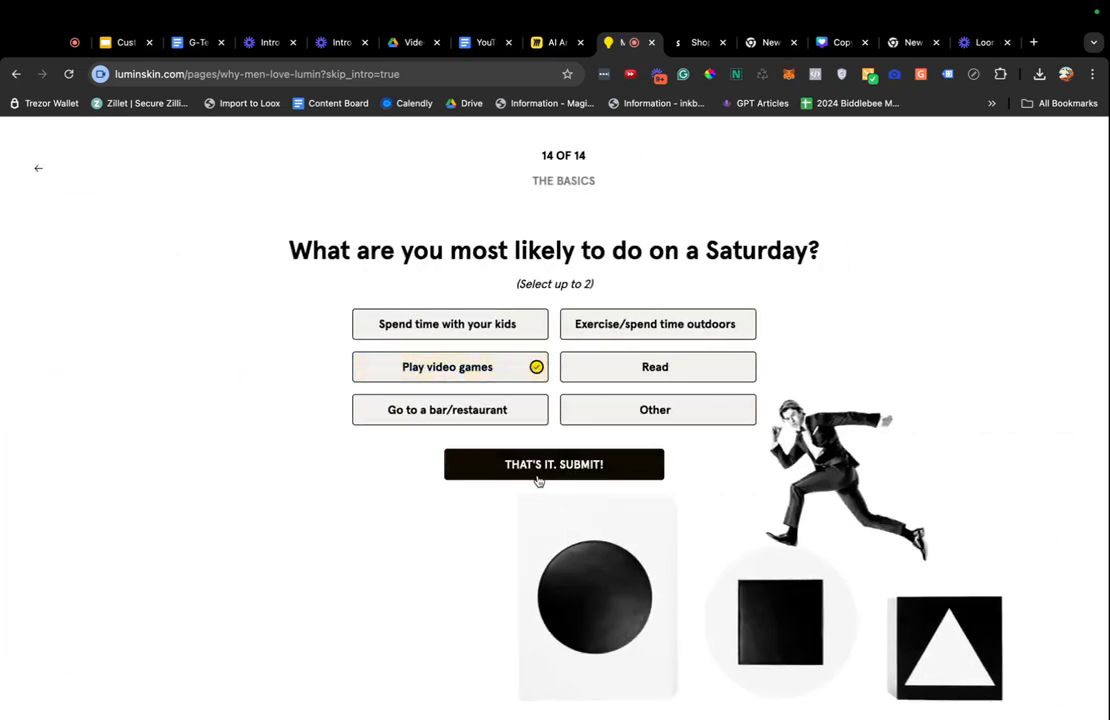
{"action": "left_click", "coordinate": [554, 464]}
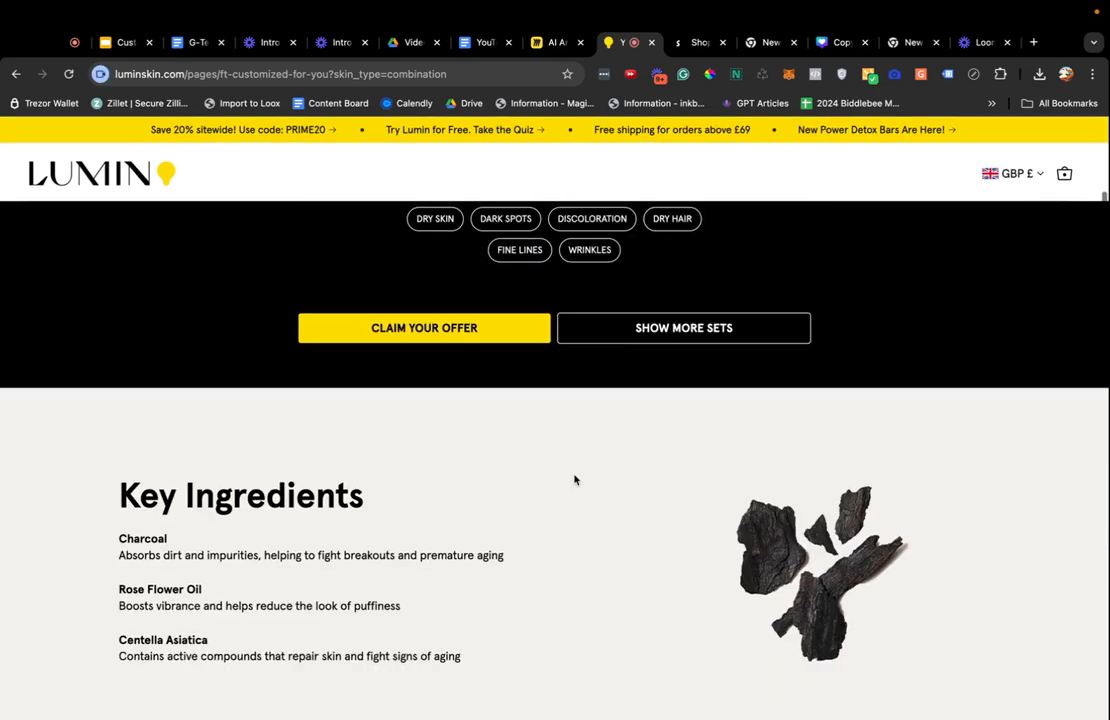
Scroll down the Lumin results page past the trial details, FAQ and reviews.
{"action": "left_click", "coordinate": [424, 328]}
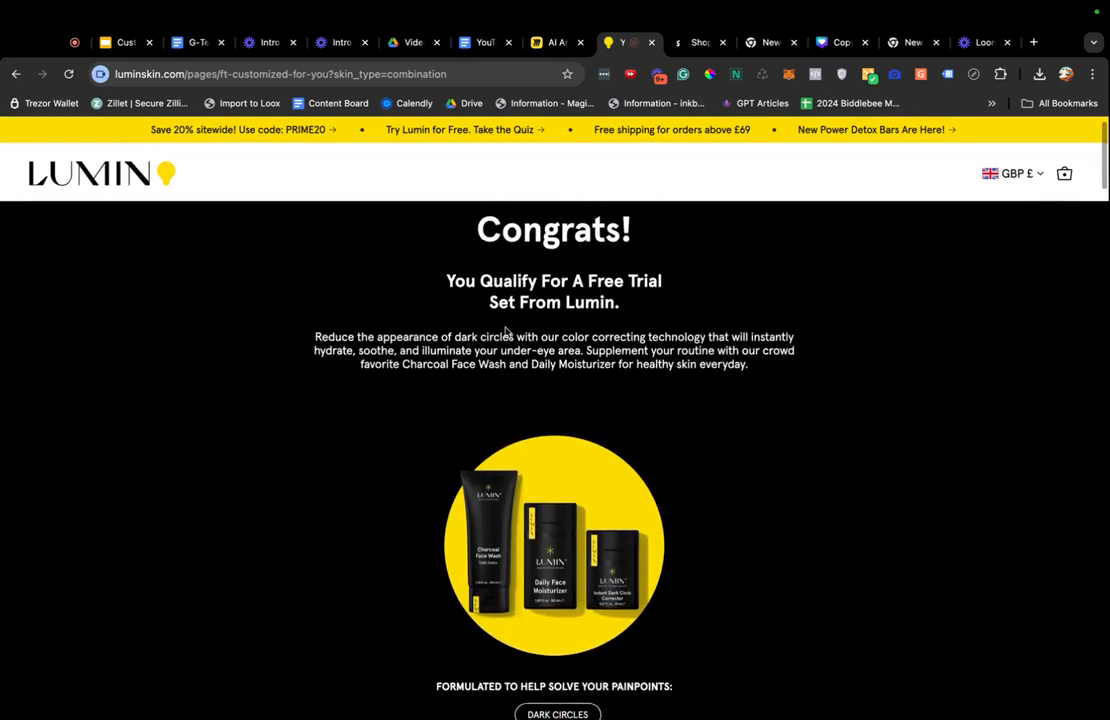
{"action": "scroll", "scroll_direction": "down", "scroll_amount": 3}
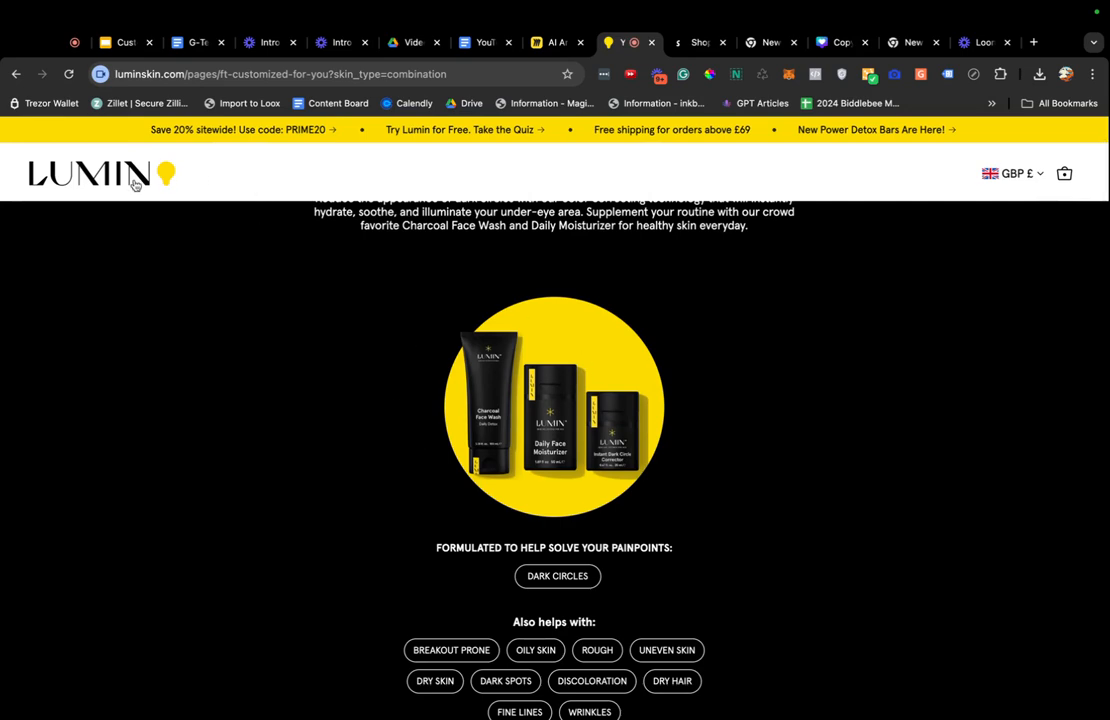
{"action": "scroll", "scroll_direction": "down", "scroll_amount": 3}
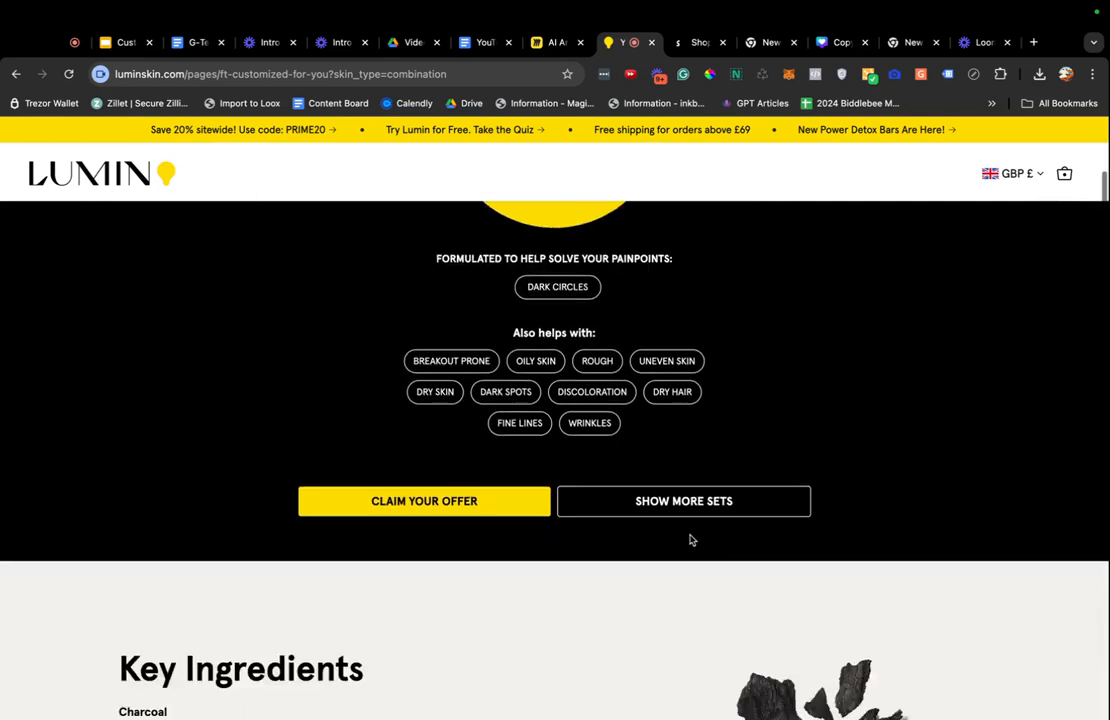
{"action": "scroll", "scroll_direction": "down", "scroll_amount": 3}
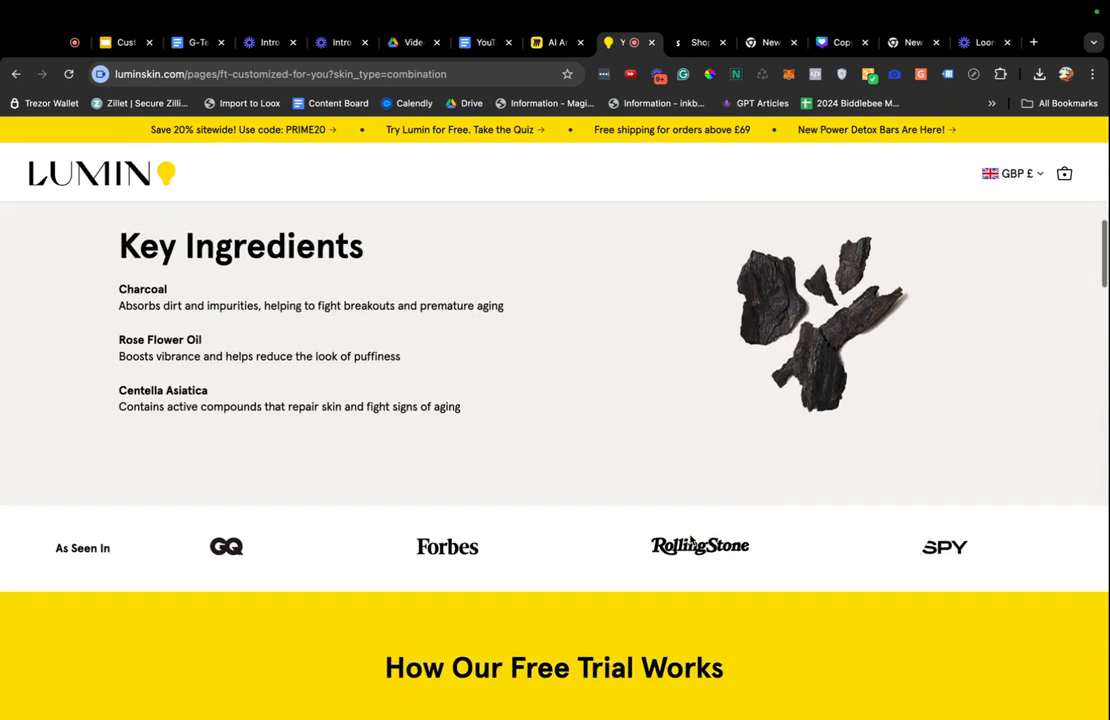
{"action": "scroll", "scroll_direction": "down", "scroll_amount": 3}
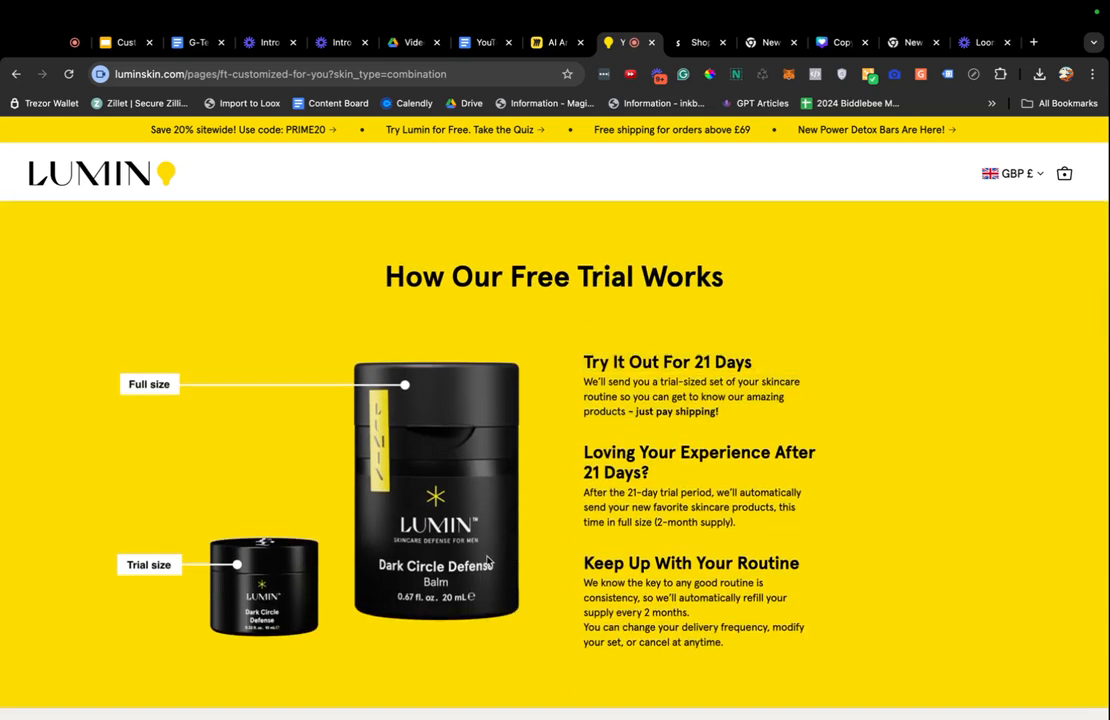
{"action": "scroll", "scroll_direction": "down", "scroll_amount": 3}
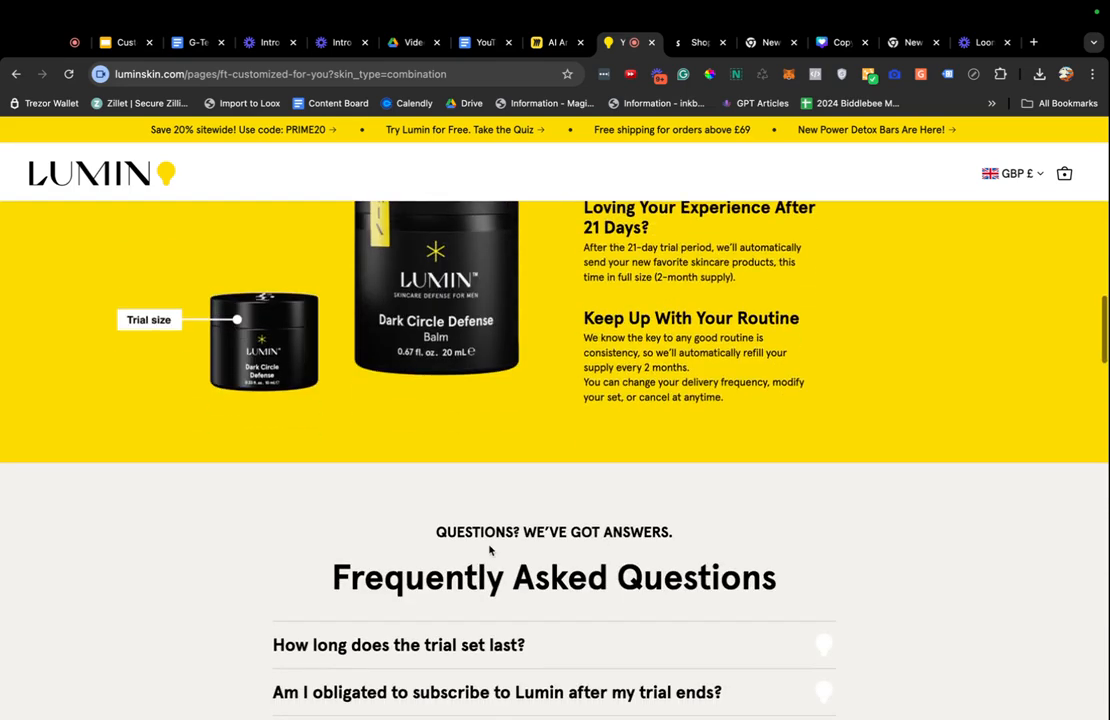
{"action": "scroll", "scroll_direction": "up", "scroll_amount": 3}
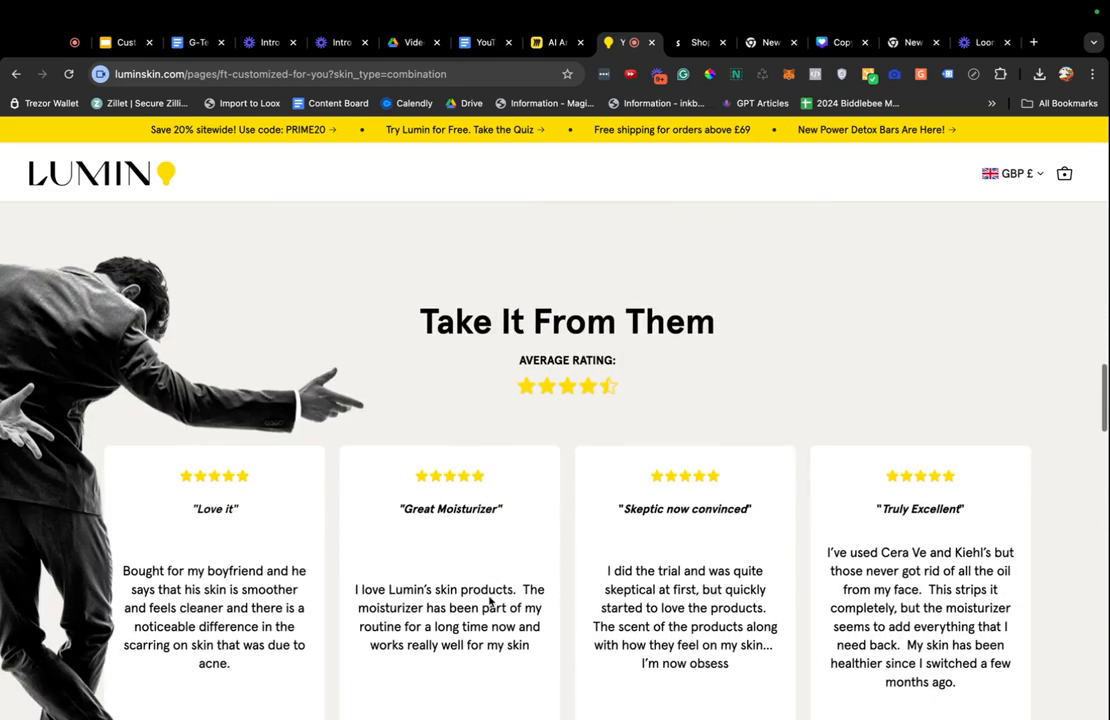
{"action": "scroll", "scroll_direction": "down", "scroll_amount": 3}
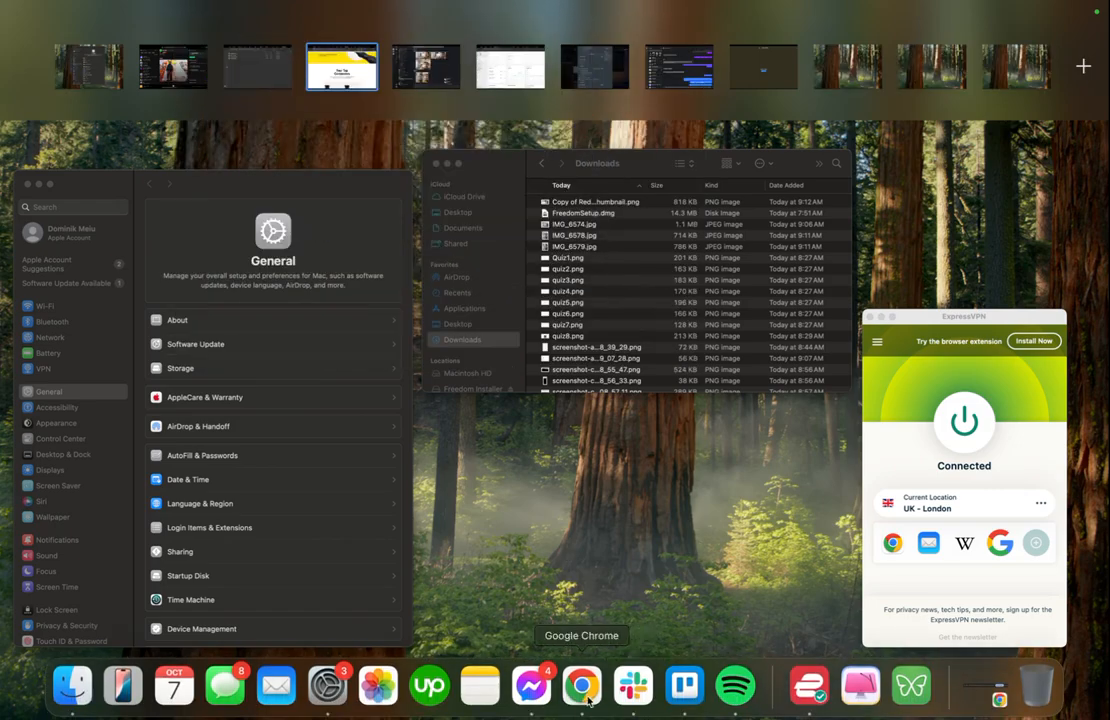
Return to the results page and scroll on to the Your Top Contenders bundle cards.
{"action": "left_click", "coordinate": [580, 686]}
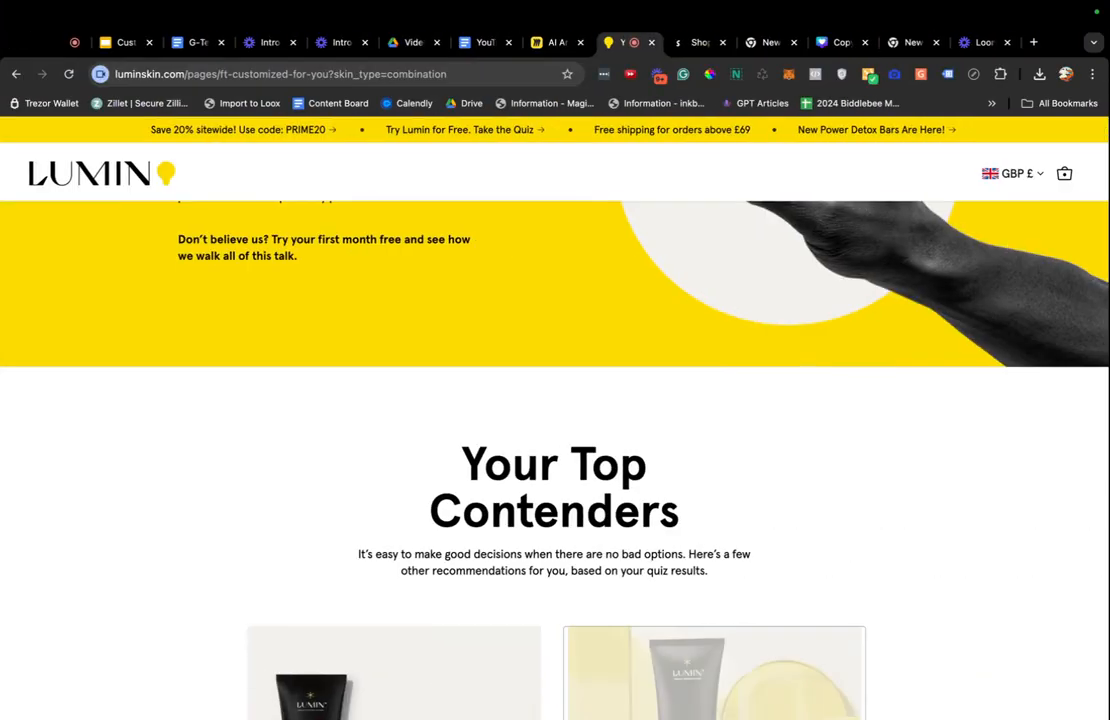
{"action": "scroll", "scroll_direction": "down", "scroll_amount": 3}
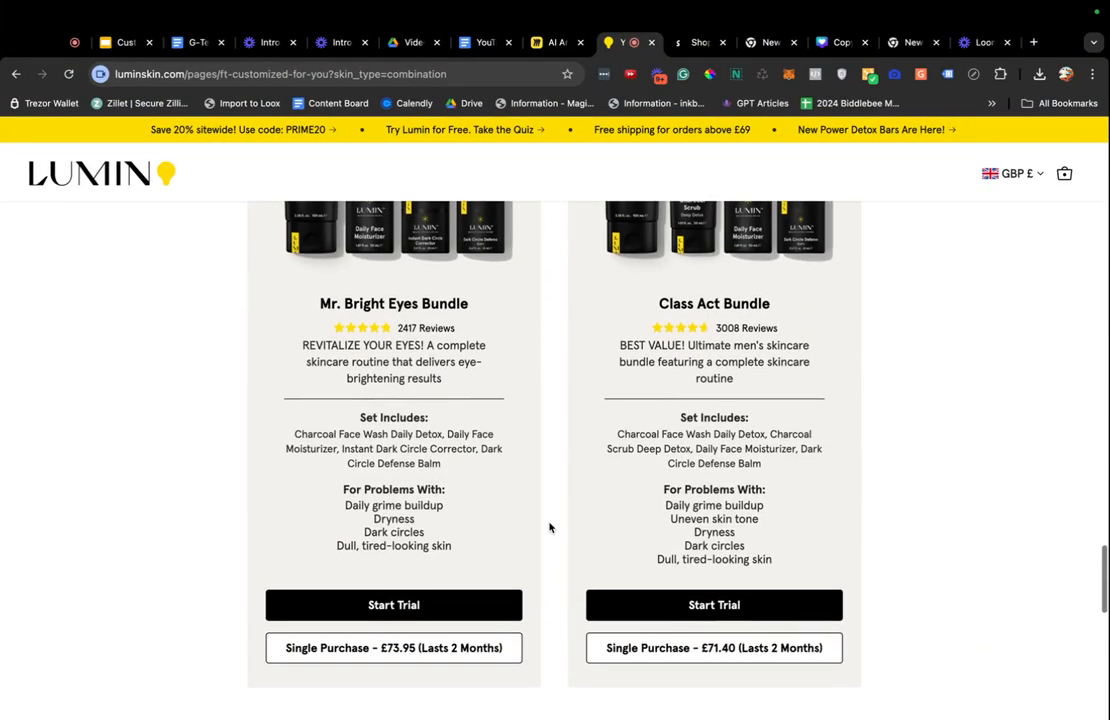
{"action": "scroll", "scroll_direction": "down", "scroll_amount": 3}
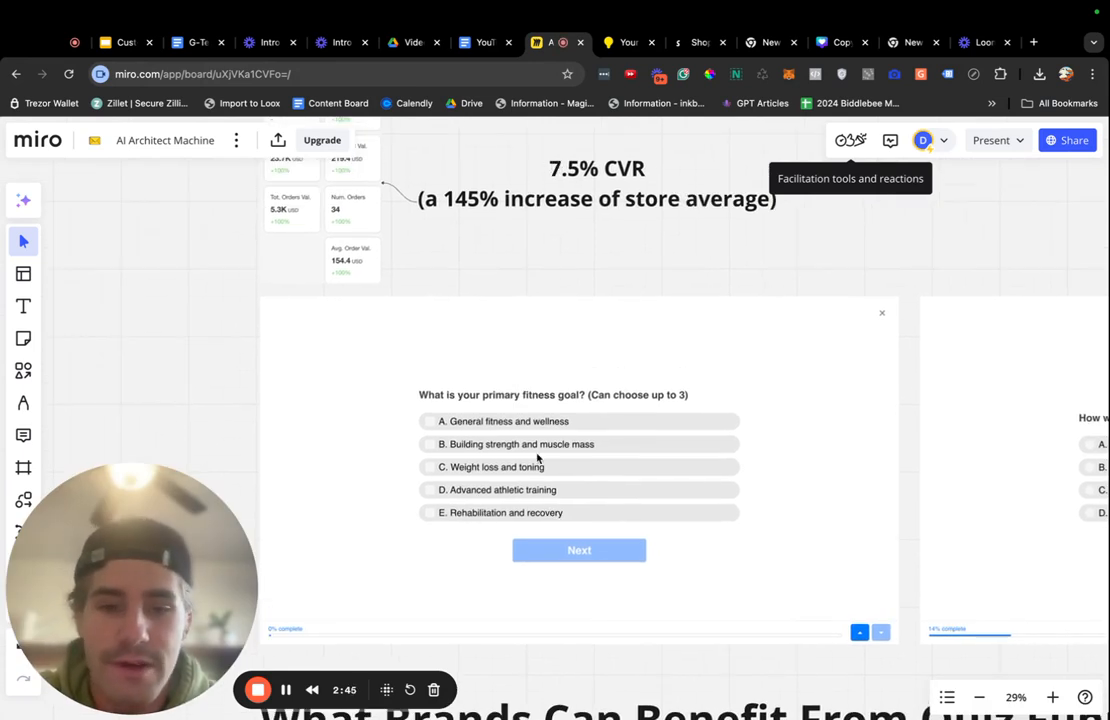
{"action": "mouse_move", "coordinate": [692, 268]}
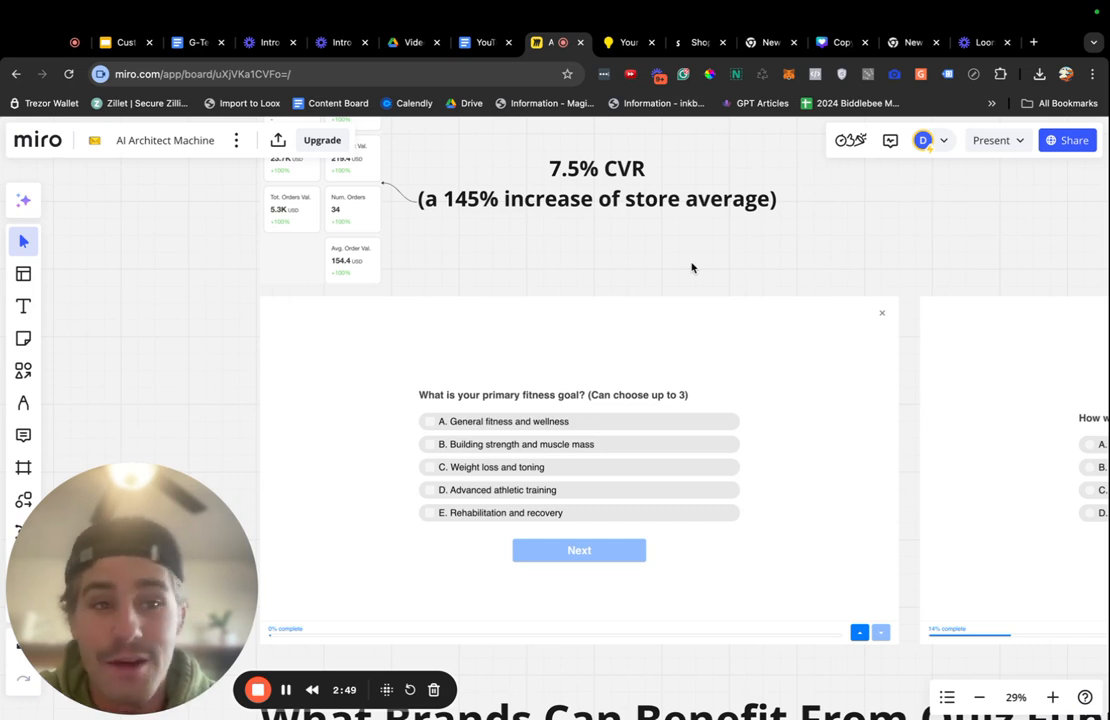
{"action": "mouse_move", "coordinate": [722, 458]}
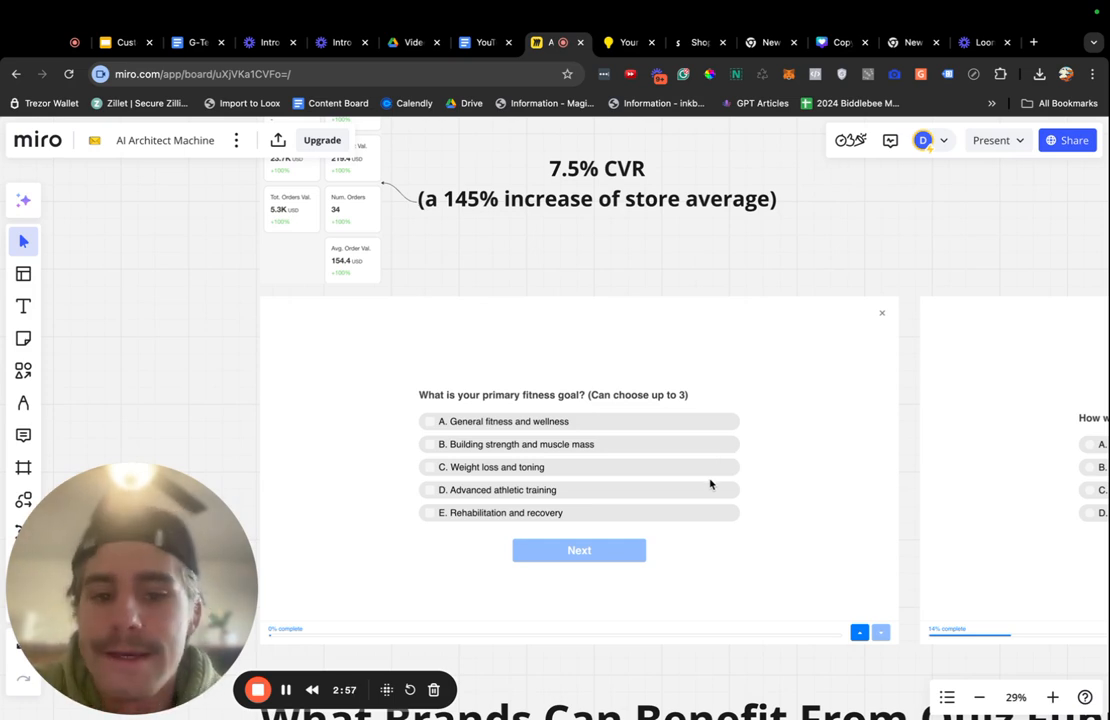
{"action": "mouse_move", "coordinate": [794, 488]}
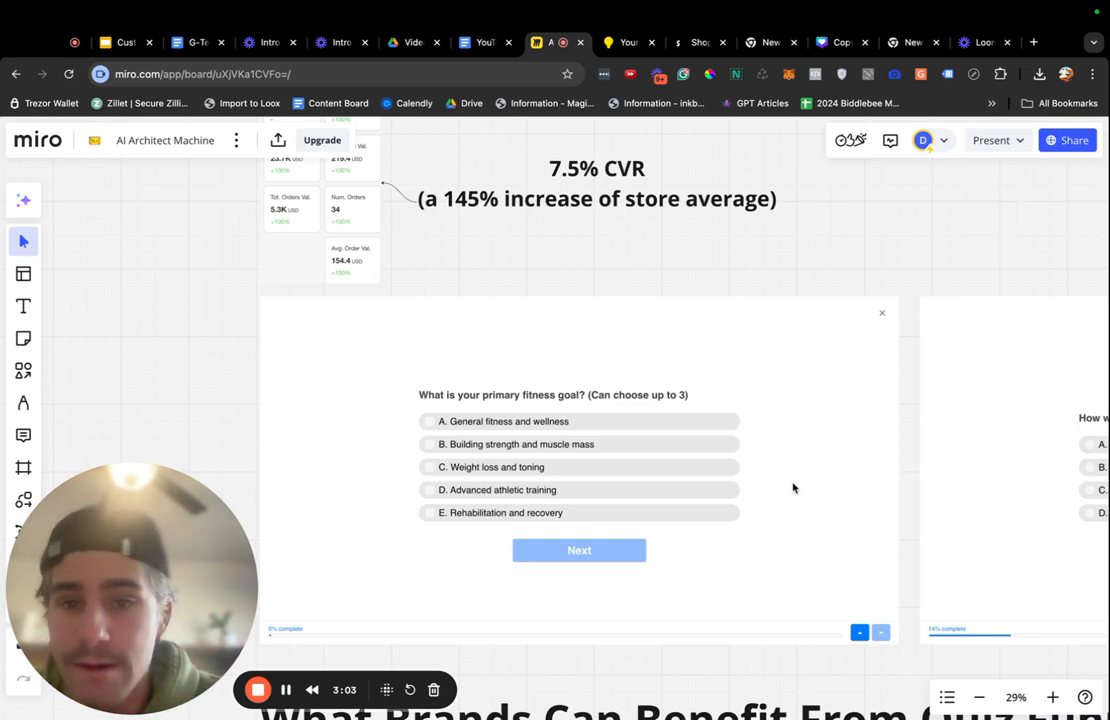
{"action": "mouse_move", "coordinate": [596, 252]}
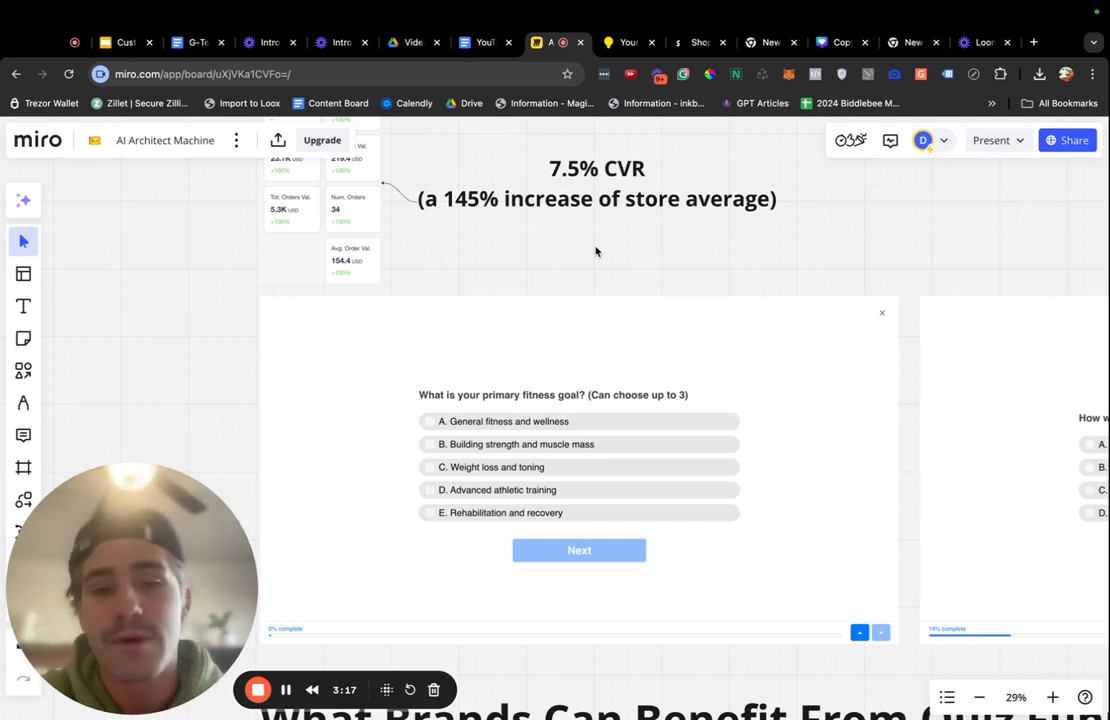
{"action": "mouse_move", "coordinate": [632, 620]}
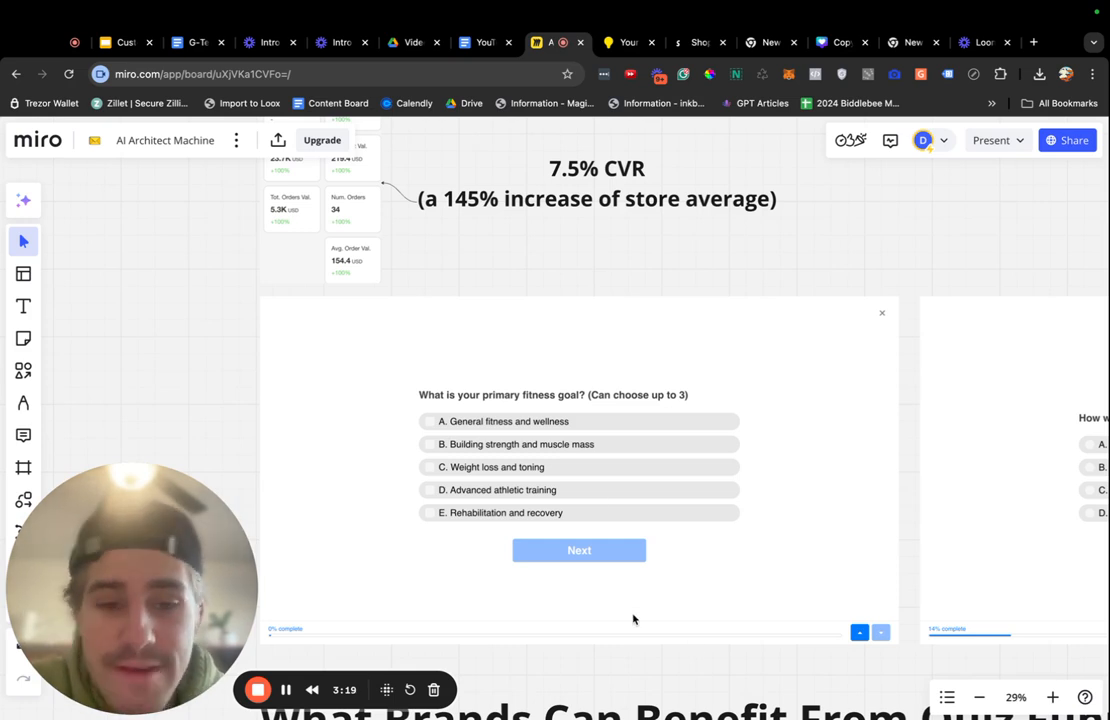
{"action": "mouse_move", "coordinate": [904, 460]}
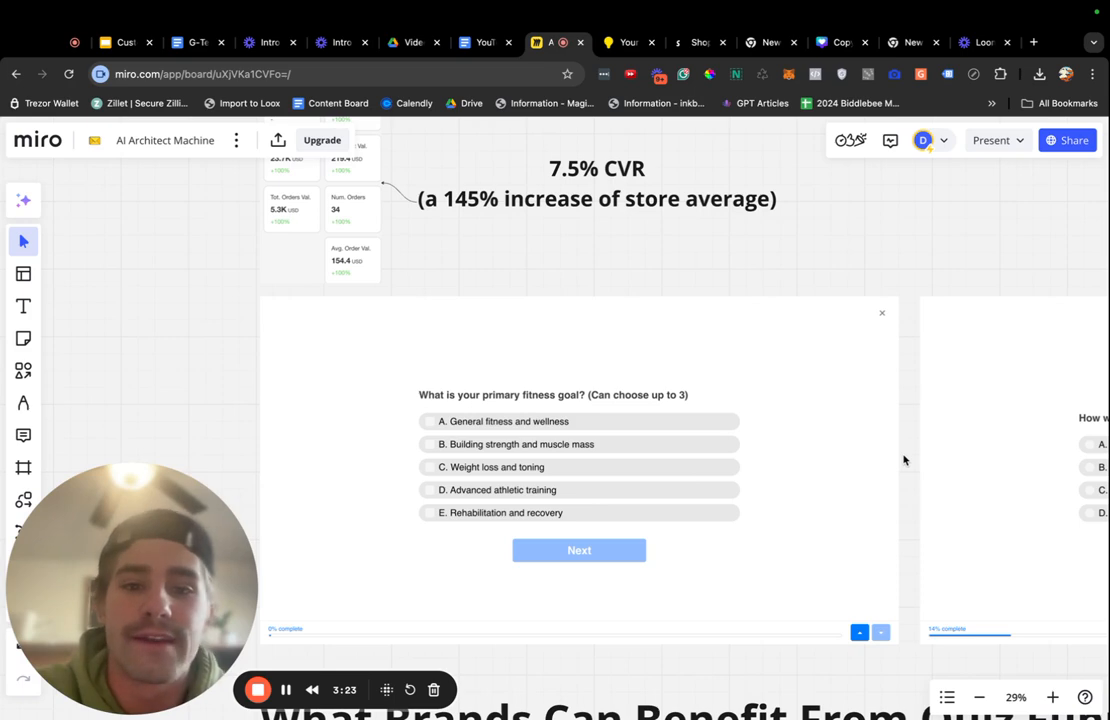
{"action": "mouse_move", "coordinate": [558, 458]}
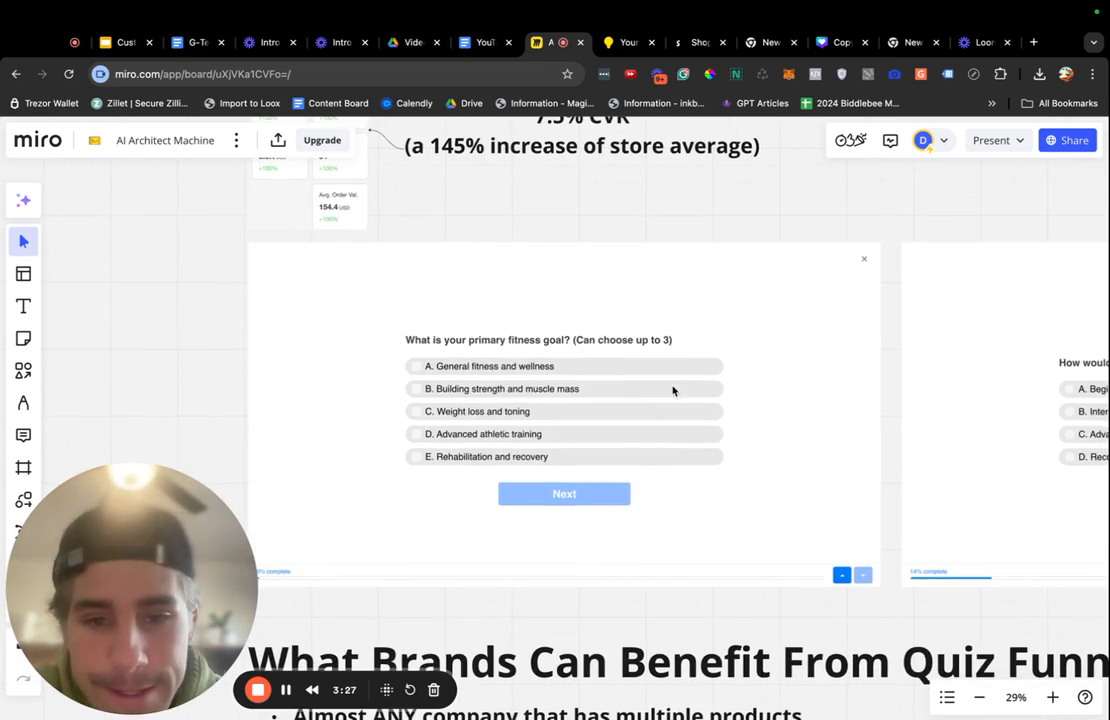
Zoom out on the Miro board's fitness-goal quiz screenshots section.
{"action": "scroll", "scroll_direction": "down", "scroll_amount": 3}
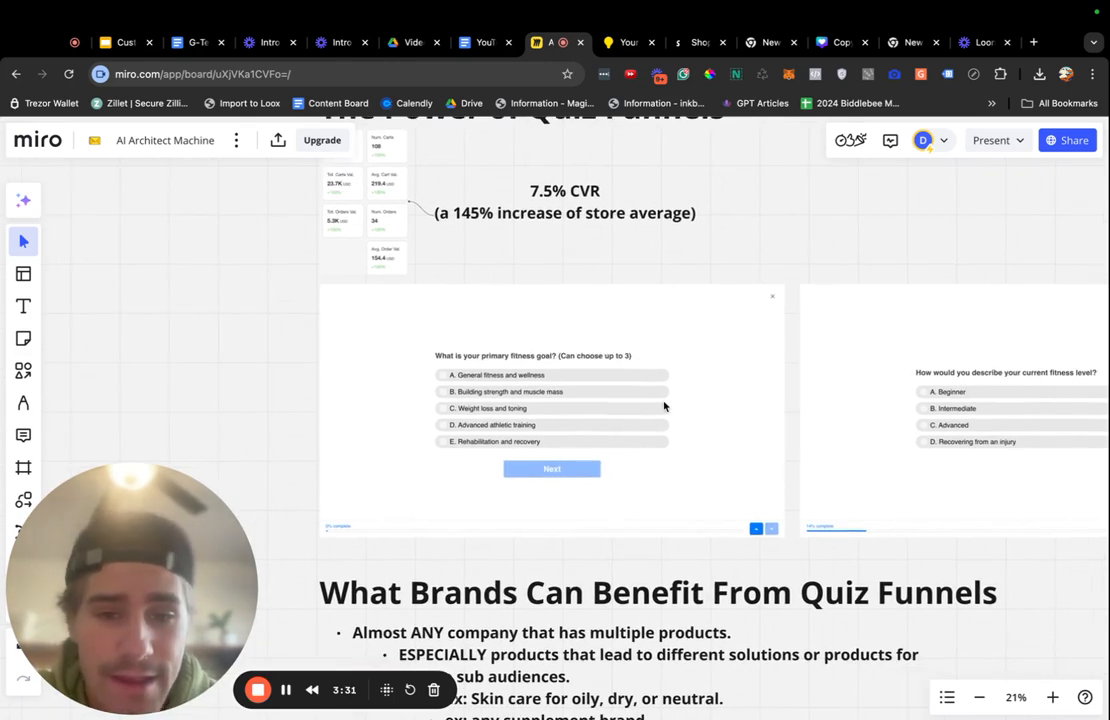
{"action": "scroll", "scroll_direction": "down", "scroll_amount": 3}
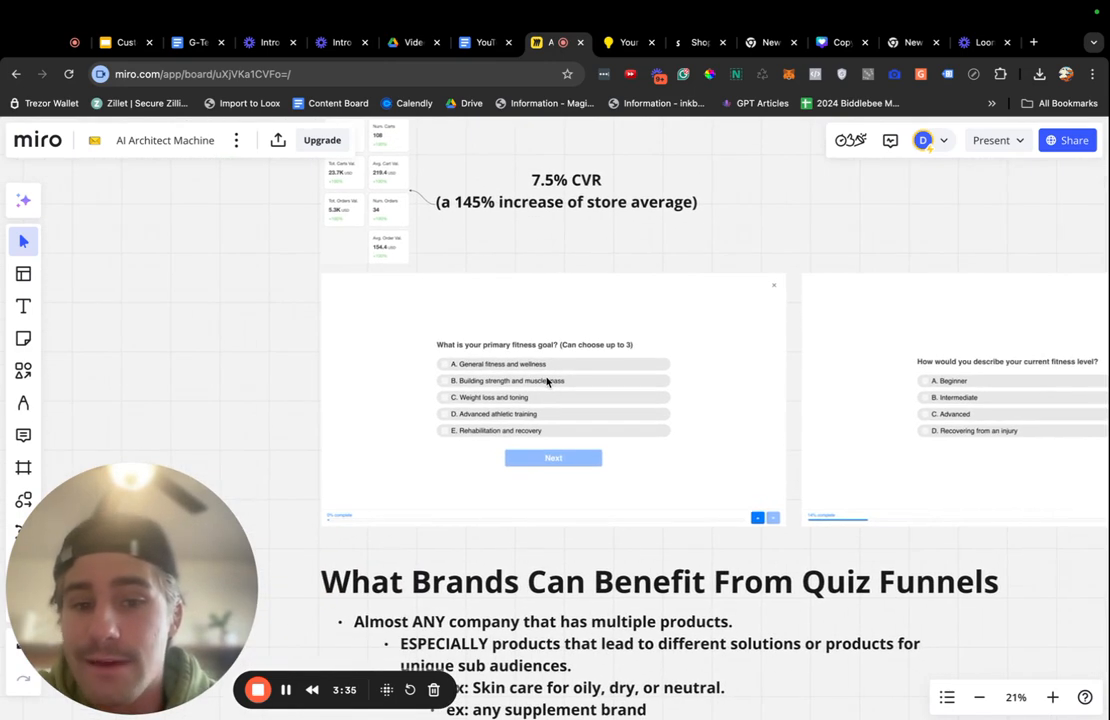
{"action": "mouse_move", "coordinate": [656, 512]}
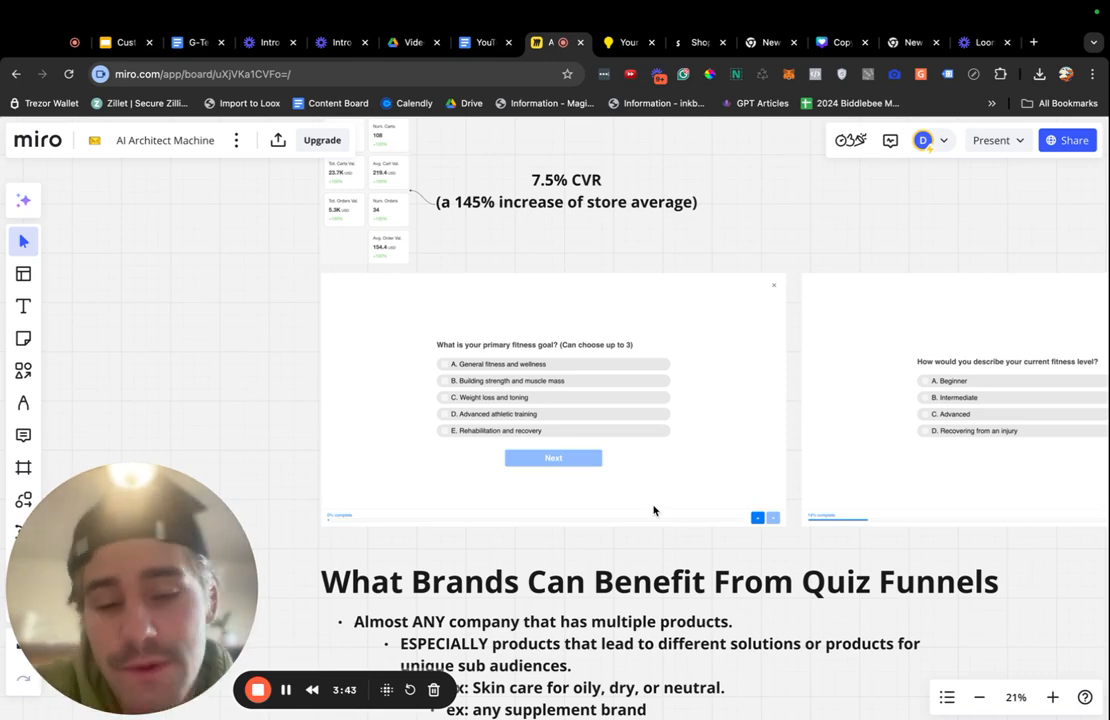
Zoom out and pan to the email 10% discount signup and Your Perfect Match results screenshots.
{"action": "scroll", "scroll_direction": "down", "scroll_amount": 3}
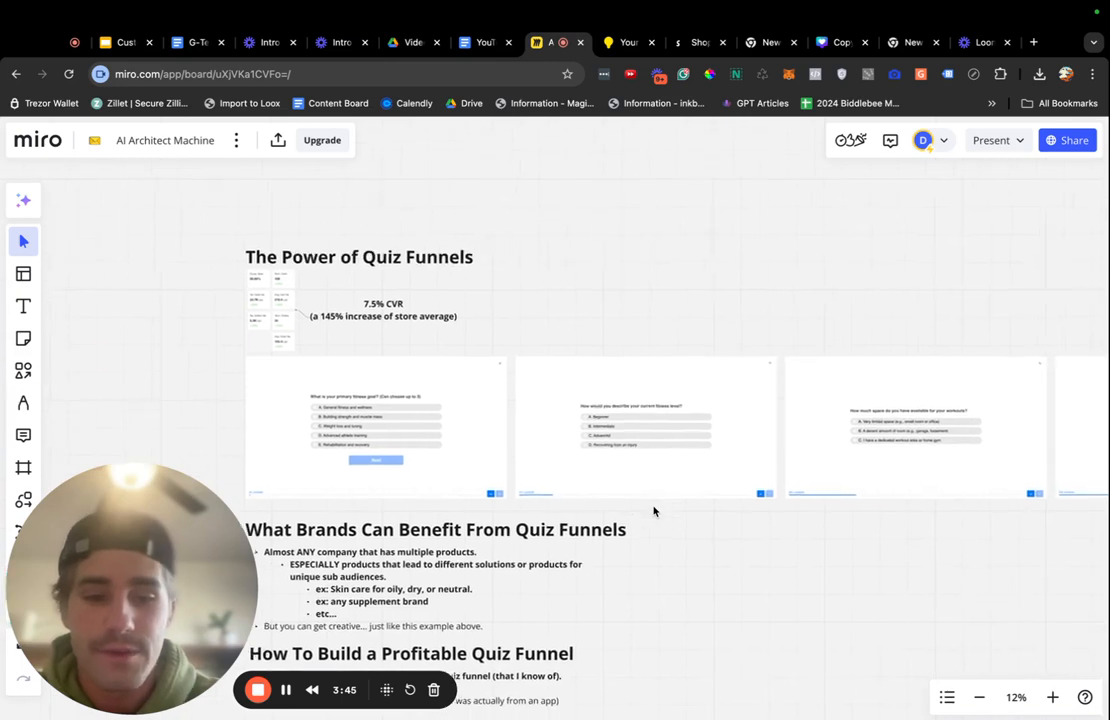
{"action": "scroll", "scroll_direction": "down", "scroll_amount": 3}
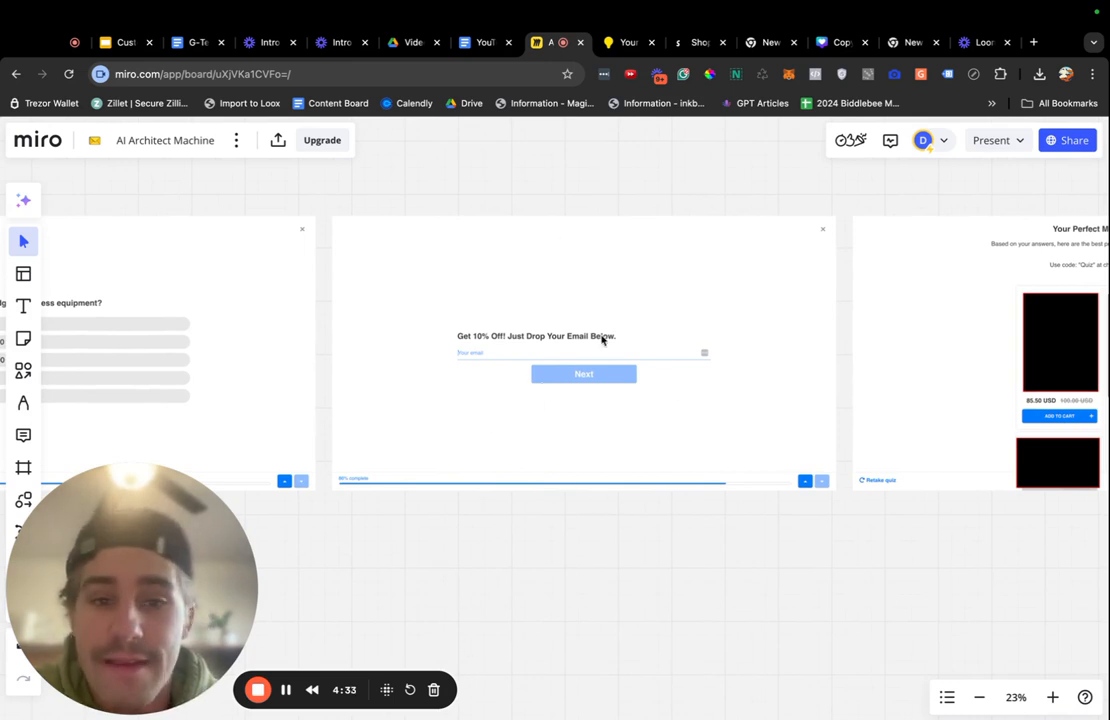
{"action": "left_click", "coordinate": [584, 350]}
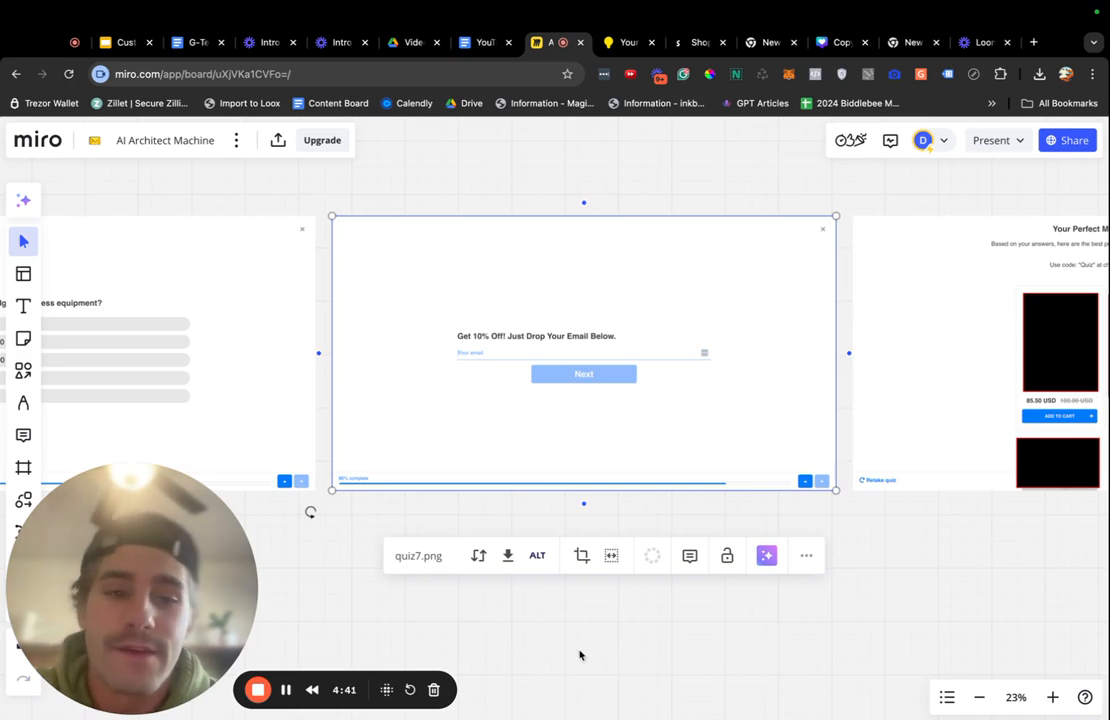
{"action": "mouse_move", "coordinate": [536, 312]}
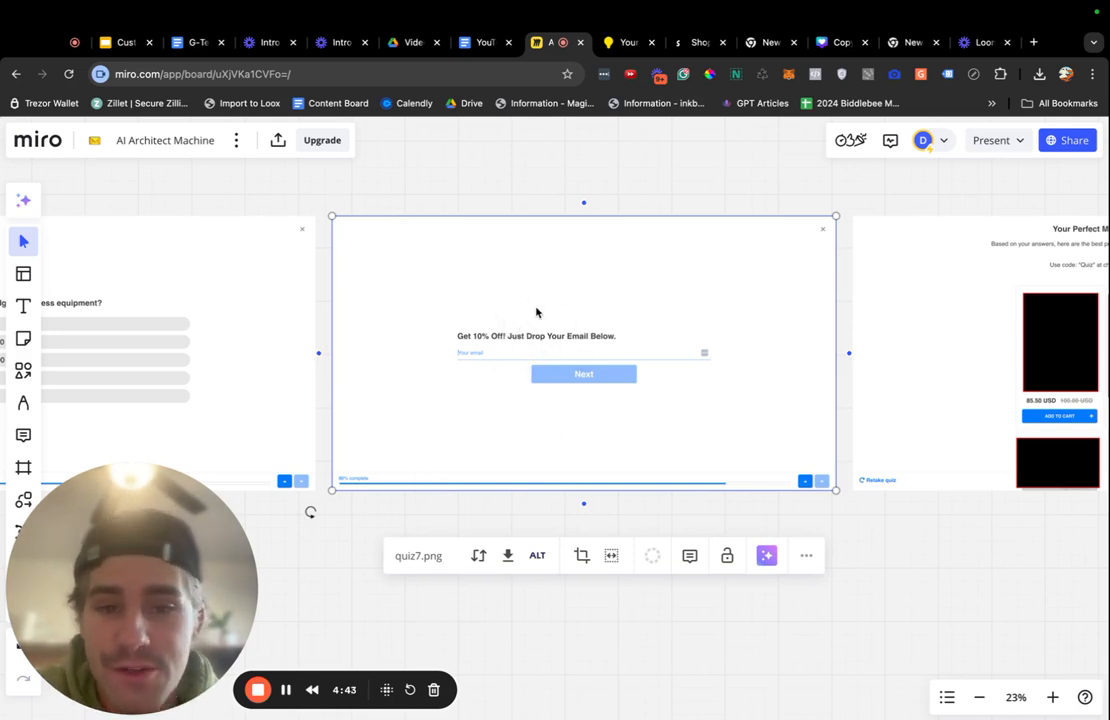
{"action": "mouse_move", "coordinate": [416, 420]}
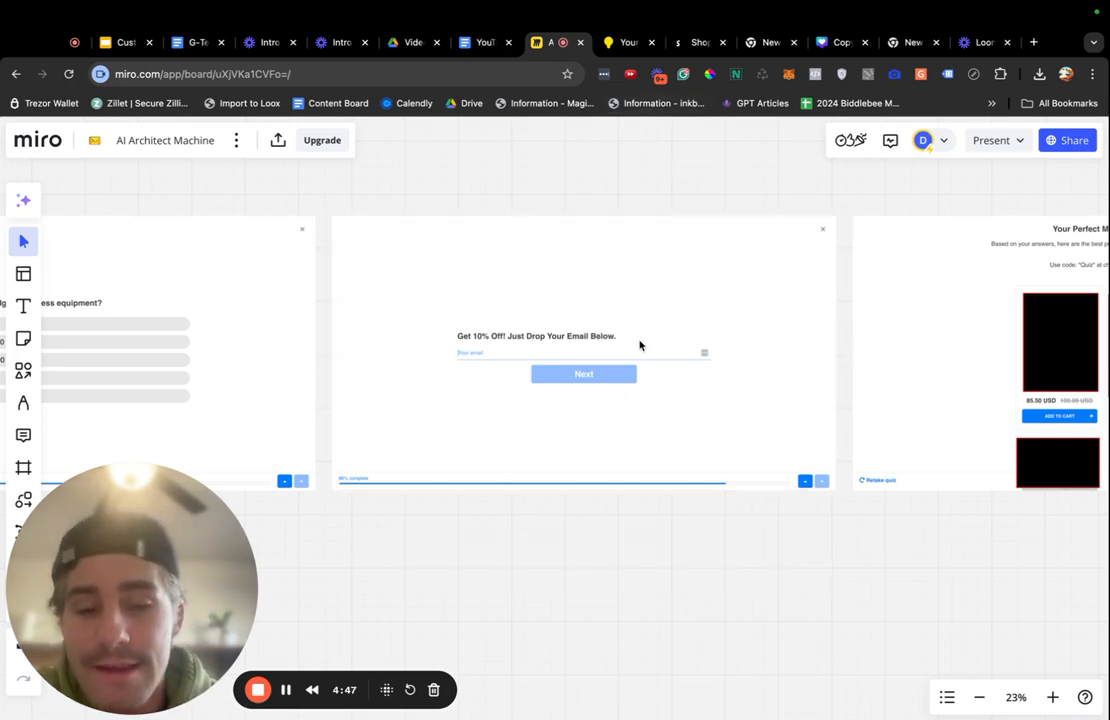
{"action": "left_click", "coordinate": [584, 350]}
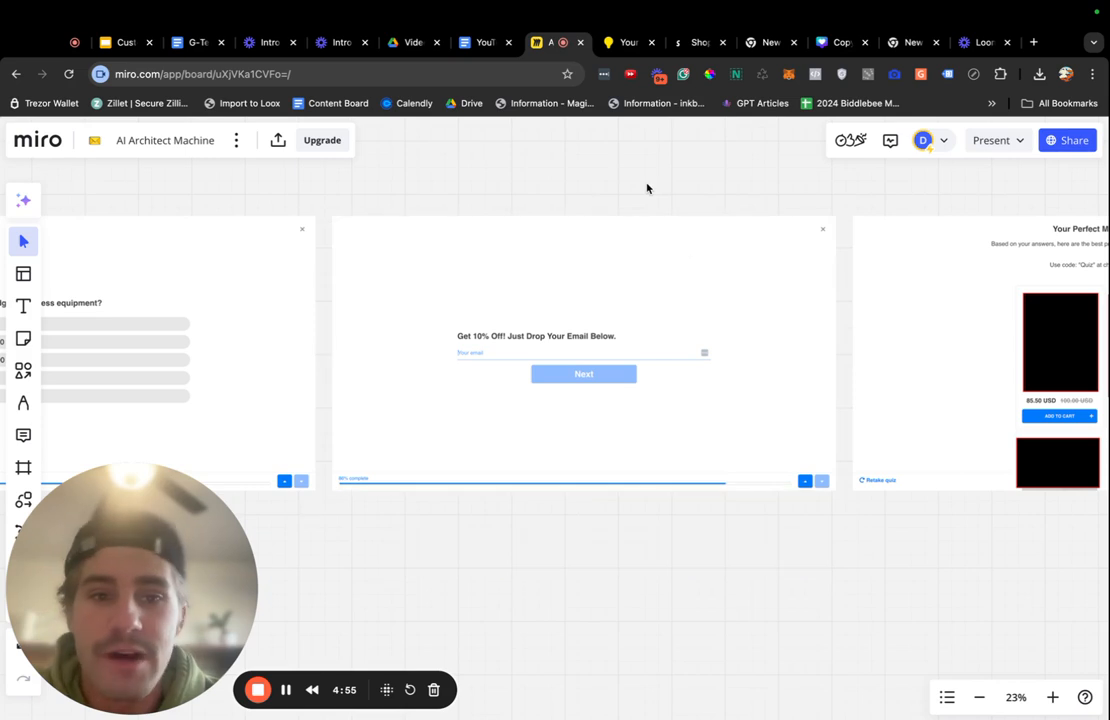
{"action": "mouse_move", "coordinate": [544, 304]}
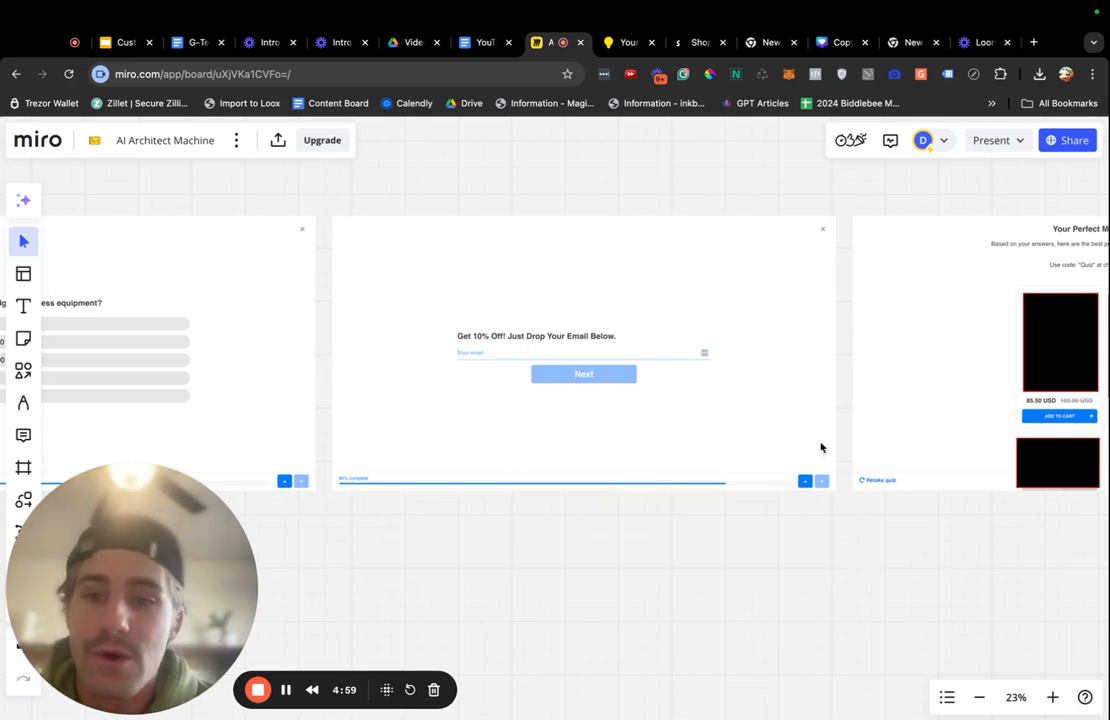
{"action": "mouse_move", "coordinate": [934, 488]}
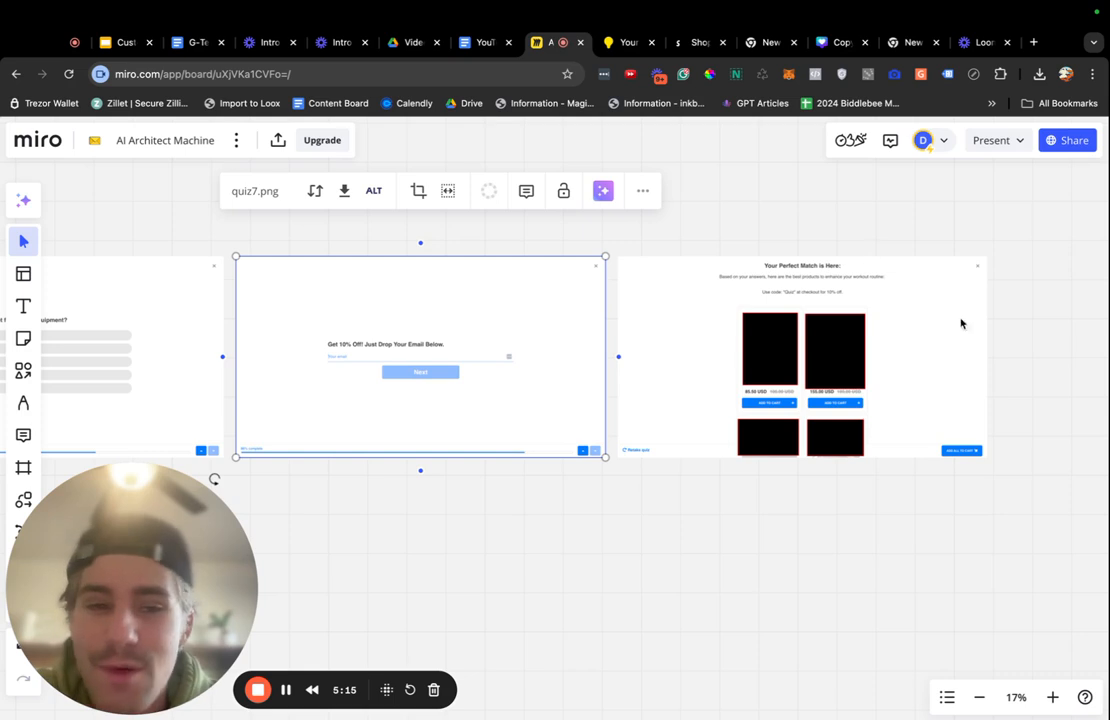
{"action": "mouse_move", "coordinate": [806, 430]}
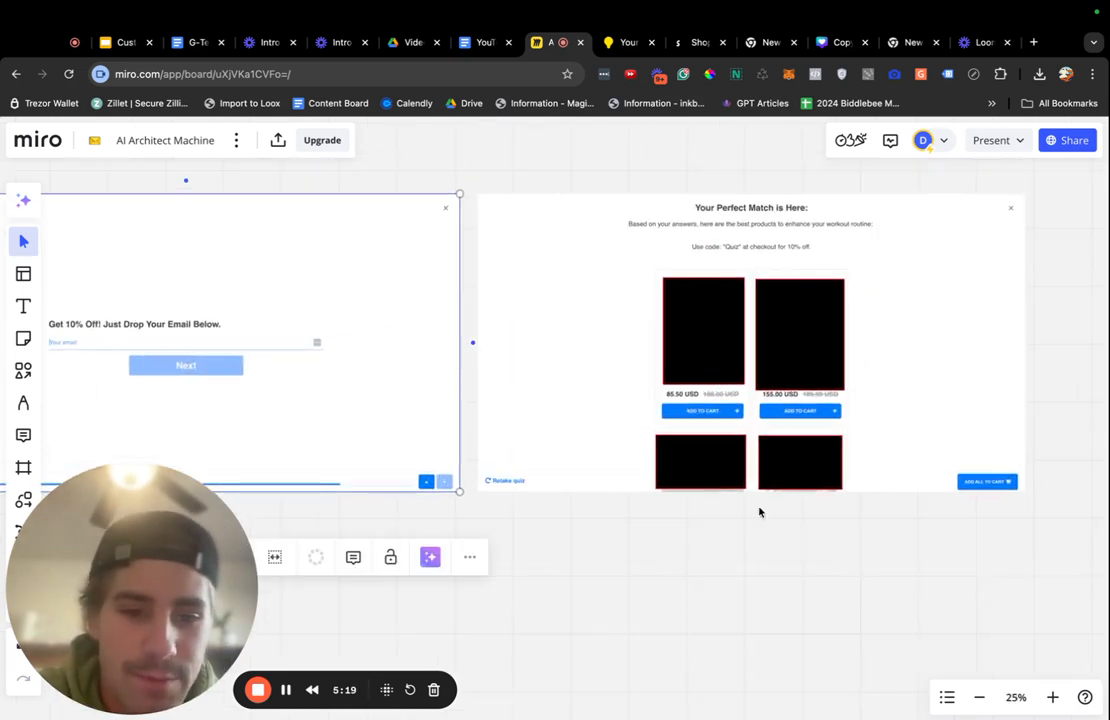
{"action": "mouse_move", "coordinate": [788, 476]}
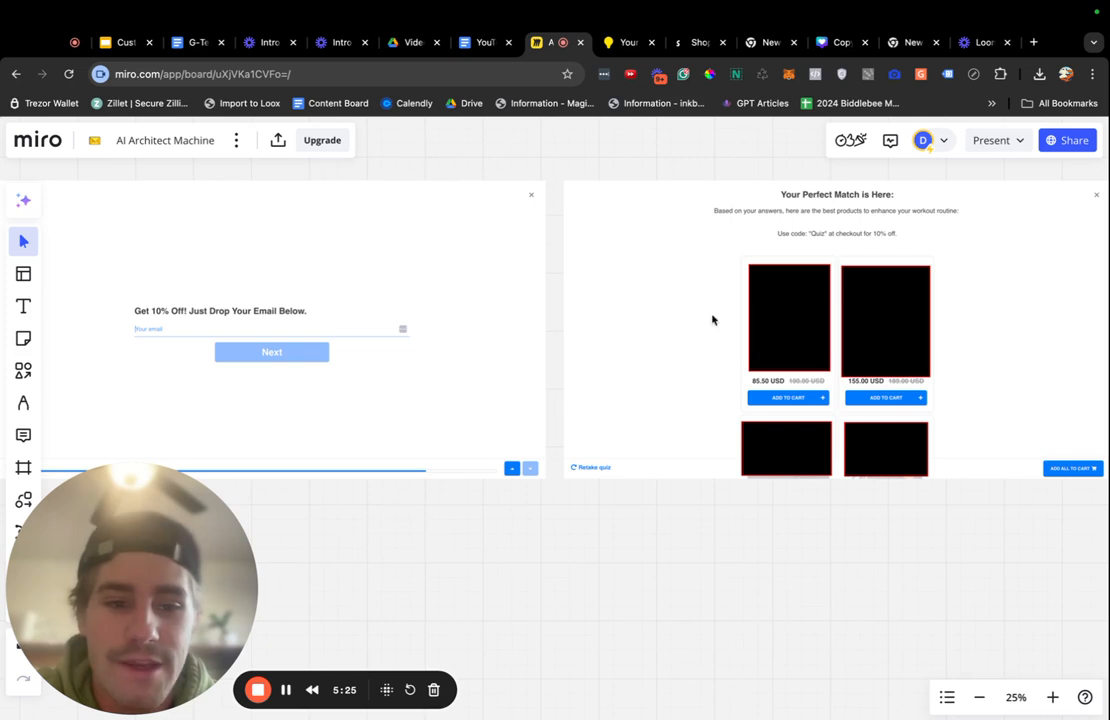
{"action": "mouse_move", "coordinate": [180, 248]}
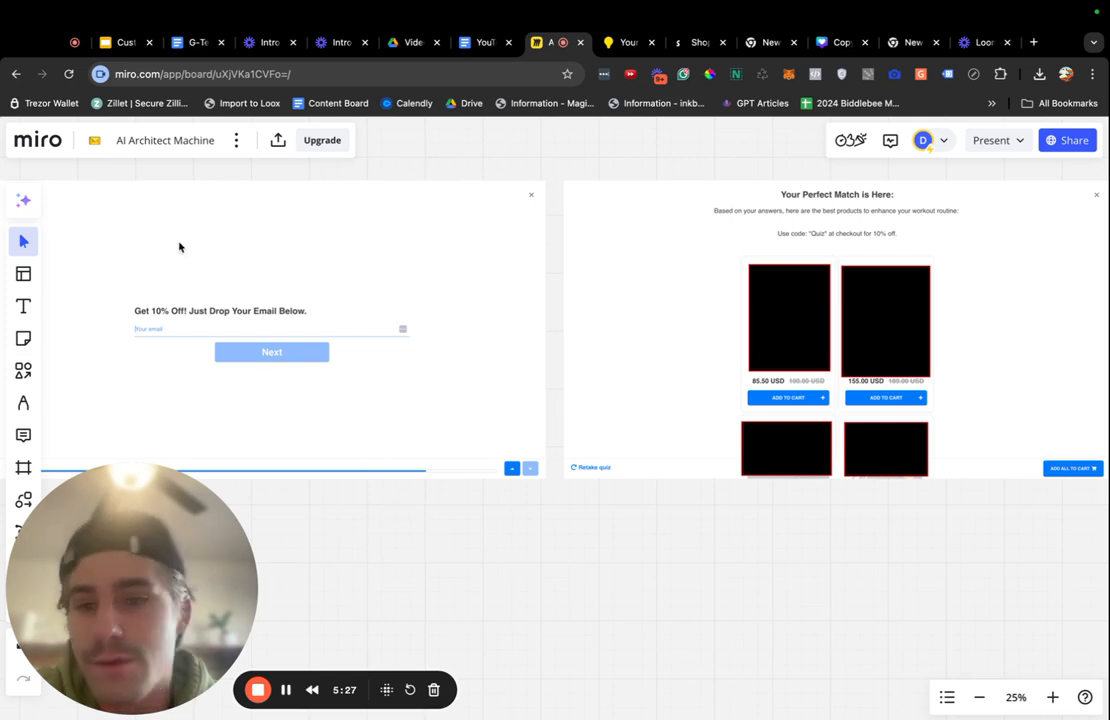
{"action": "mouse_move", "coordinate": [946, 414]}
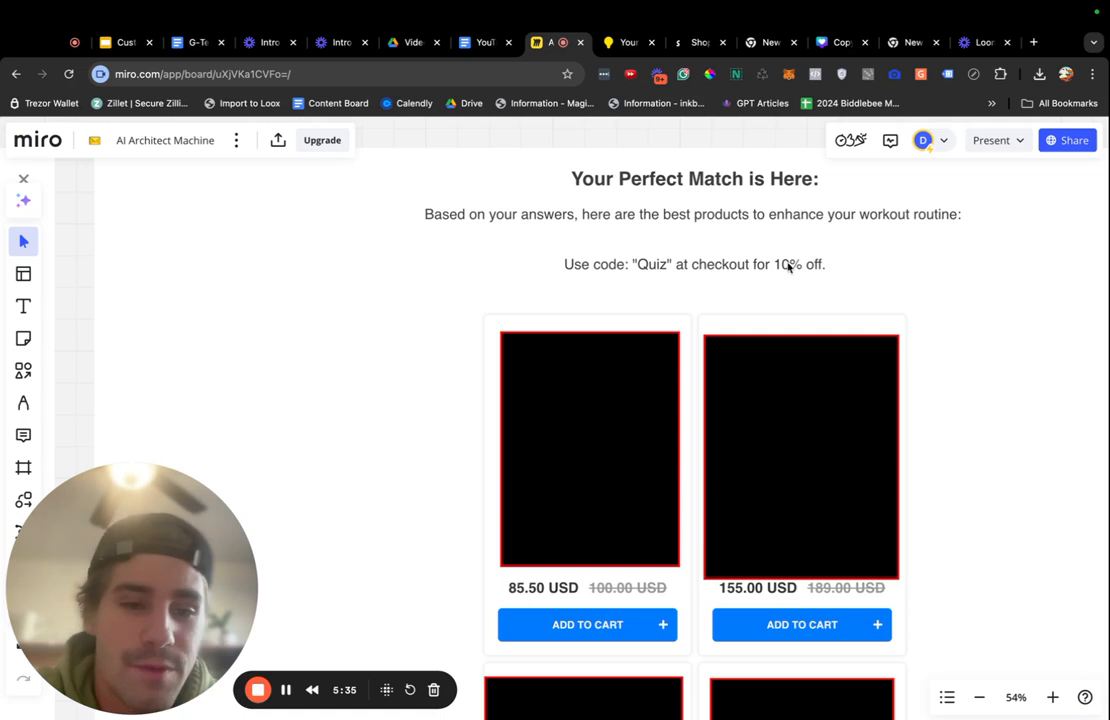
{"action": "mouse_move", "coordinate": [712, 296]}
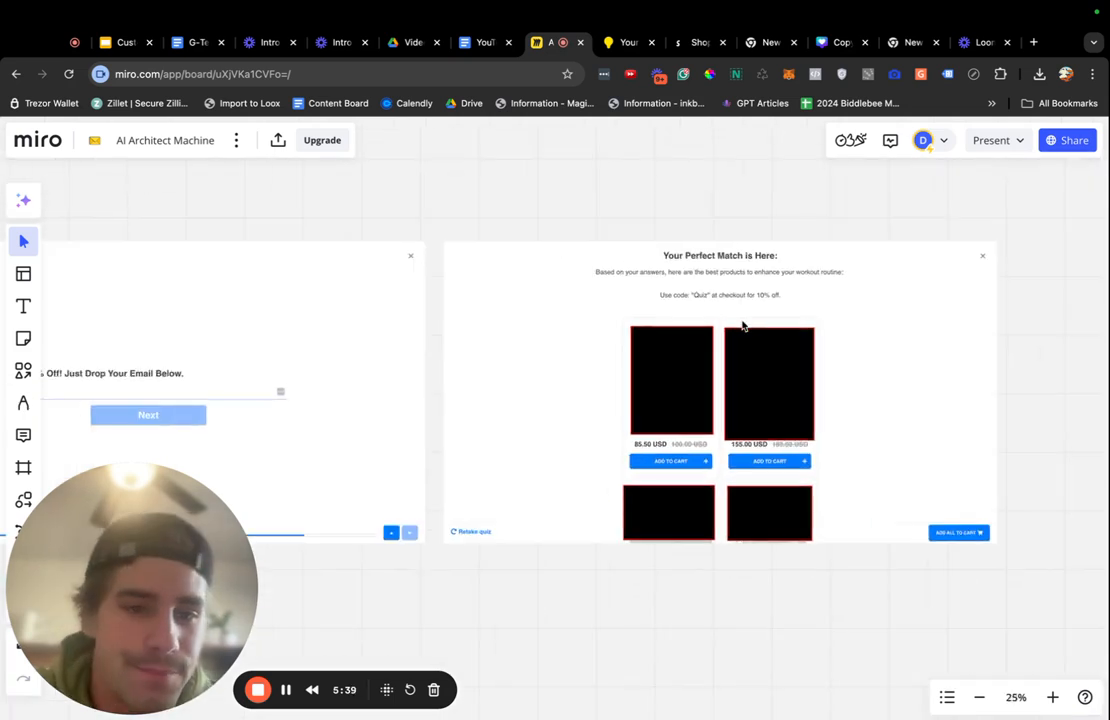
Scroll the board to the 'Your Perfect Match is Here' results frame.
{"action": "scroll", "scroll_direction": "down", "scroll_amount": 3}
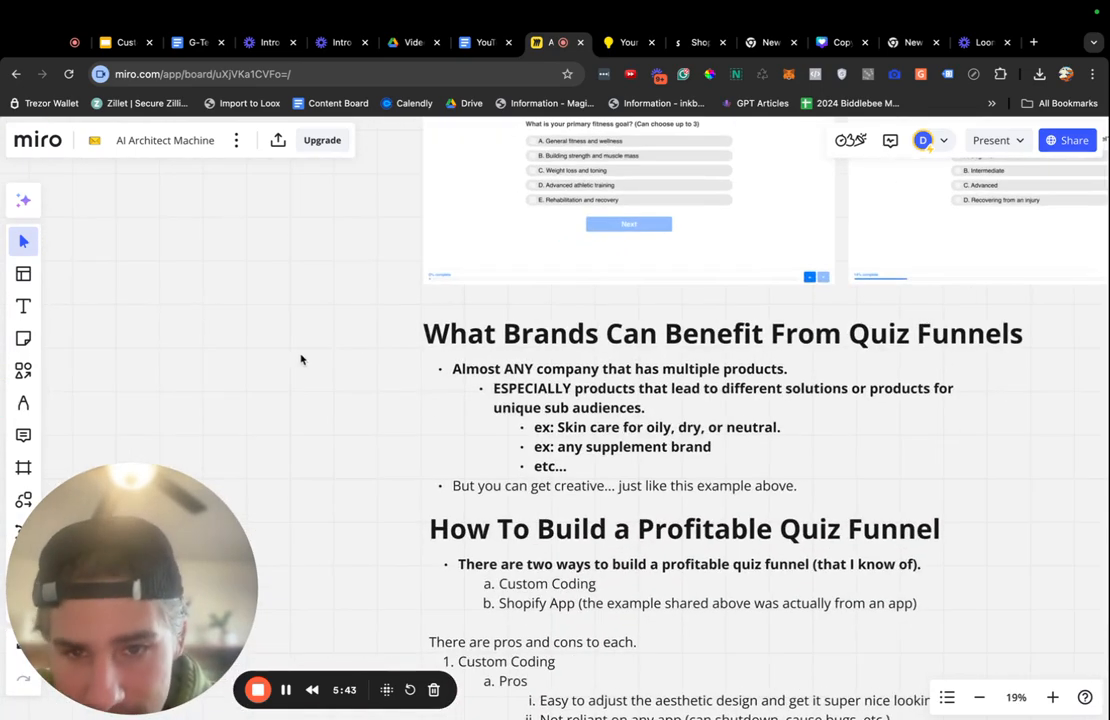
Scroll the board back up to the fitness-goal quiz above 'What Brands Can Benefit'.
{"action": "scroll", "scroll_direction": "up", "scroll_amount": 3}
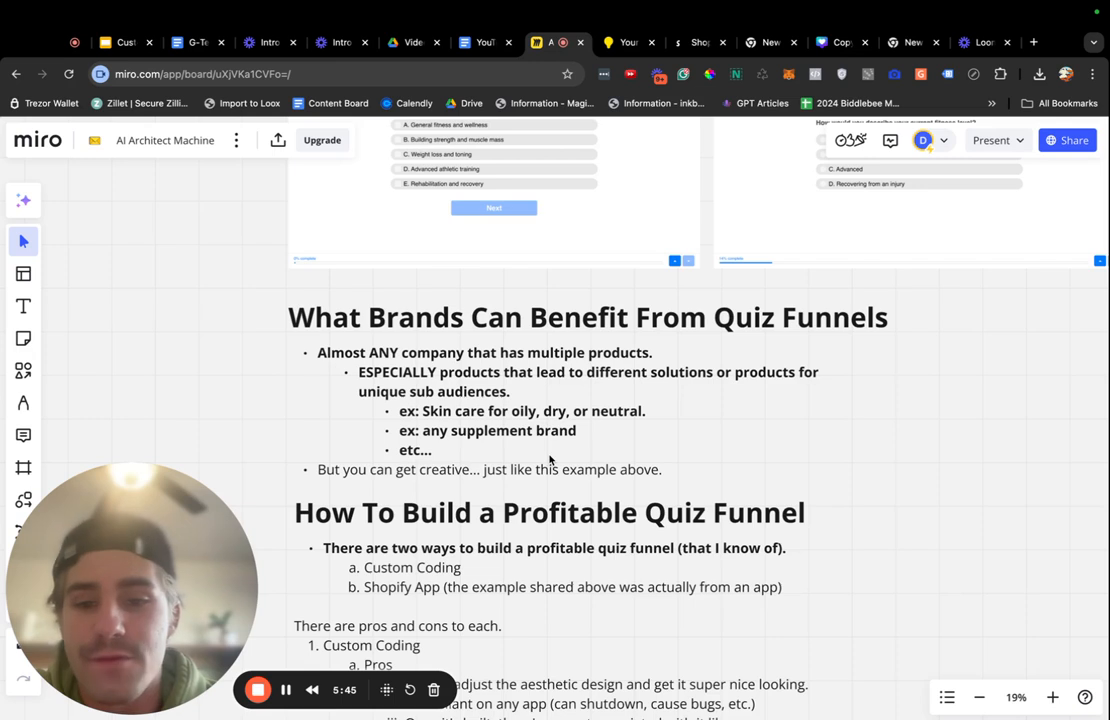
{"action": "scroll", "scroll_direction": "up", "scroll_amount": 3}
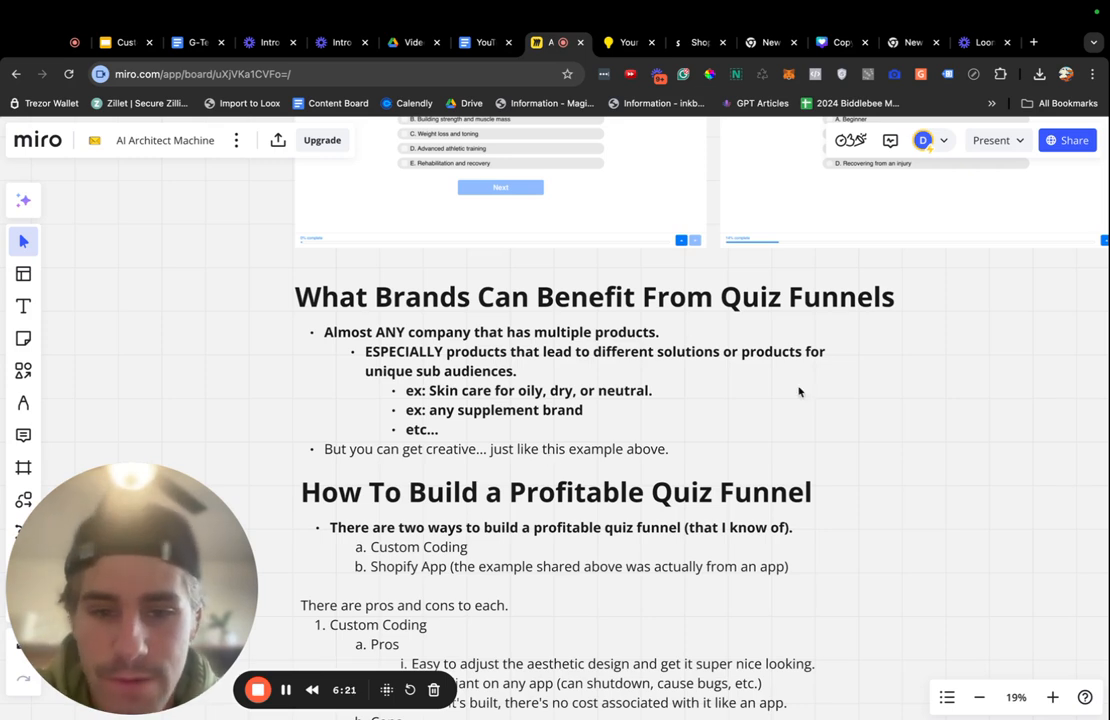
{"action": "mouse_move", "coordinate": [496, 418]}
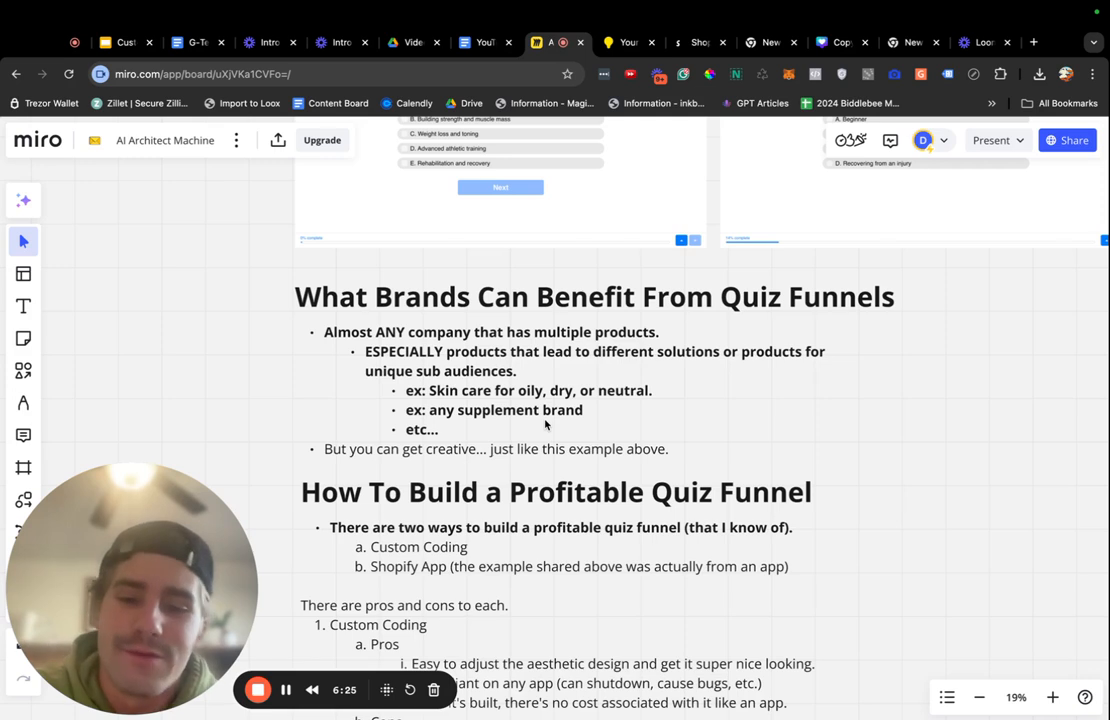
{"action": "mouse_move", "coordinate": [444, 432]}
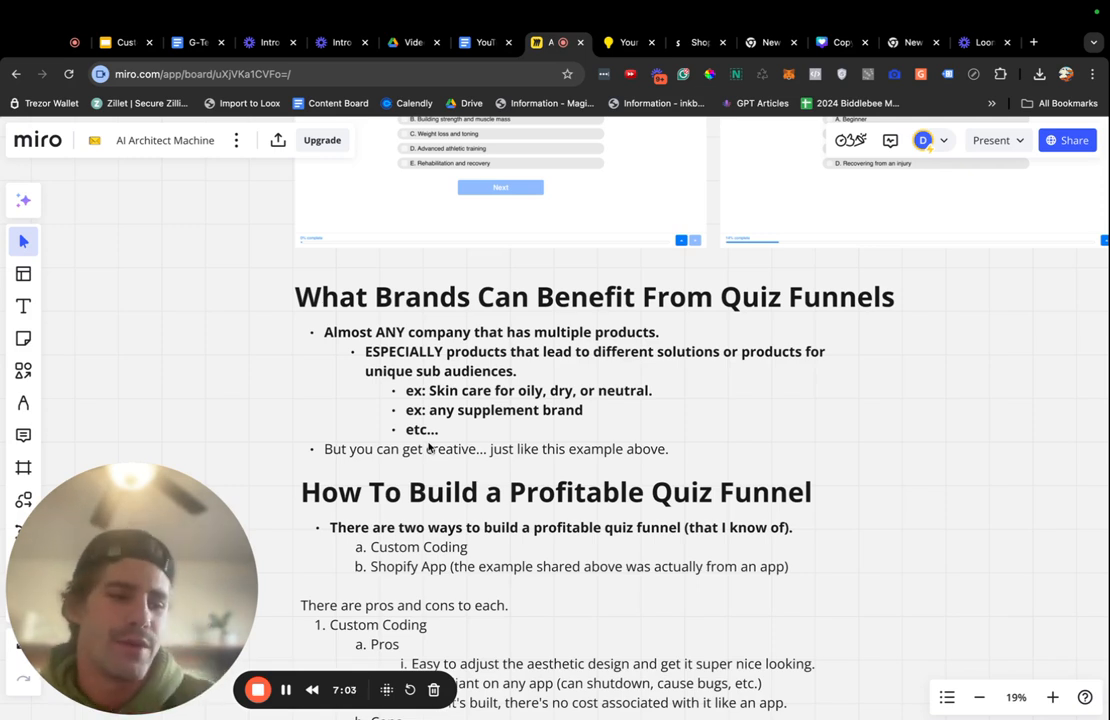
{"action": "scroll", "scroll_direction": "up", "scroll_amount": 3}
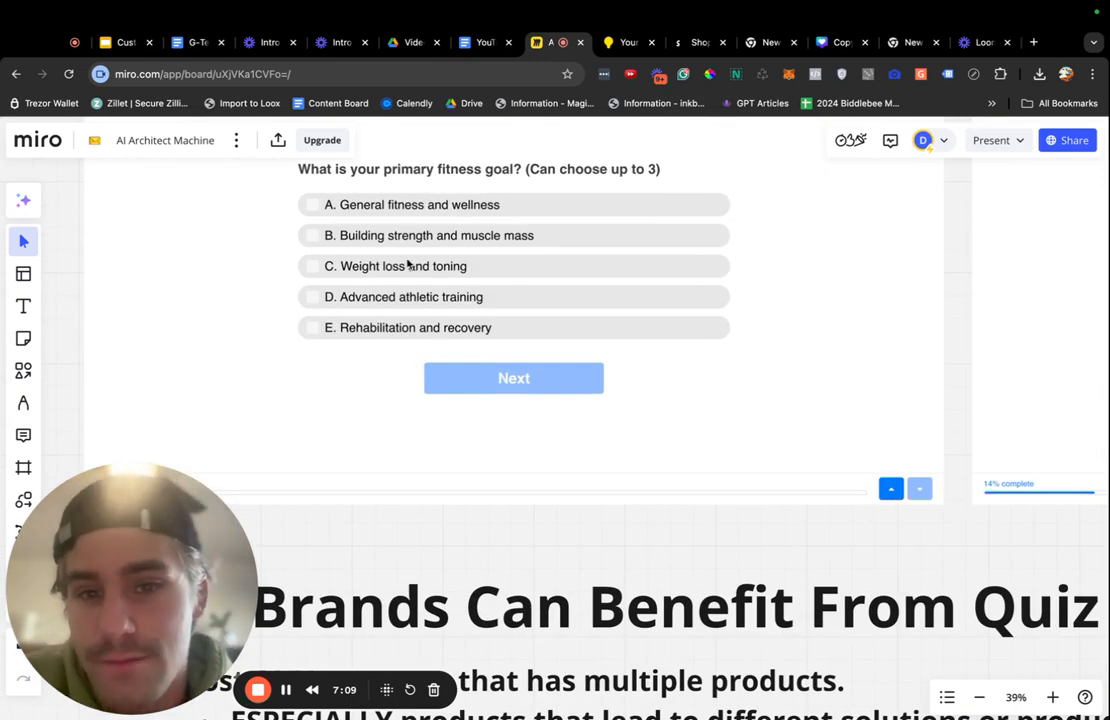
Scroll down to the custom coding versus Shopify app pros and cons under 'How To Build a Profitable Quiz Funnel'.
{"action": "scroll", "scroll_direction": "down", "scroll_amount": 3}
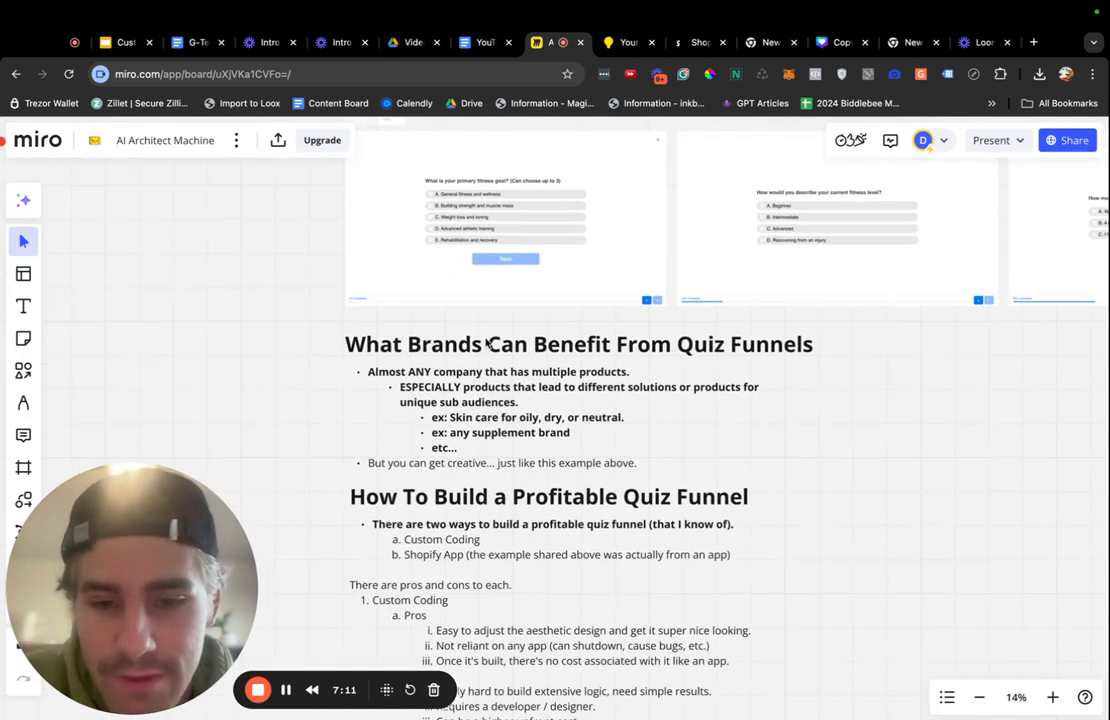
{"action": "left_click", "coordinate": [1052, 696]}
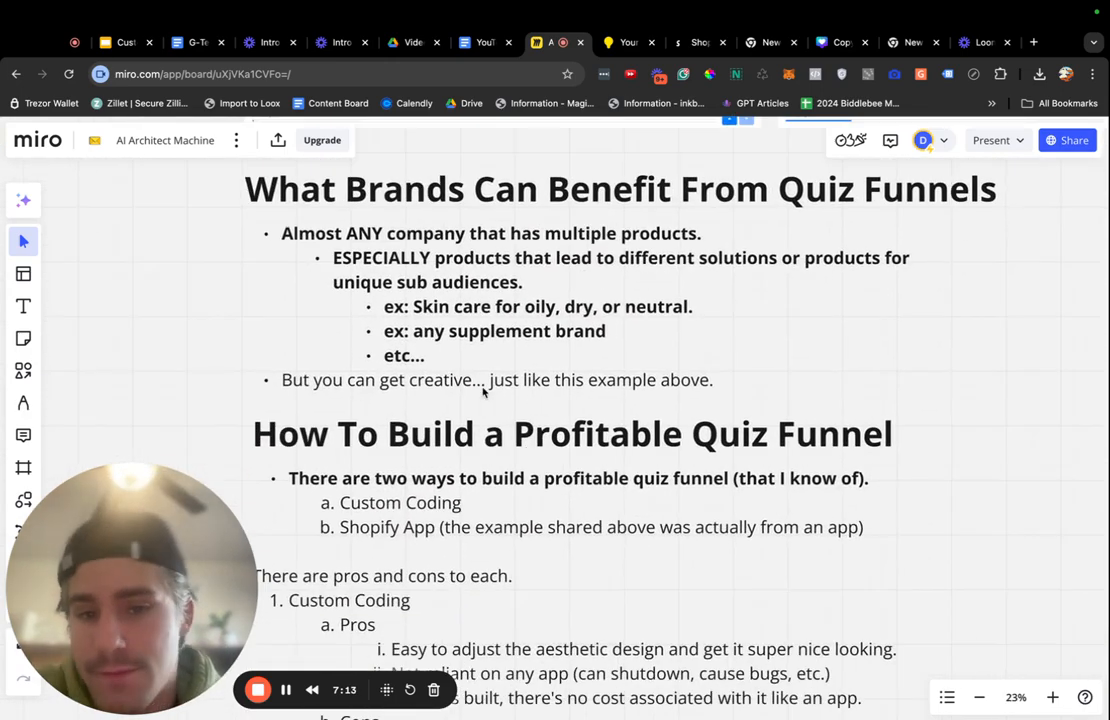
{"action": "left_click", "coordinate": [978, 696]}
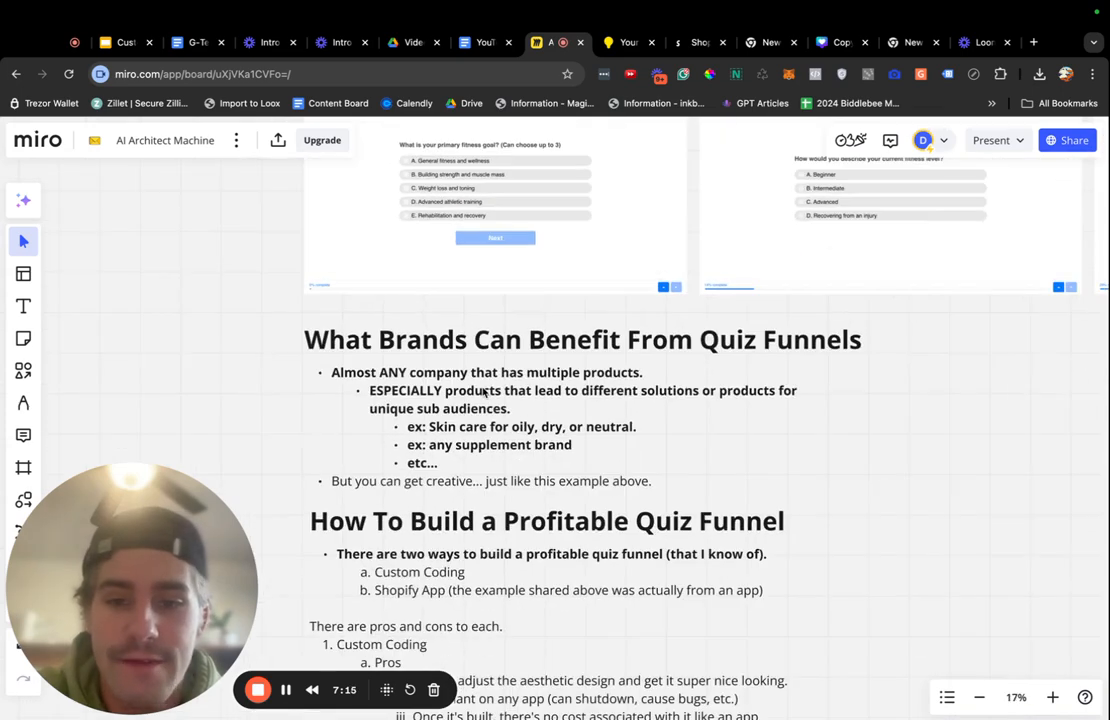
{"action": "scroll", "scroll_direction": "down", "scroll_amount": 3}
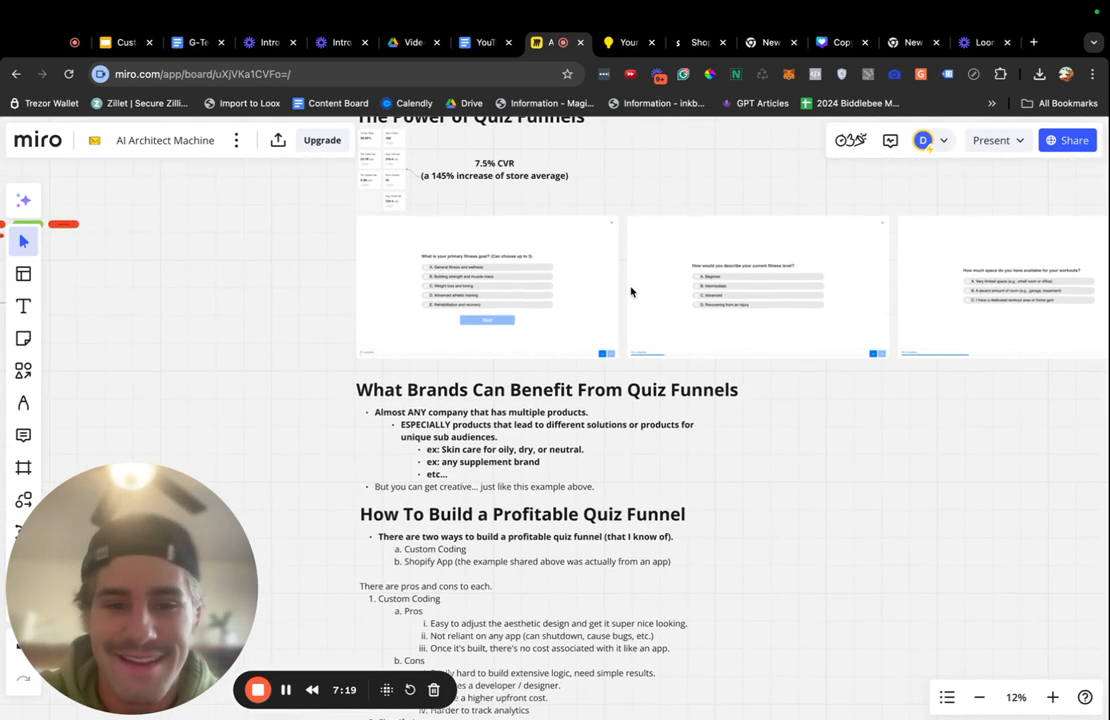
{"action": "scroll", "scroll_direction": "down", "scroll_amount": 3}
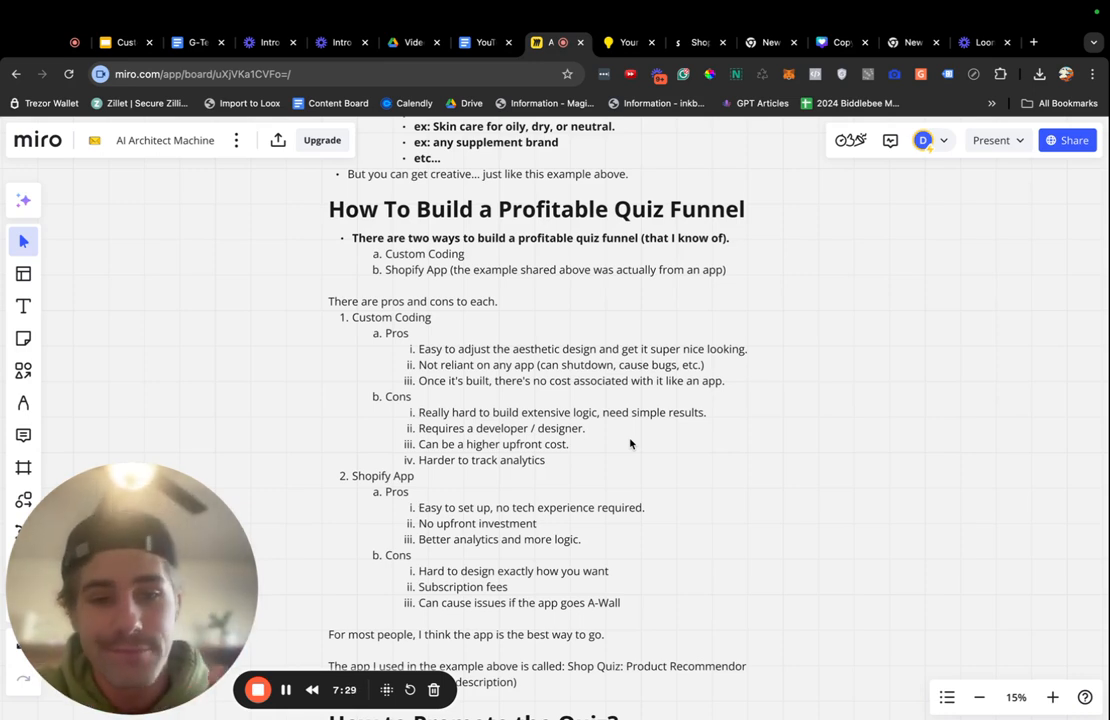
{"action": "mouse_move", "coordinate": [448, 260]}
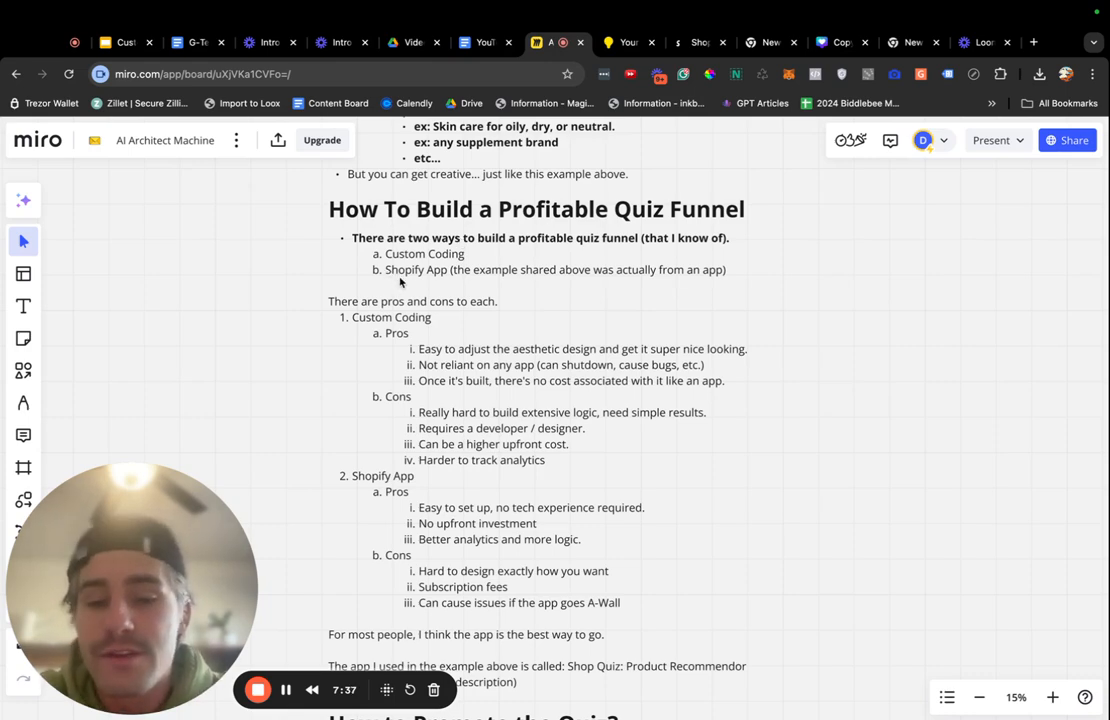
{"action": "scroll", "scroll_direction": "up", "scroll_amount": 3}
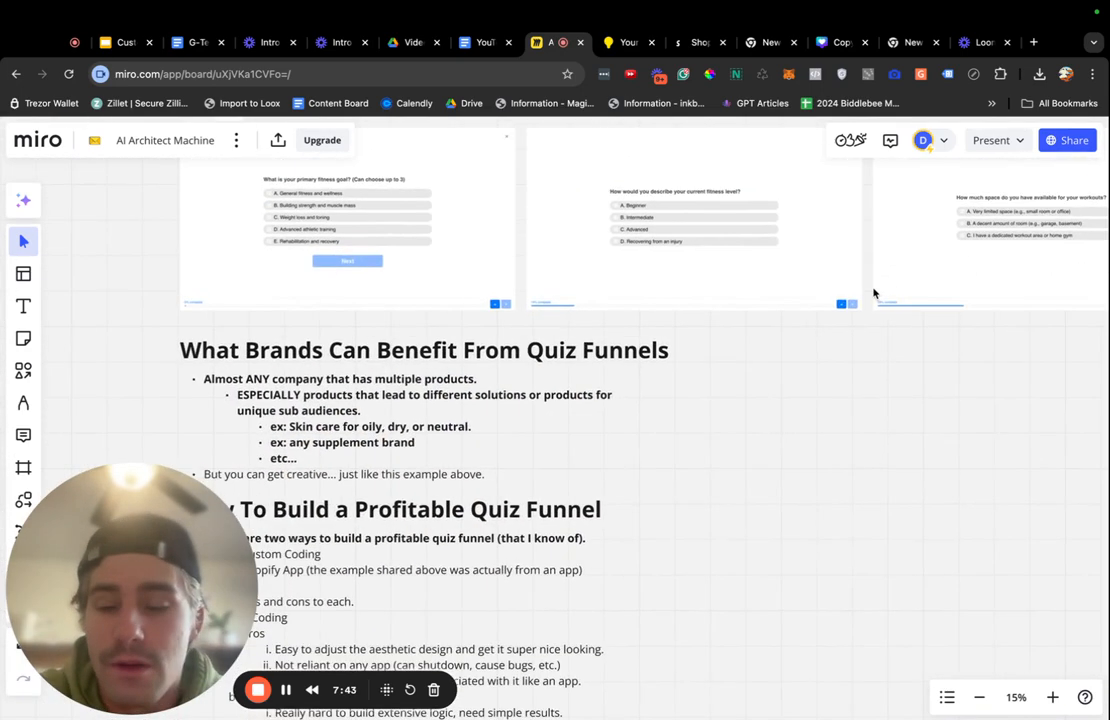
{"action": "scroll", "scroll_direction": "down", "scroll_amount": 3}
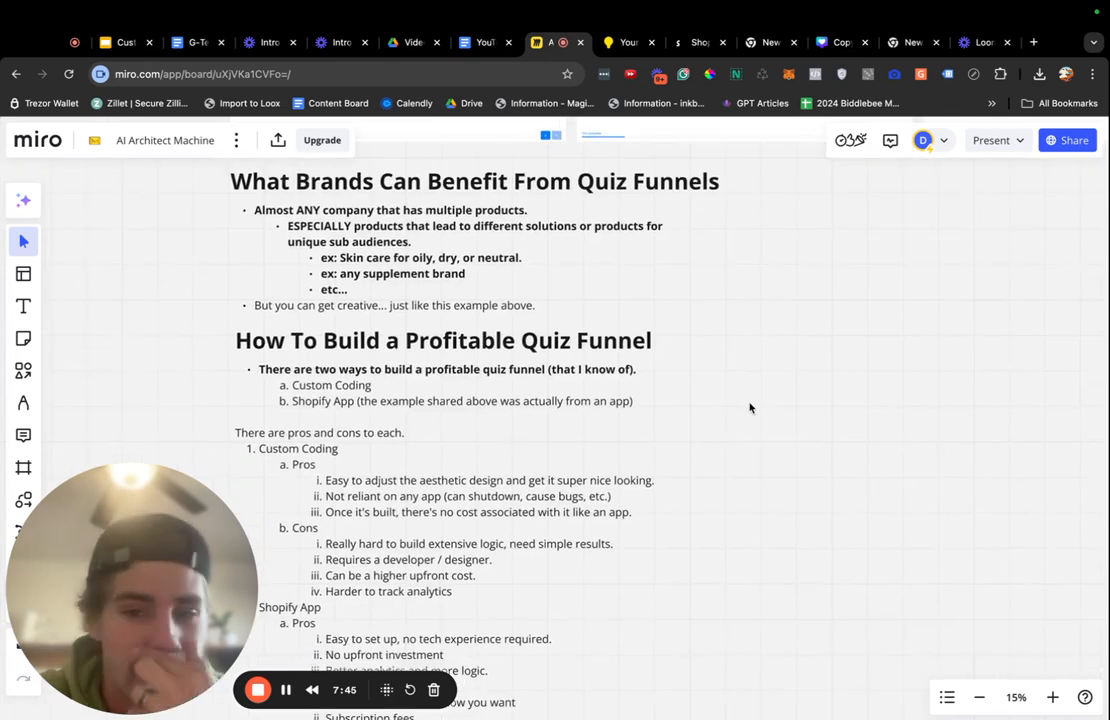
{"action": "scroll", "scroll_direction": "down", "scroll_amount": 3}
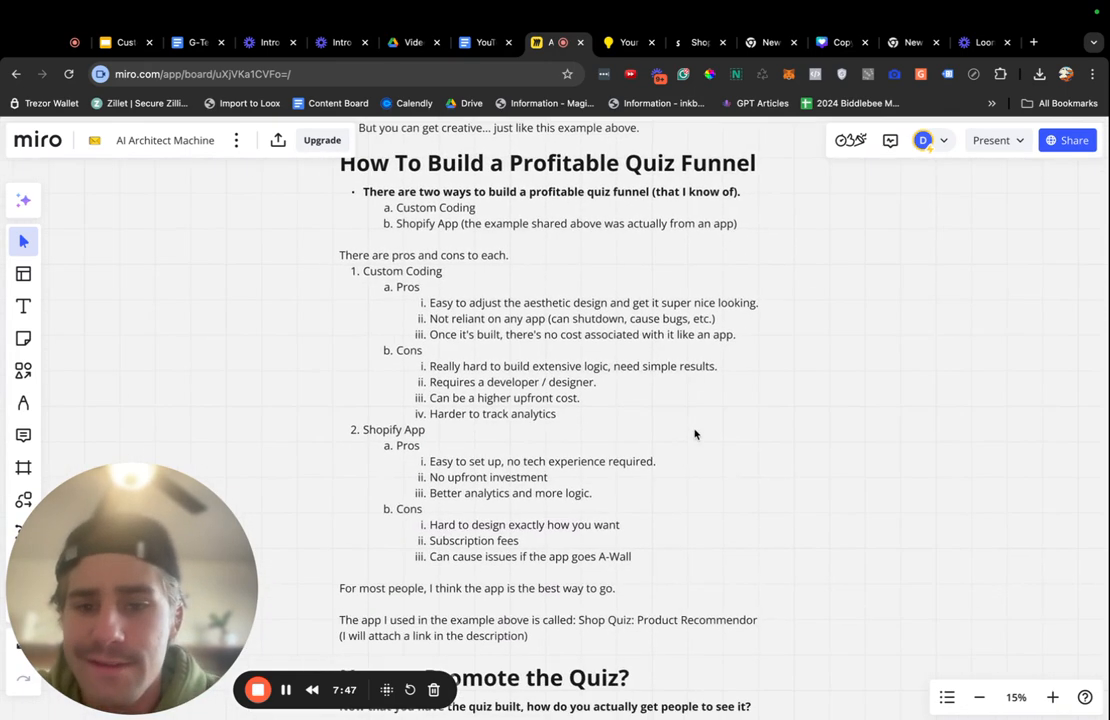
{"action": "mouse_move", "coordinate": [490, 322]}
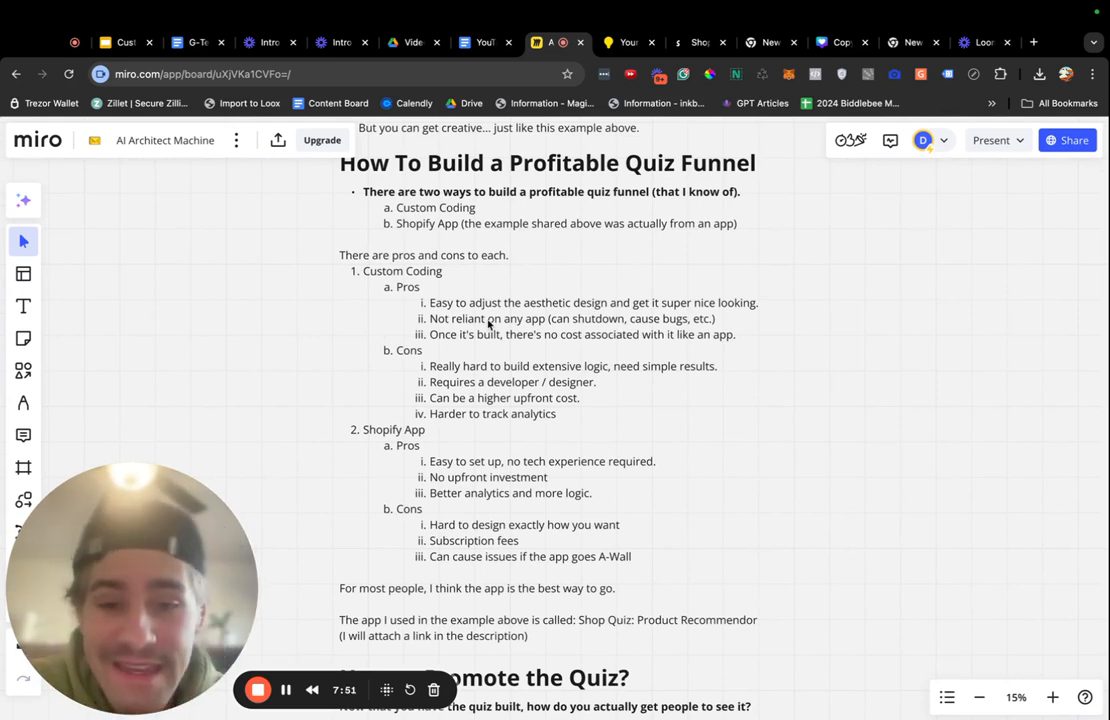
{"action": "mouse_move", "coordinate": [600, 278]}
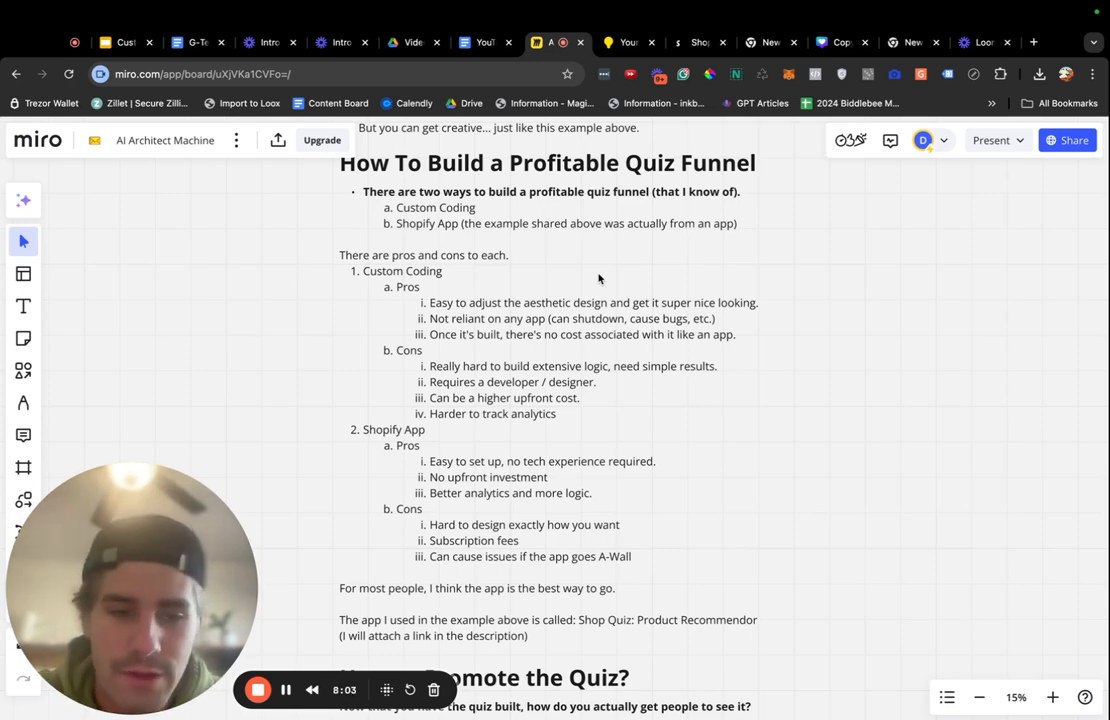
{"action": "mouse_move", "coordinate": [736, 316]}
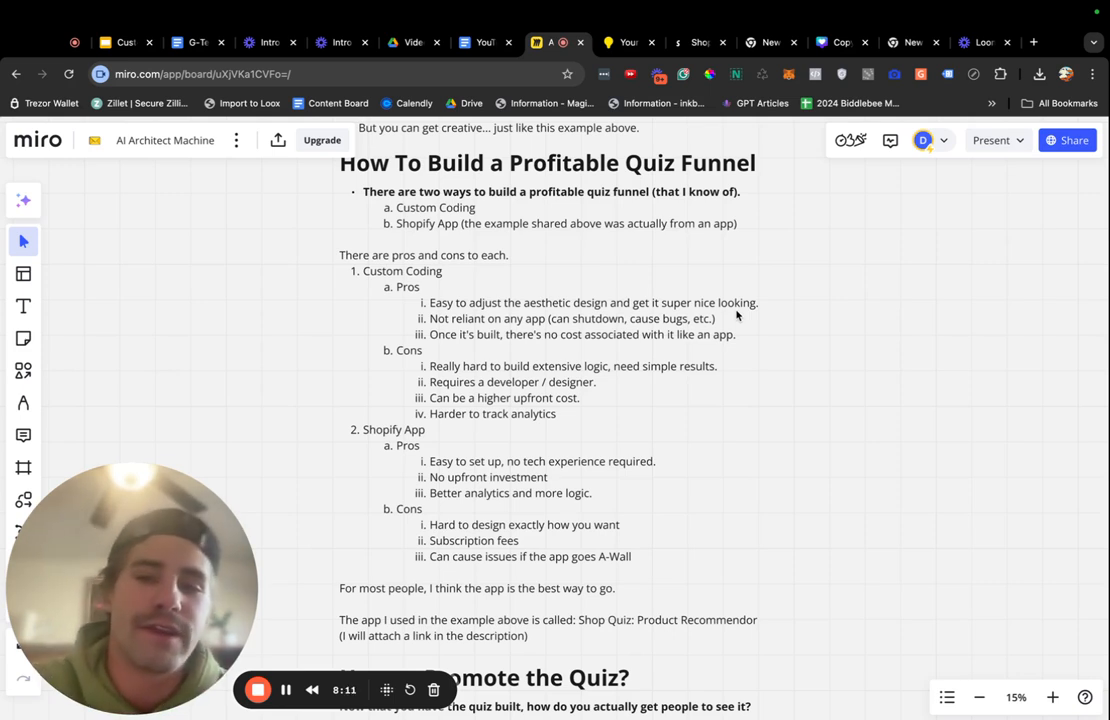
{"action": "mouse_move", "coordinate": [490, 328]}
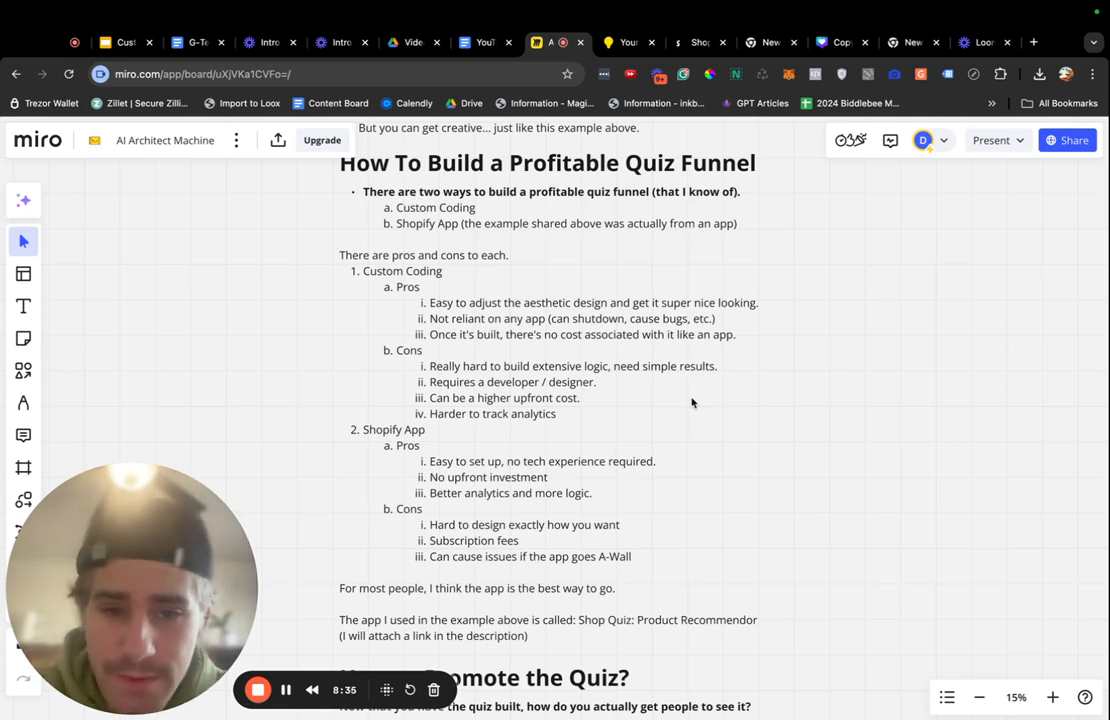
{"action": "mouse_move", "coordinate": [496, 326]}
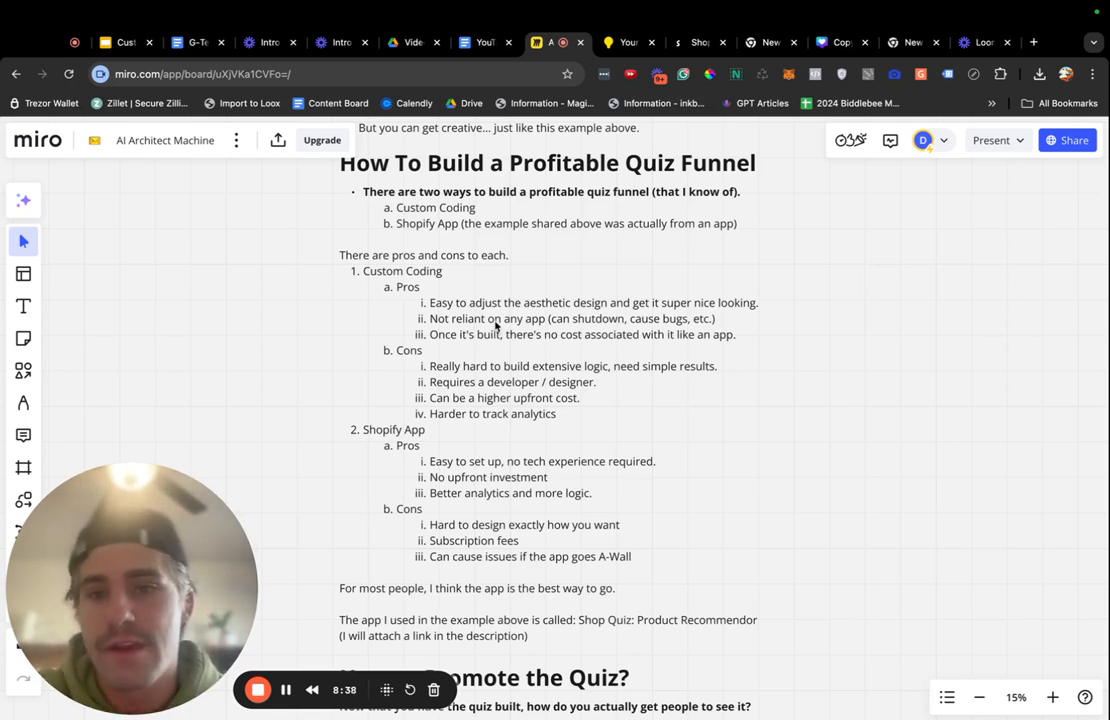
{"action": "mouse_move", "coordinate": [510, 378]}
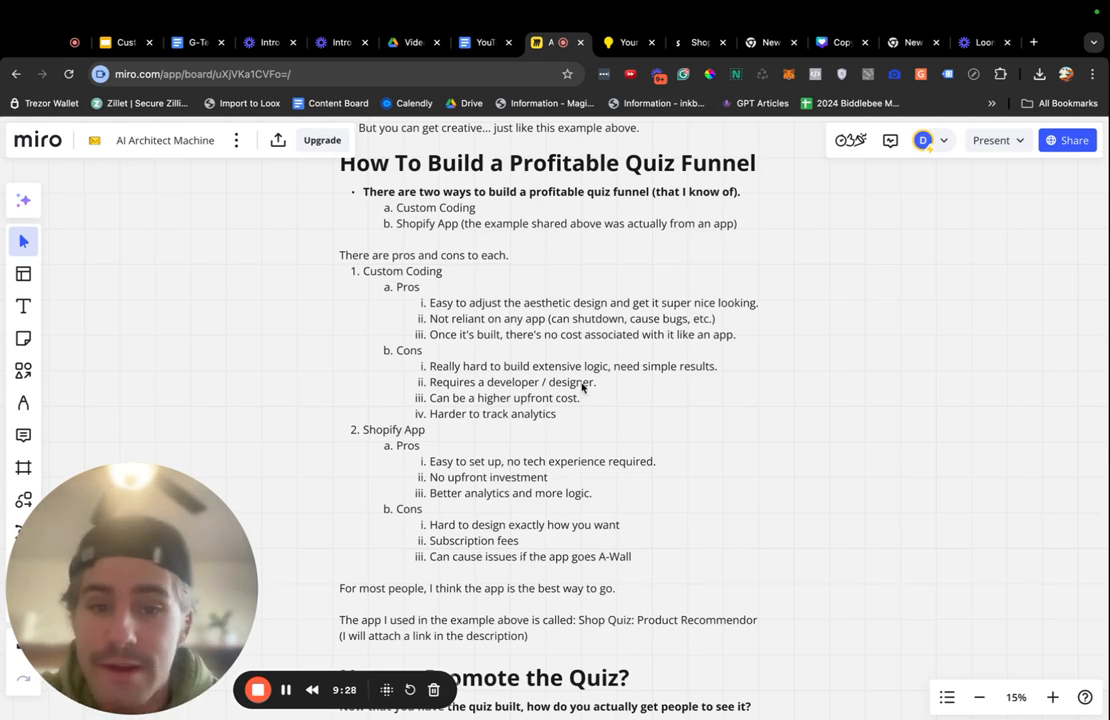
{"action": "mouse_move", "coordinate": [476, 424]}
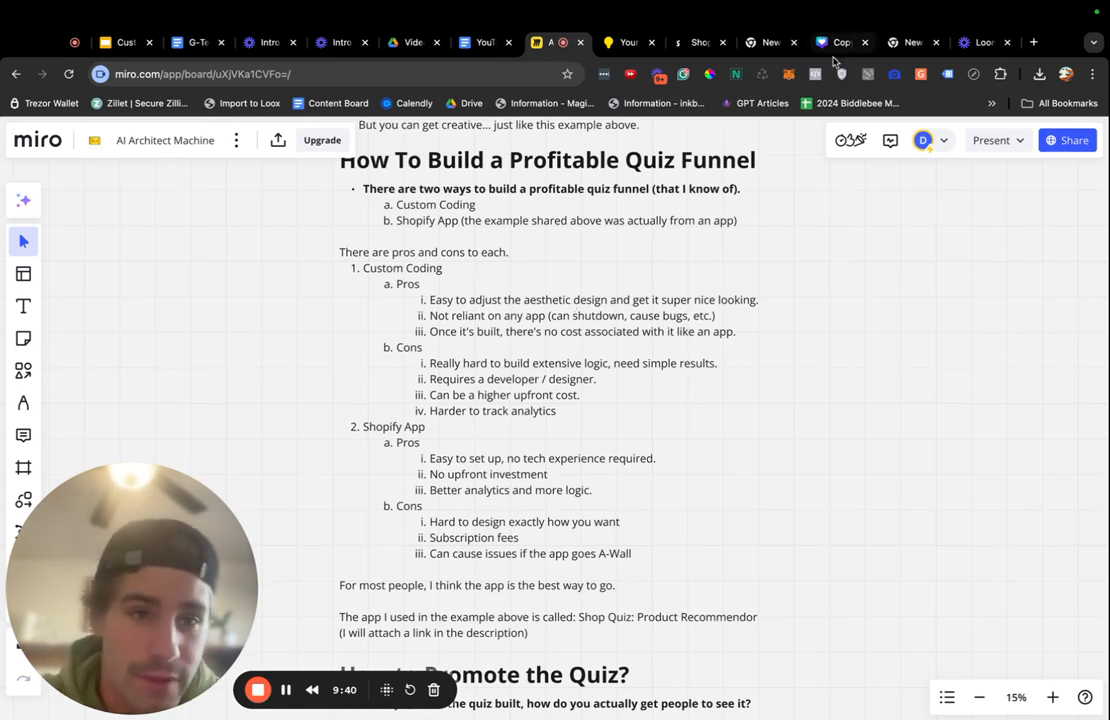
{"action": "mouse_move", "coordinate": [476, 430]}
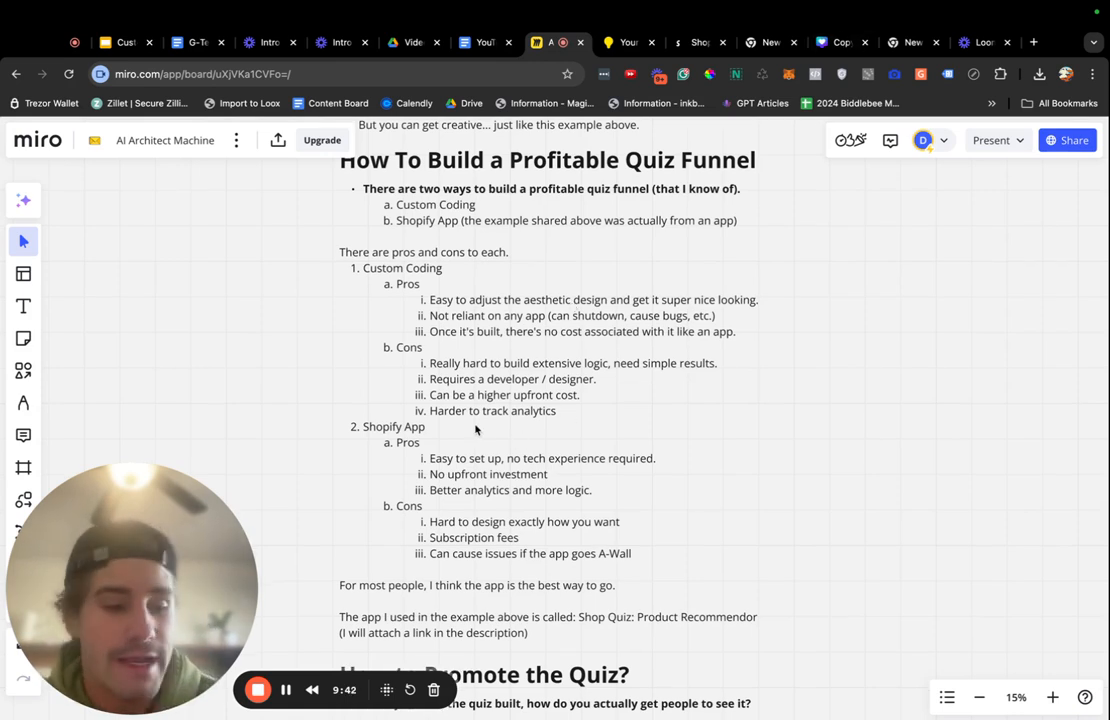
{"action": "scroll", "scroll_direction": "up", "scroll_amount": 3}
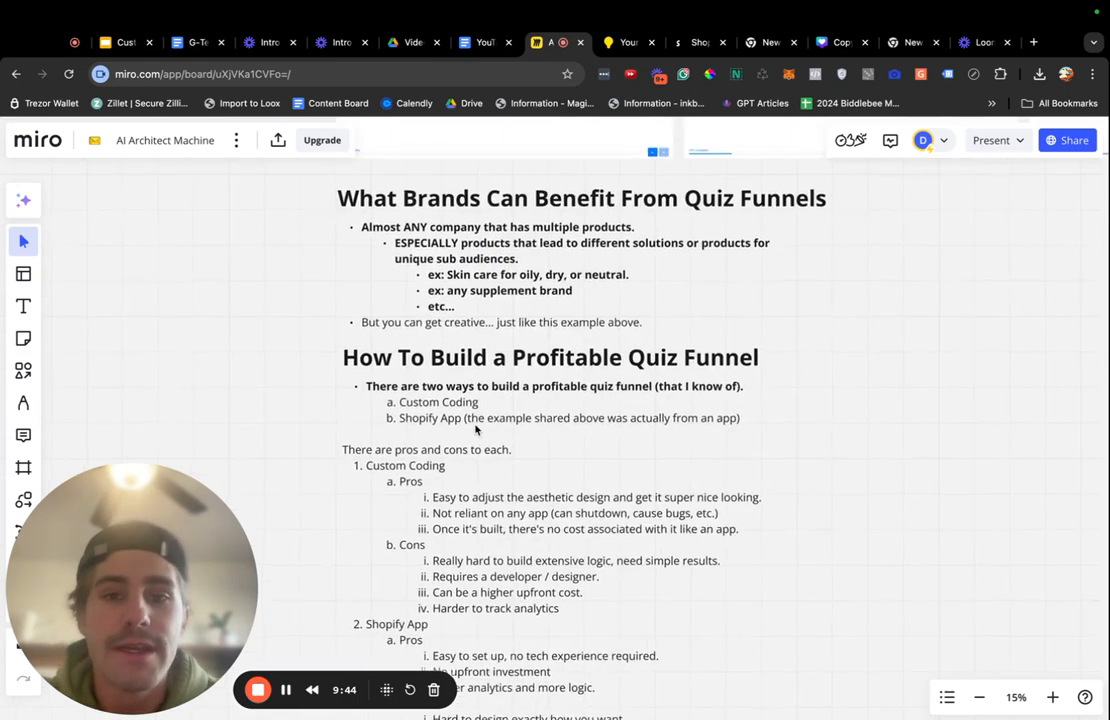
{"action": "scroll", "scroll_direction": "up", "scroll_amount": 3}
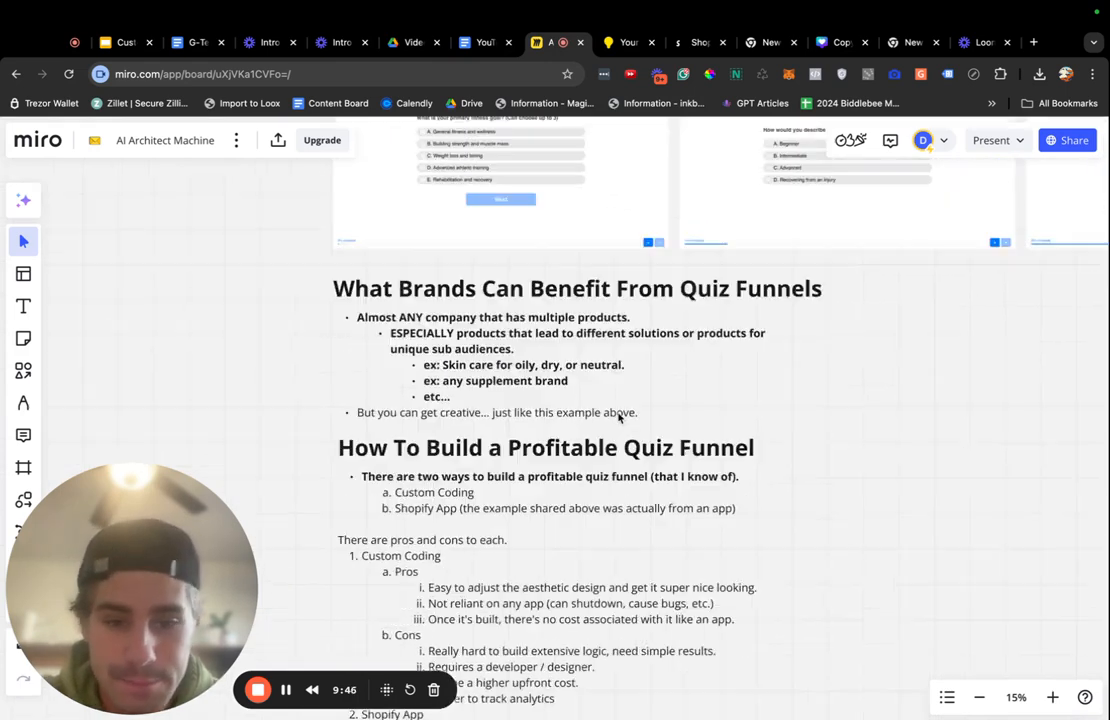
{"action": "scroll", "scroll_direction": "down", "scroll_amount": 3}
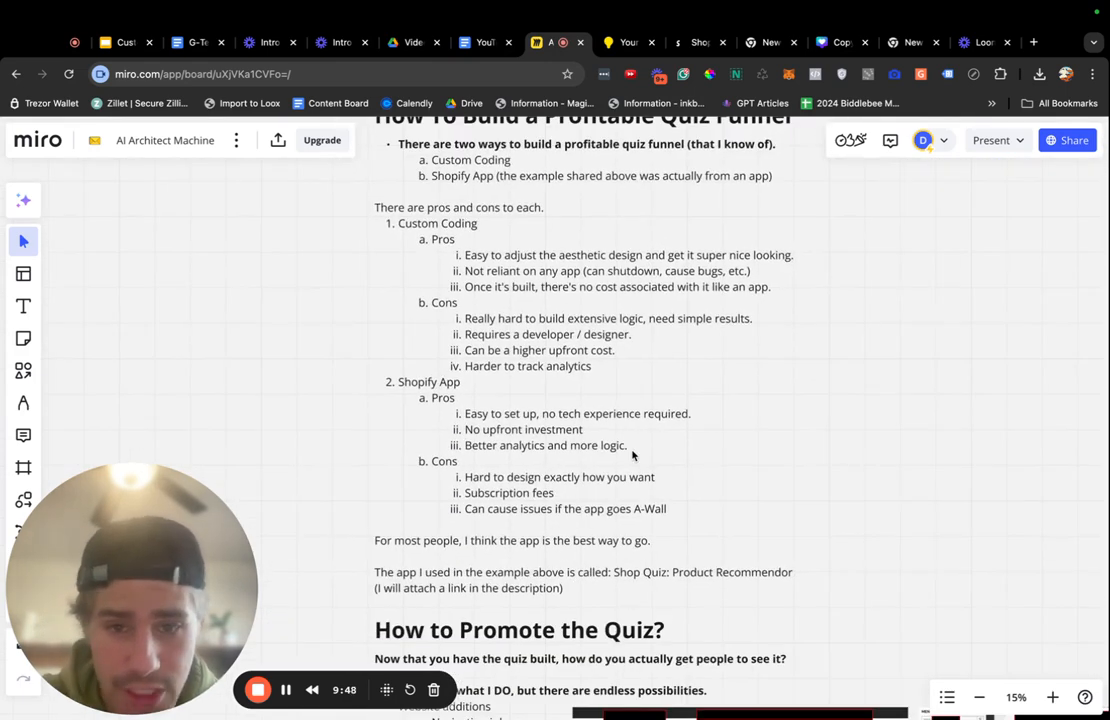
{"action": "scroll", "scroll_direction": "down", "scroll_amount": 3}
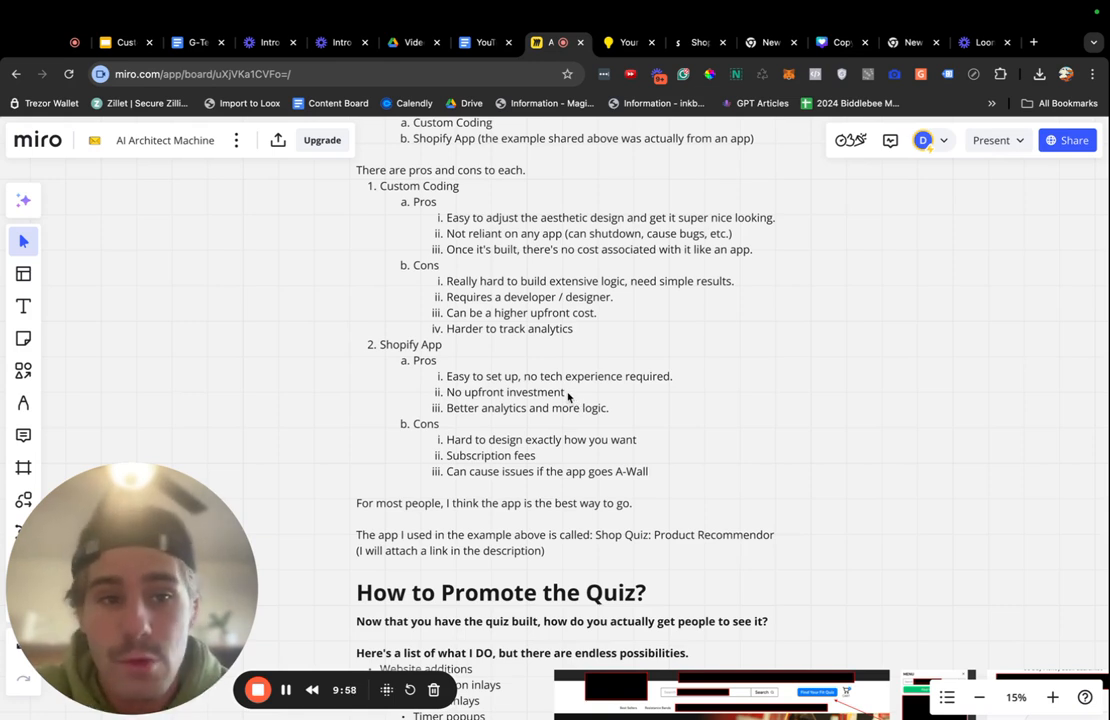
{"action": "mouse_move", "coordinate": [464, 464]}
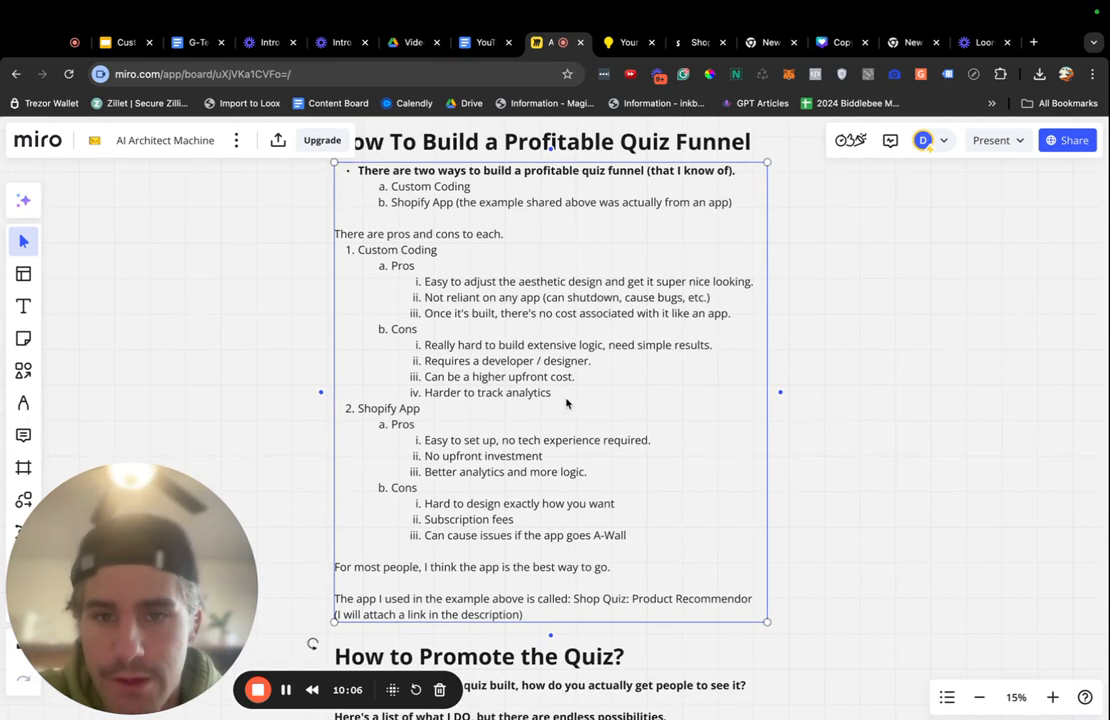
{"action": "scroll", "scroll_direction": "up", "scroll_amount": 3}
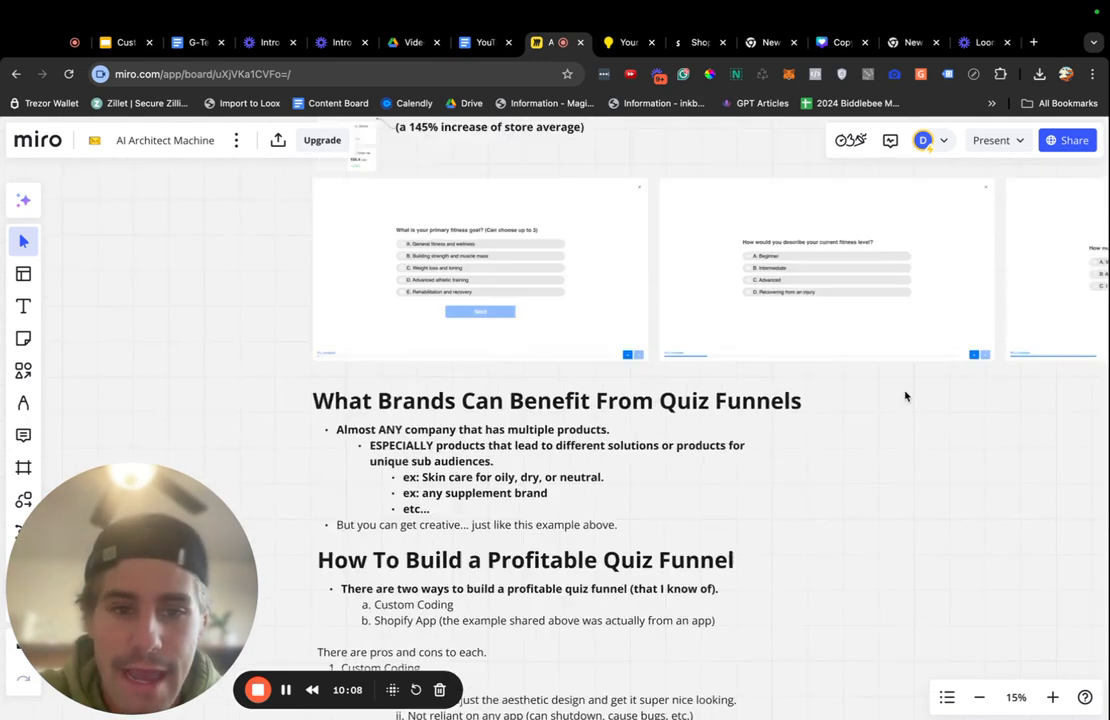
{"action": "scroll", "scroll_direction": "down", "scroll_amount": 3}
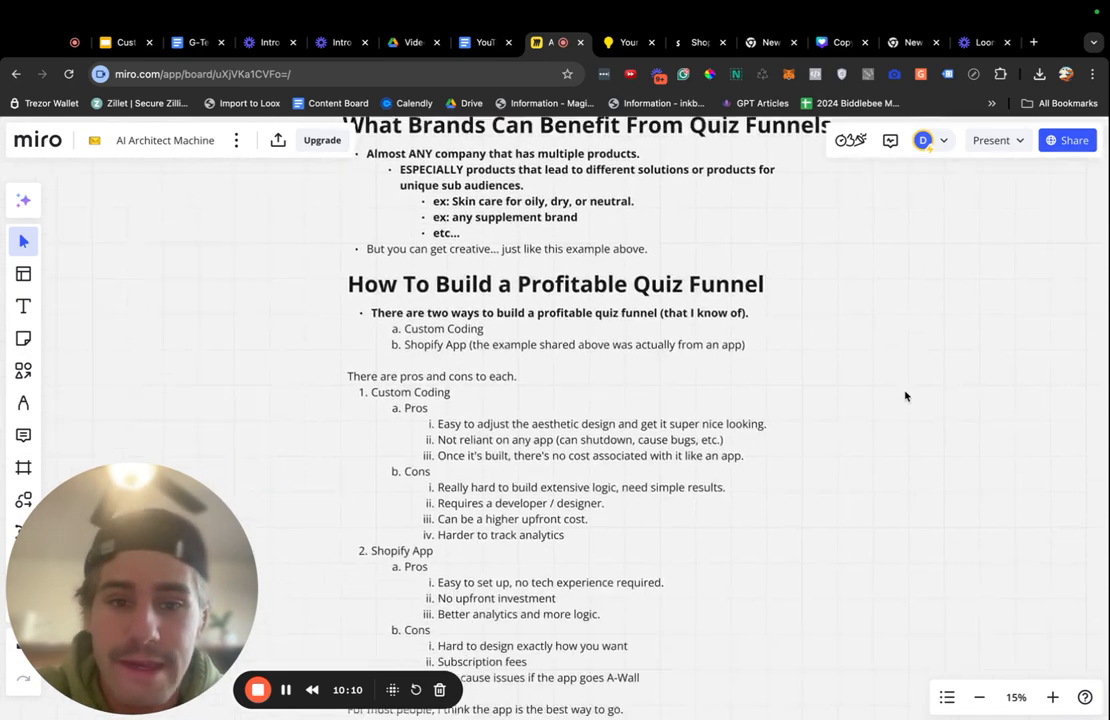
{"action": "scroll", "scroll_direction": "down", "scroll_amount": 3}
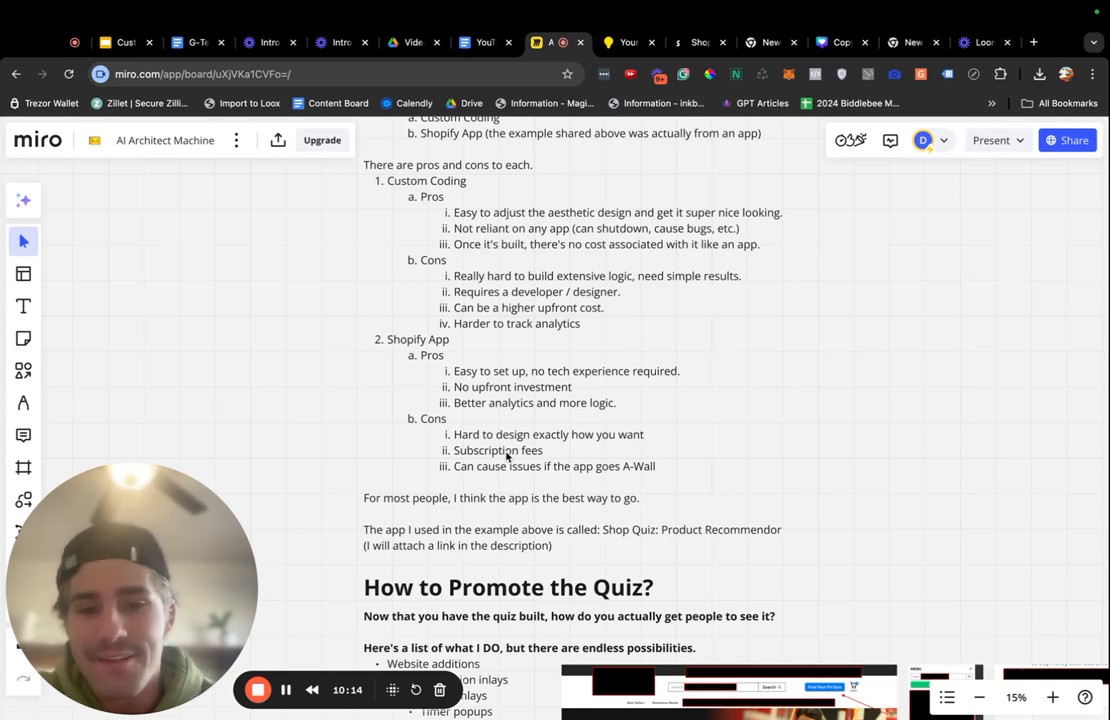
{"action": "scroll", "scroll_direction": "up", "scroll_amount": 3}
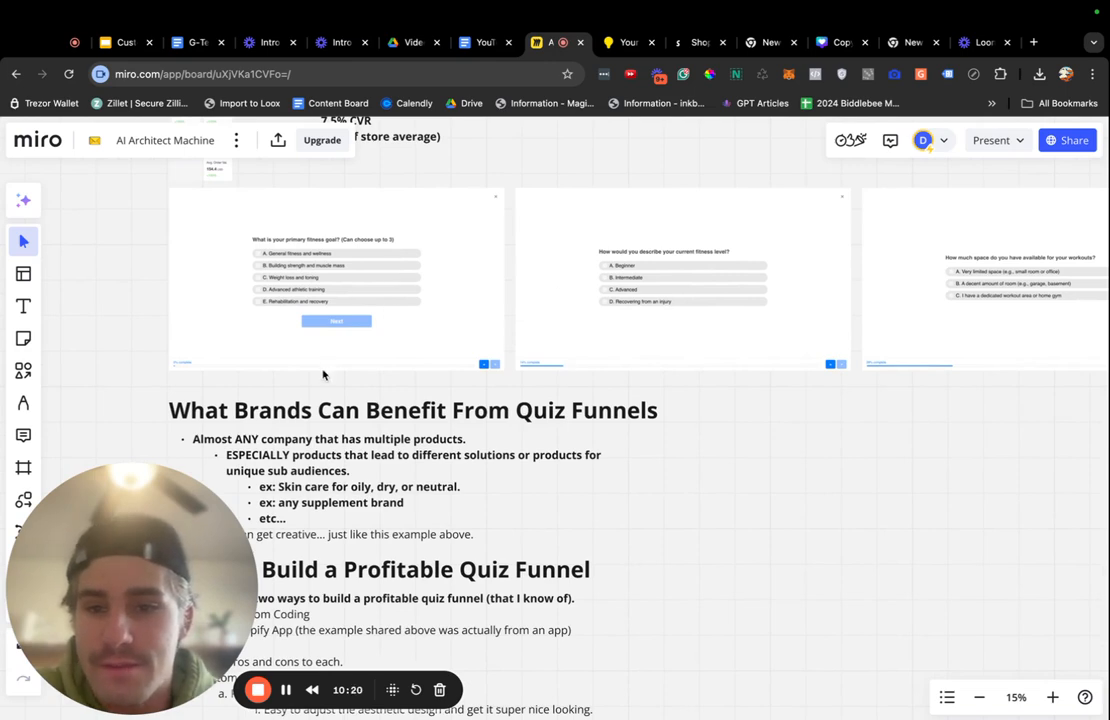
{"action": "mouse_move", "coordinate": [678, 324]}
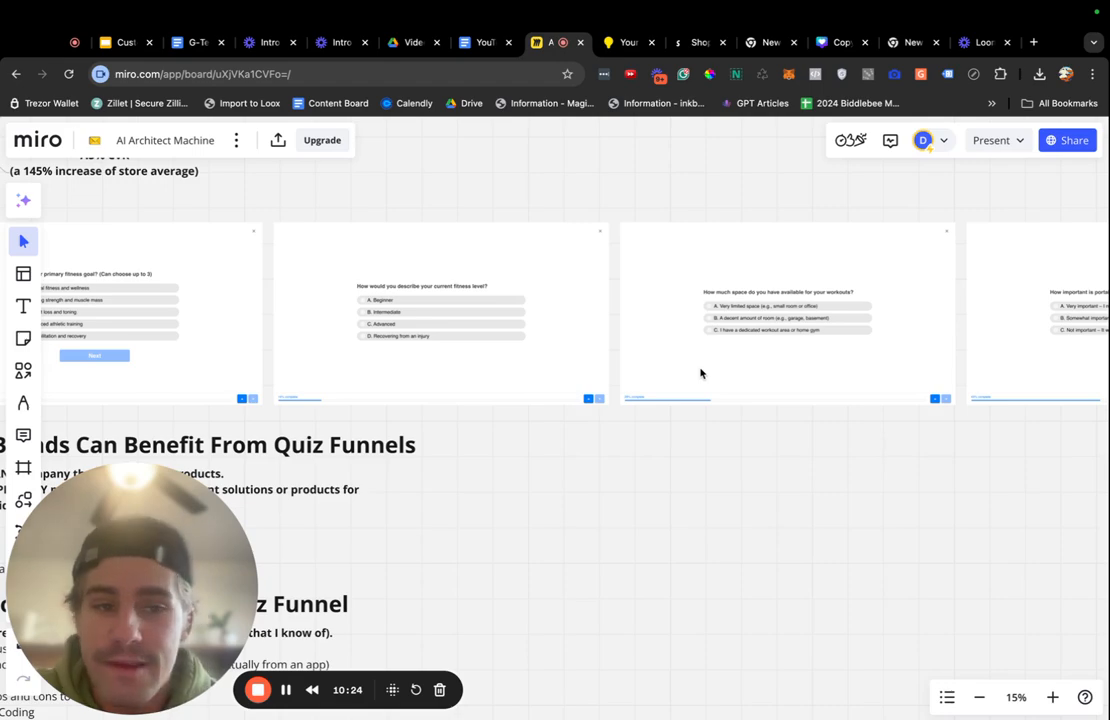
{"action": "scroll", "scroll_direction": "down", "scroll_amount": 3}
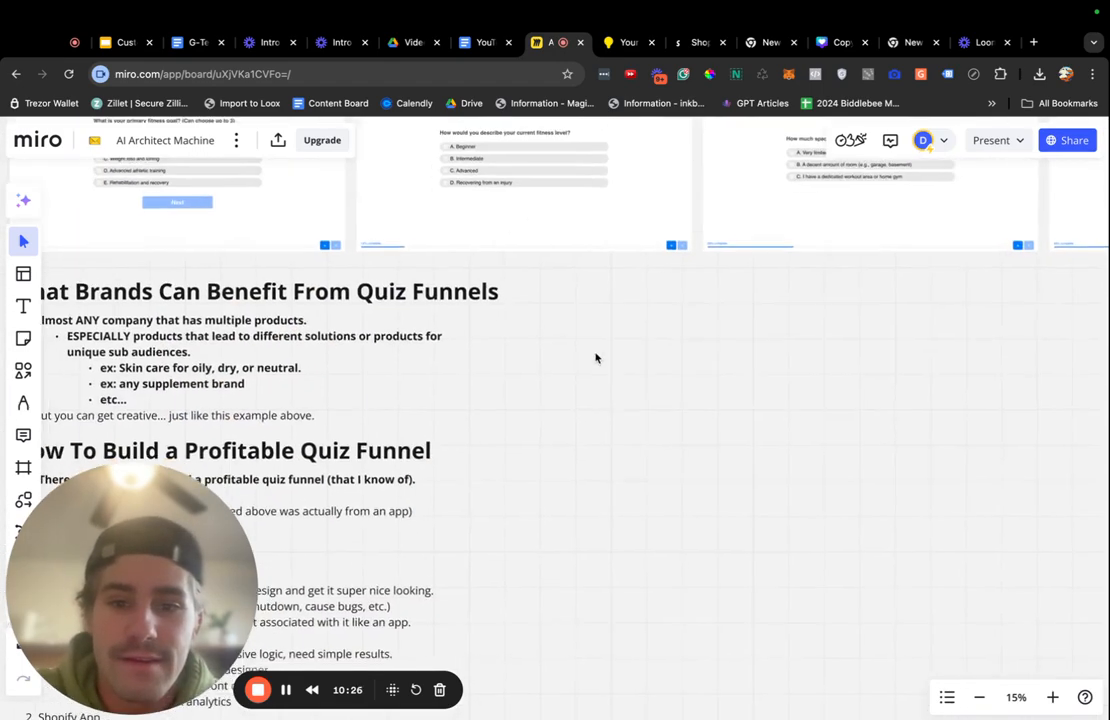
{"action": "scroll", "scroll_direction": "down", "scroll_amount": 3}
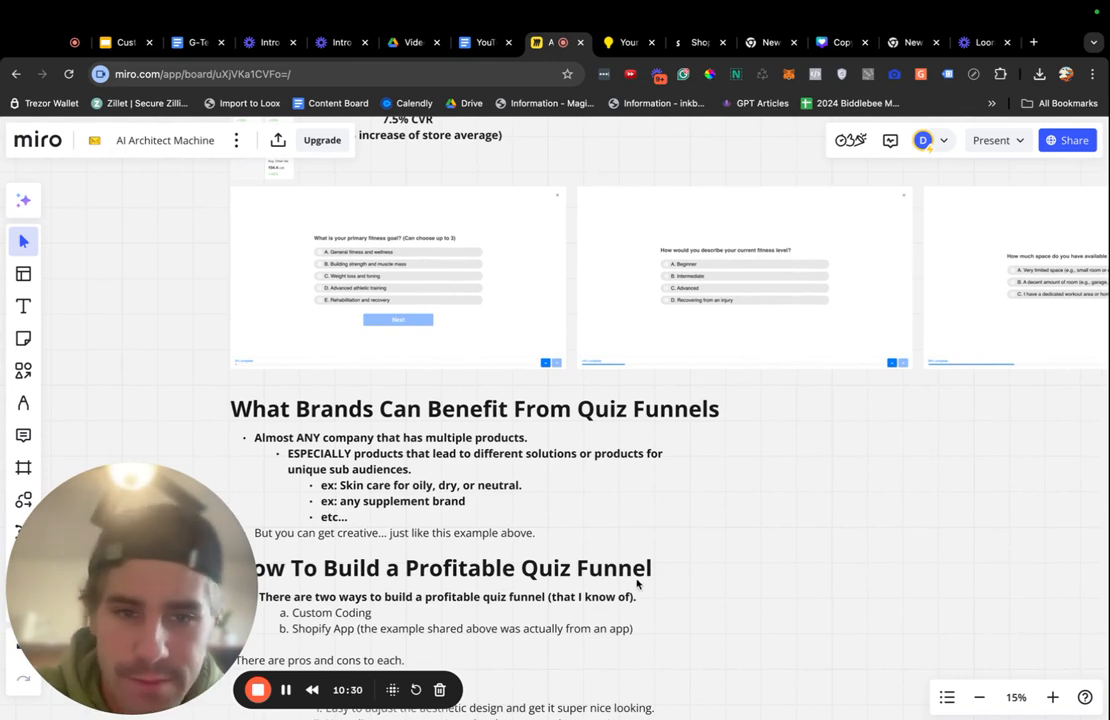
{"action": "scroll", "scroll_direction": "down", "scroll_amount": 3}
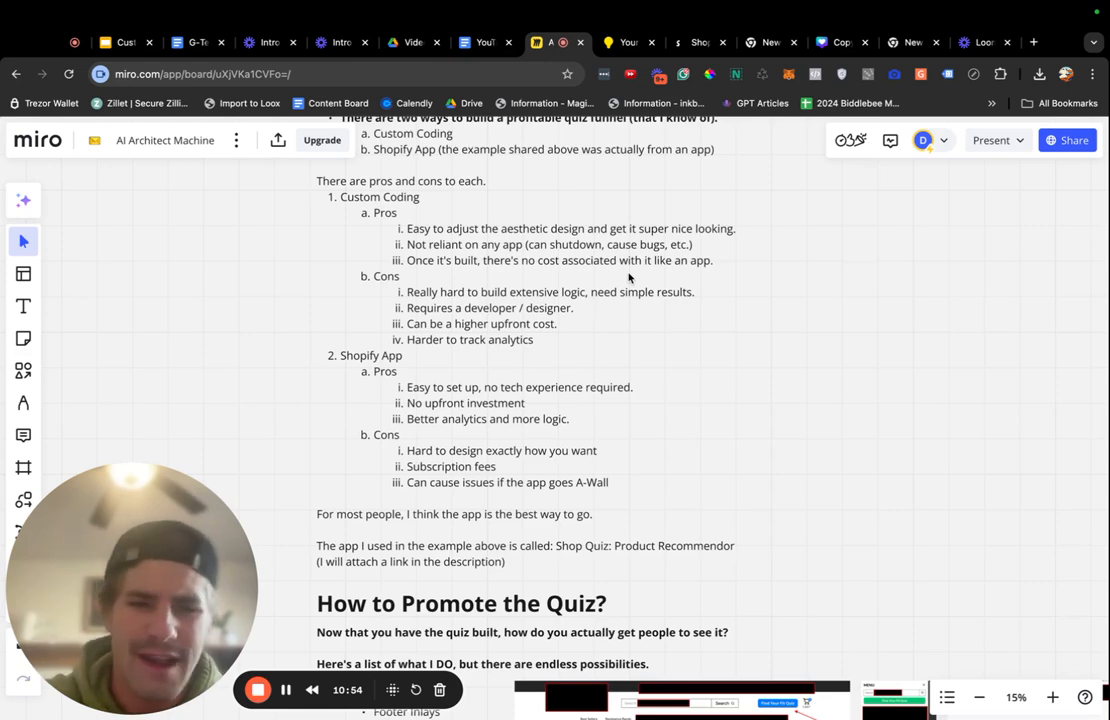
{"action": "scroll", "scroll_direction": "down", "scroll_amount": 3}
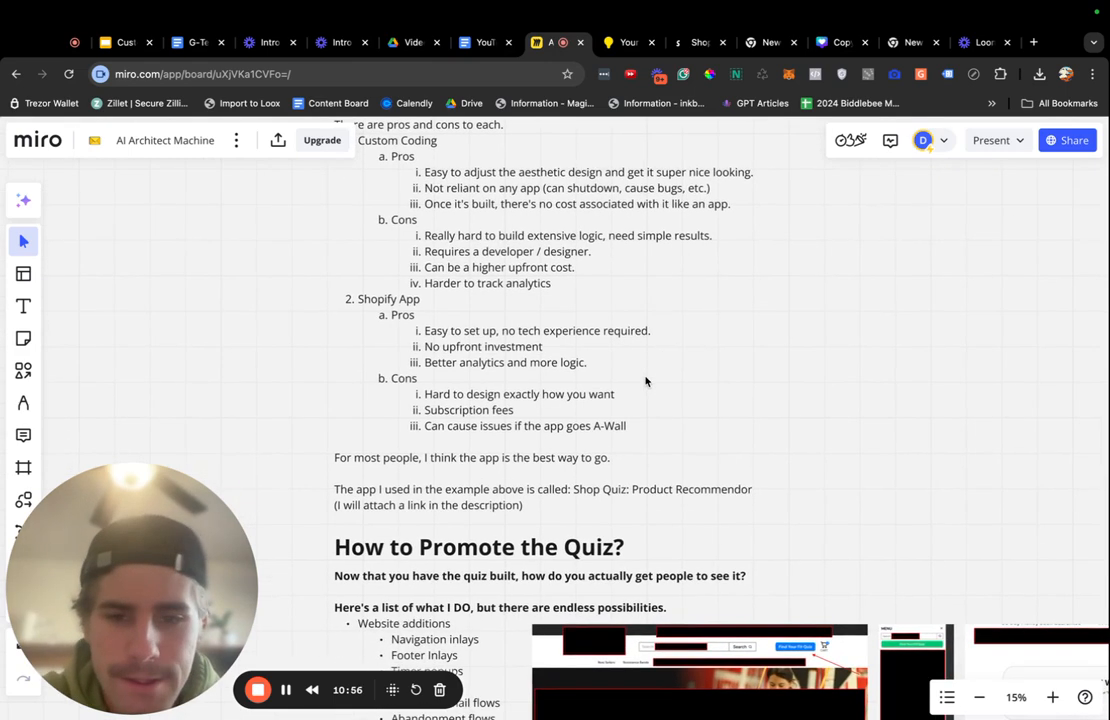
{"action": "mouse_move", "coordinate": [592, 408]}
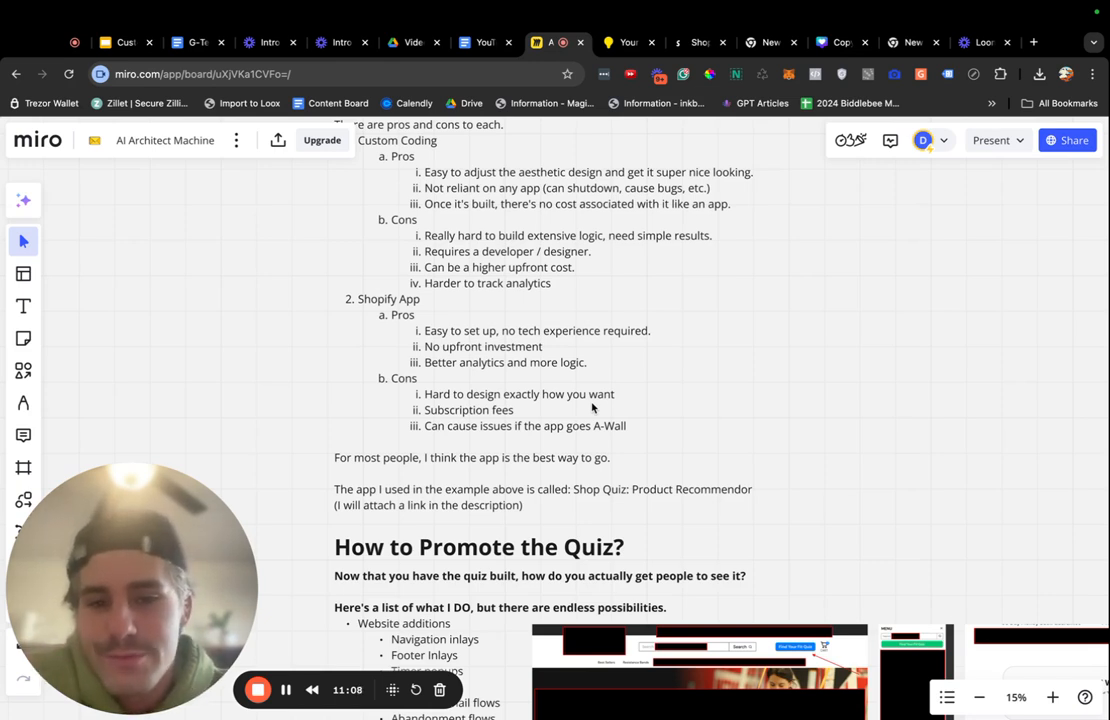
{"action": "scroll", "scroll_direction": "down", "scroll_amount": 3}
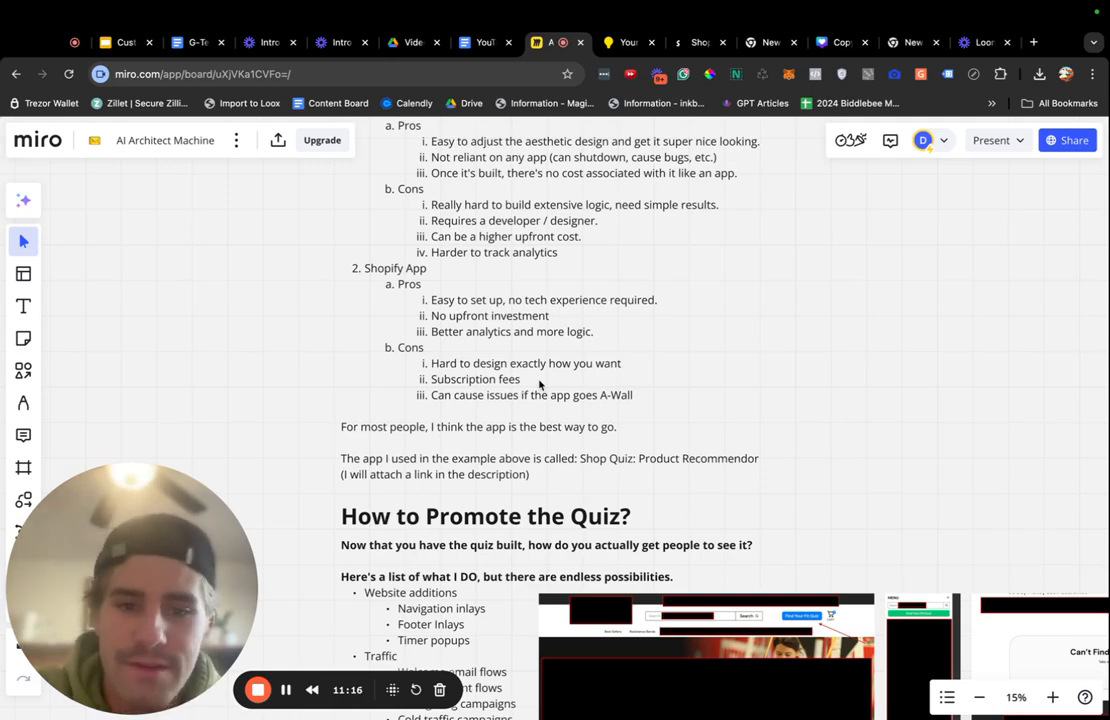
{"action": "scroll", "scroll_direction": "up", "scroll_amount": 3}
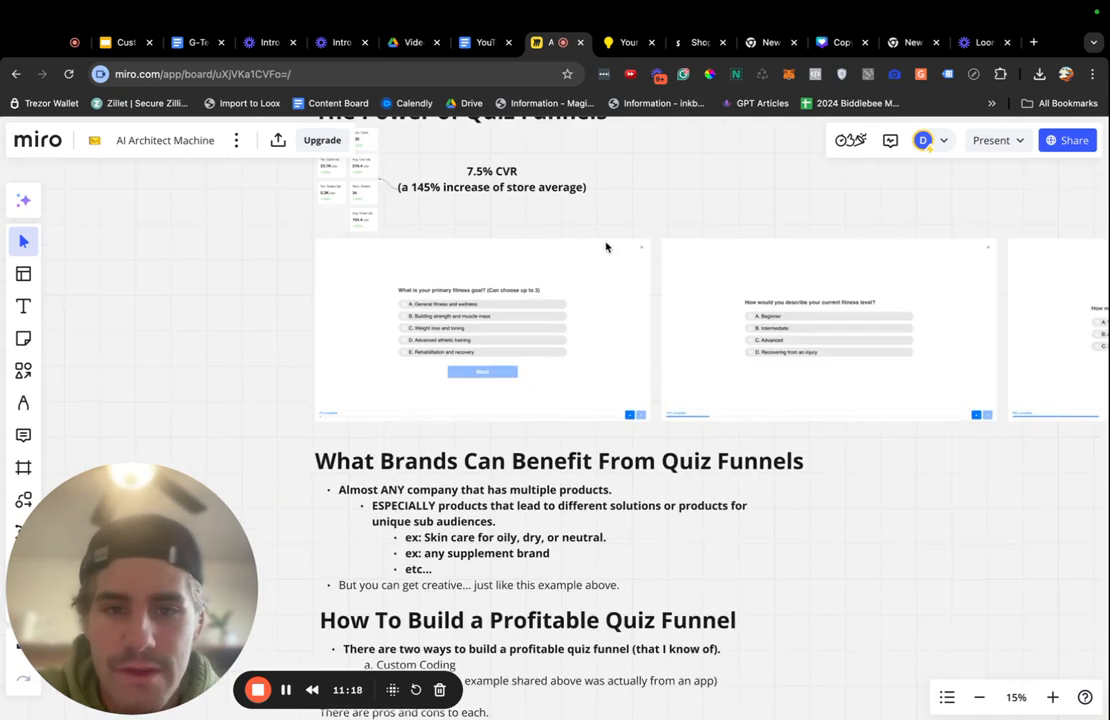
Scroll through the Shop Quiz app listing's description and reviews on the Shopify App Store.
{"action": "scroll", "scroll_direction": "down", "scroll_amount": 3}
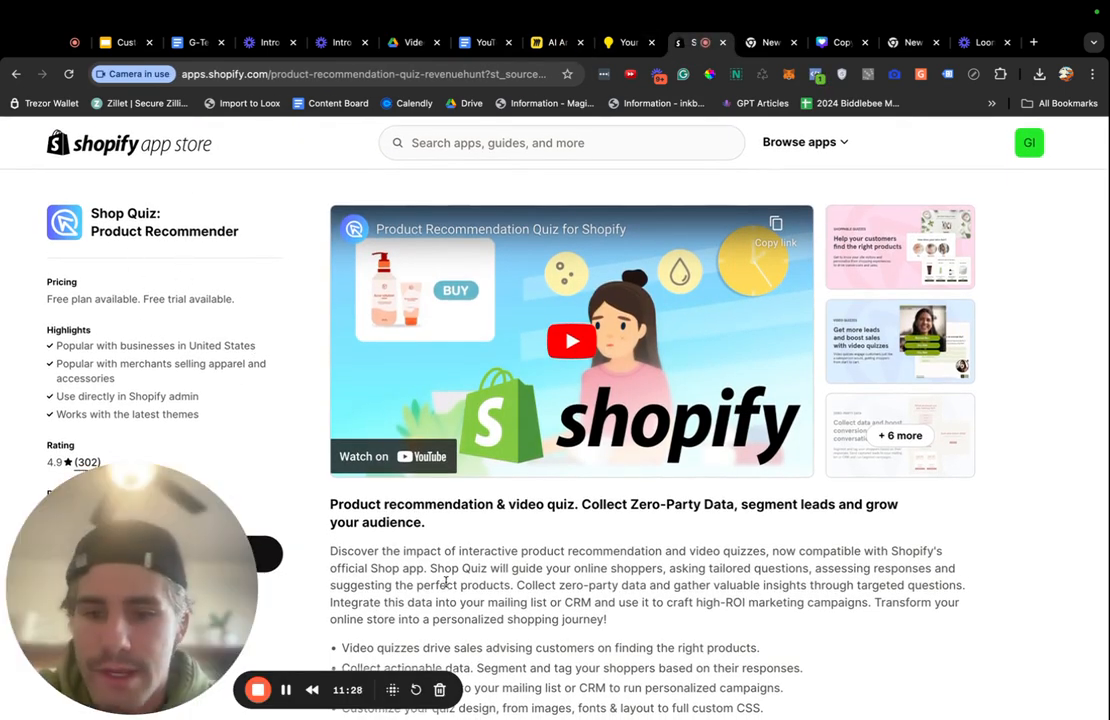
{"action": "scroll", "scroll_direction": "down", "scroll_amount": 3}
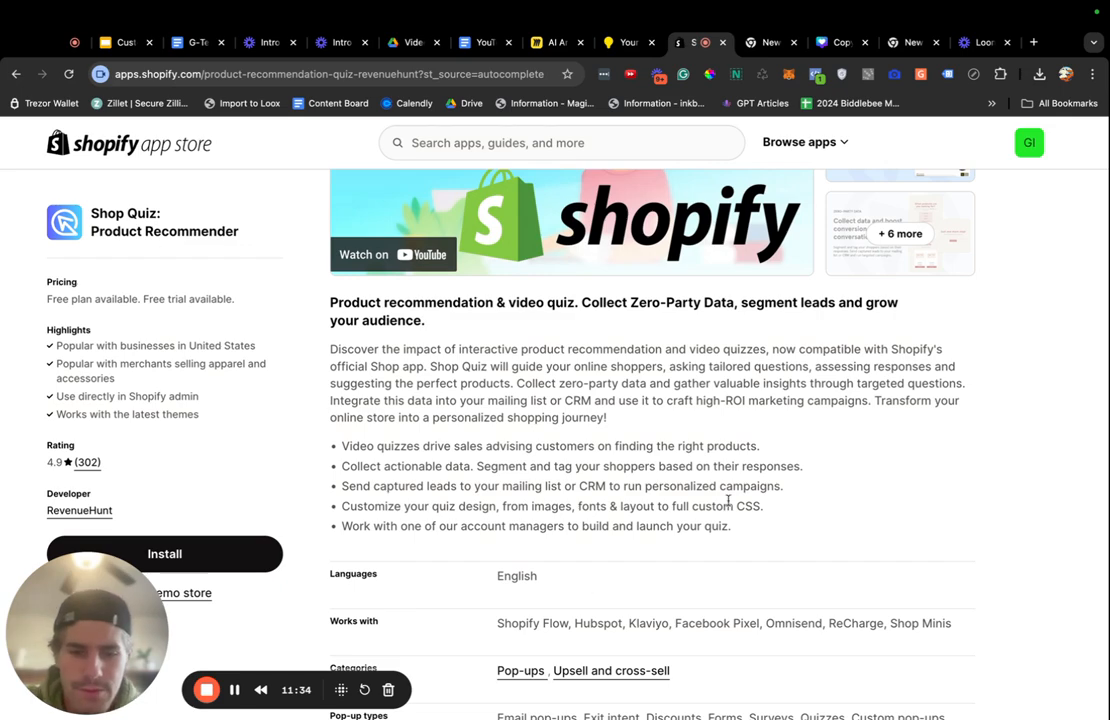
{"action": "scroll", "scroll_direction": "down", "scroll_amount": 3}
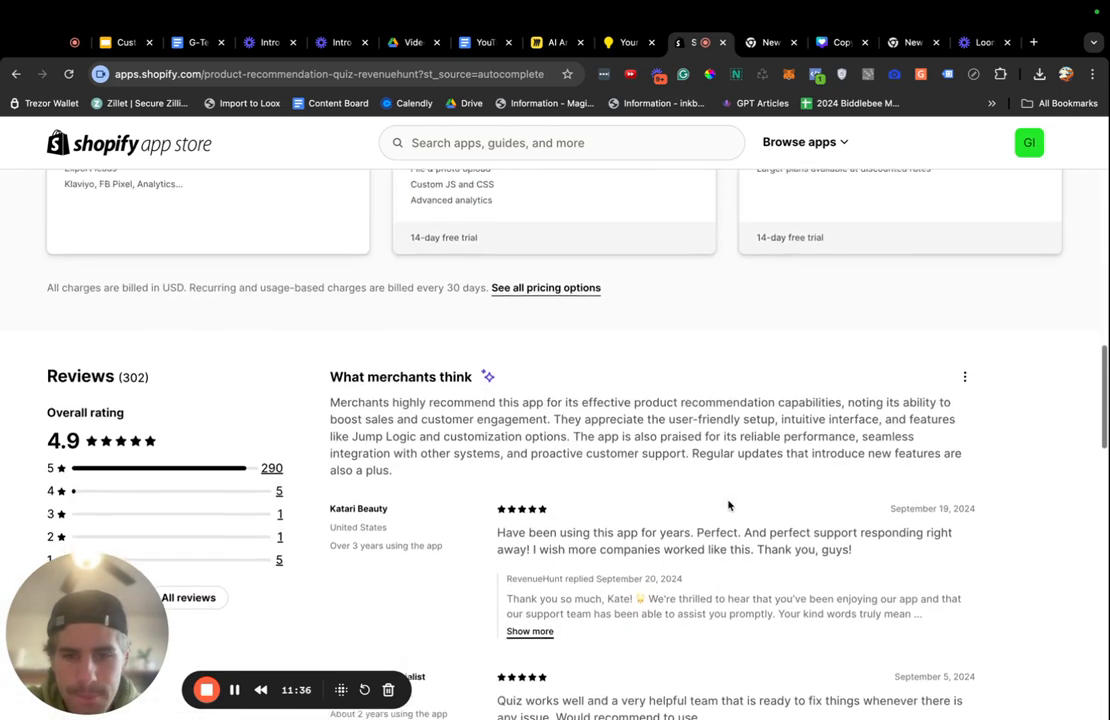
{"action": "scroll", "scroll_direction": "up", "scroll_amount": 3}
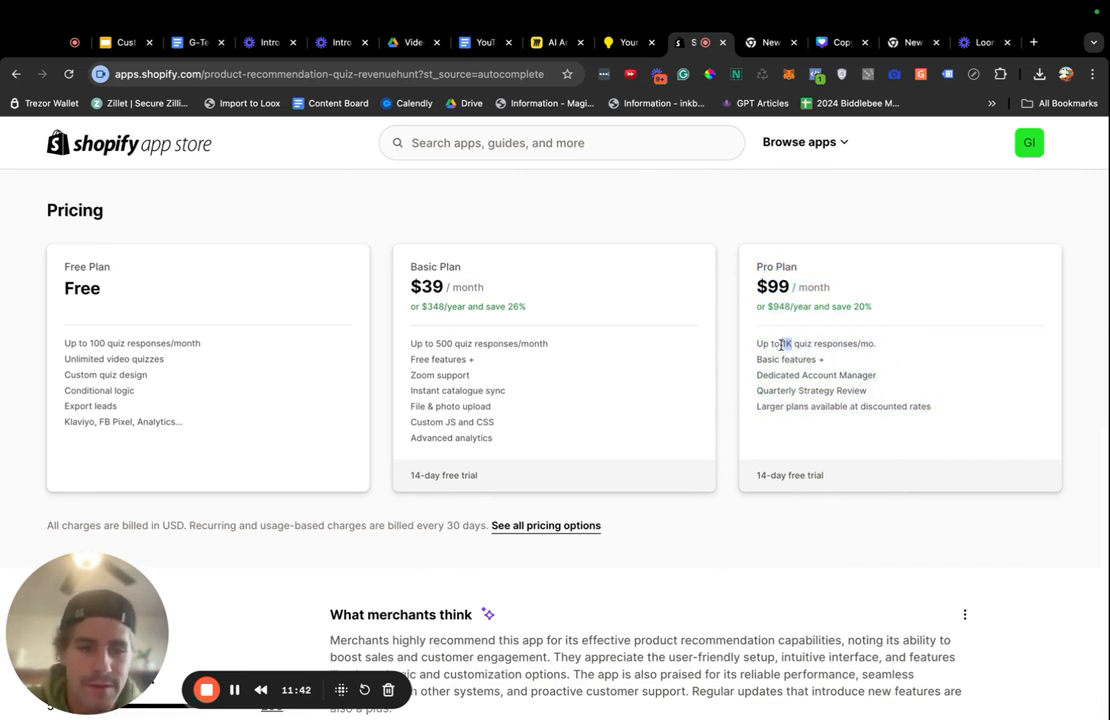
{"action": "mouse_move", "coordinate": [804, 218]}
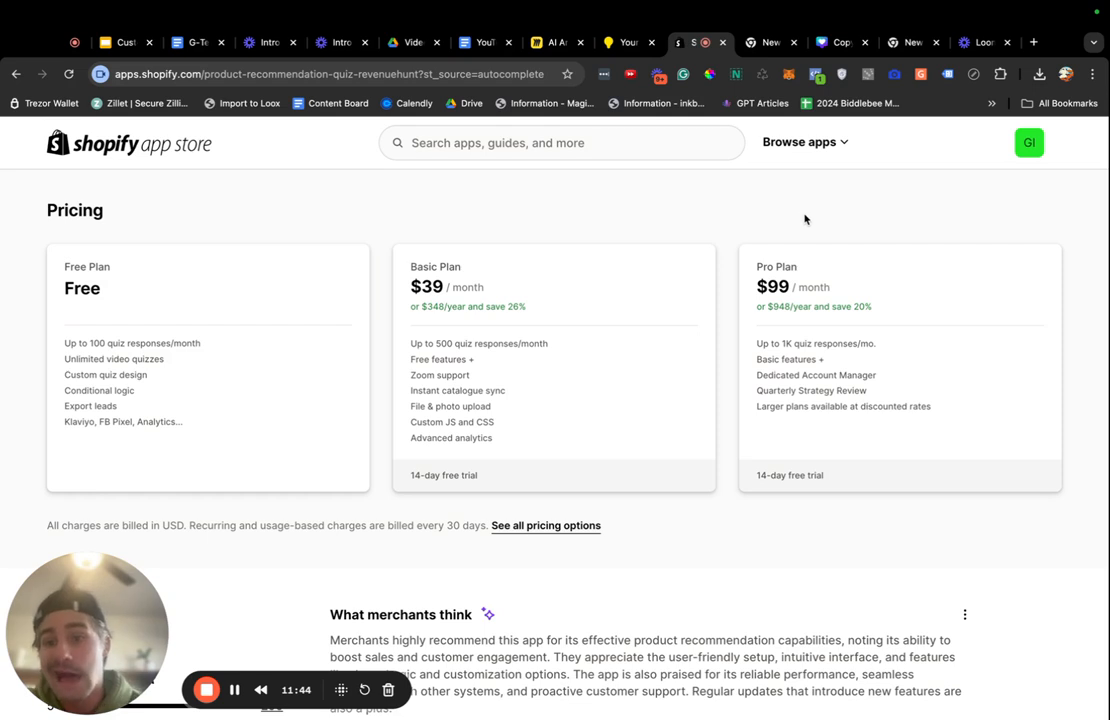
{"action": "mouse_move", "coordinate": [792, 318]}
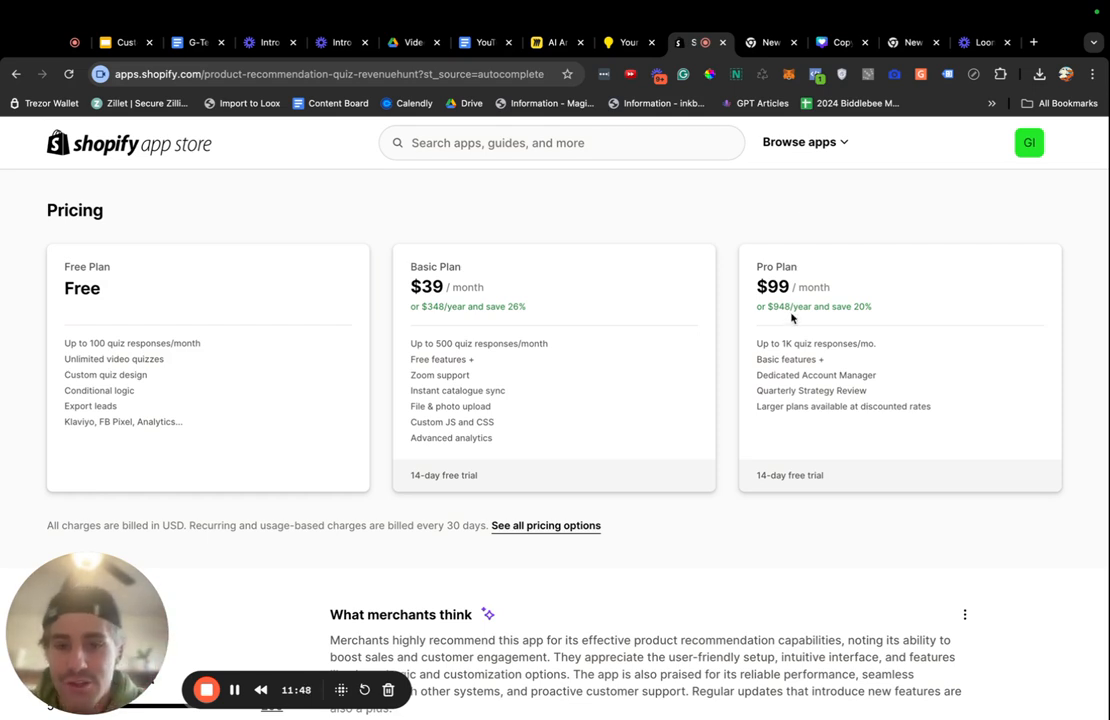
{"action": "mouse_move", "coordinate": [848, 90]}
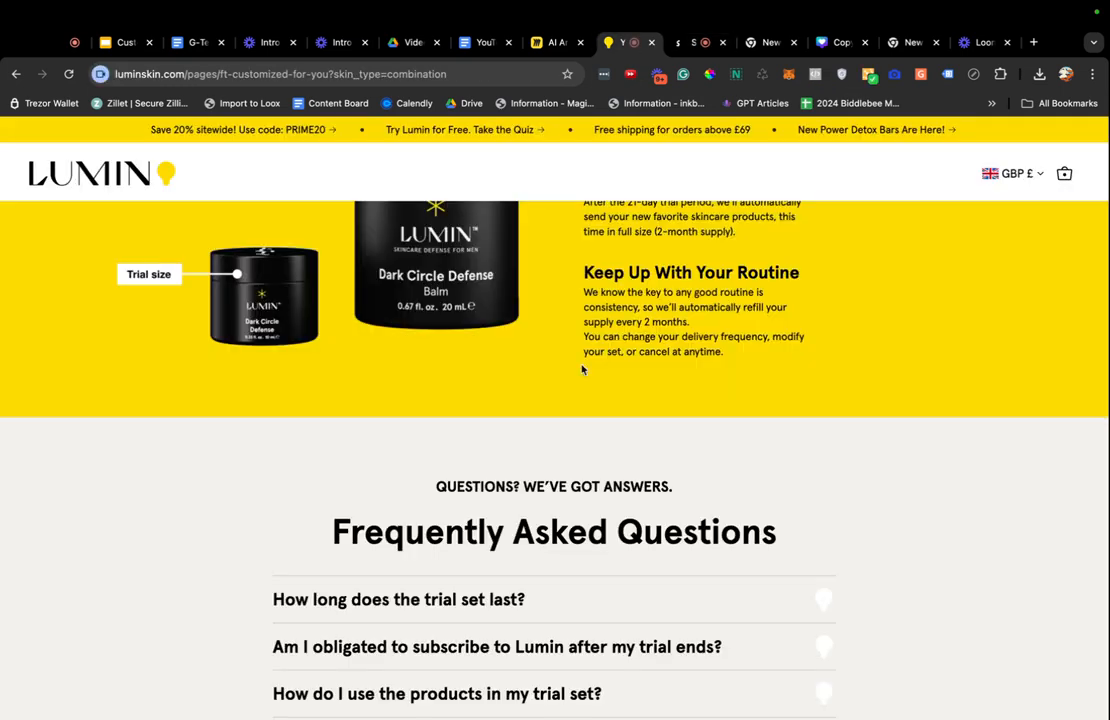
{"action": "scroll", "scroll_direction": "up", "scroll_amount": 3}
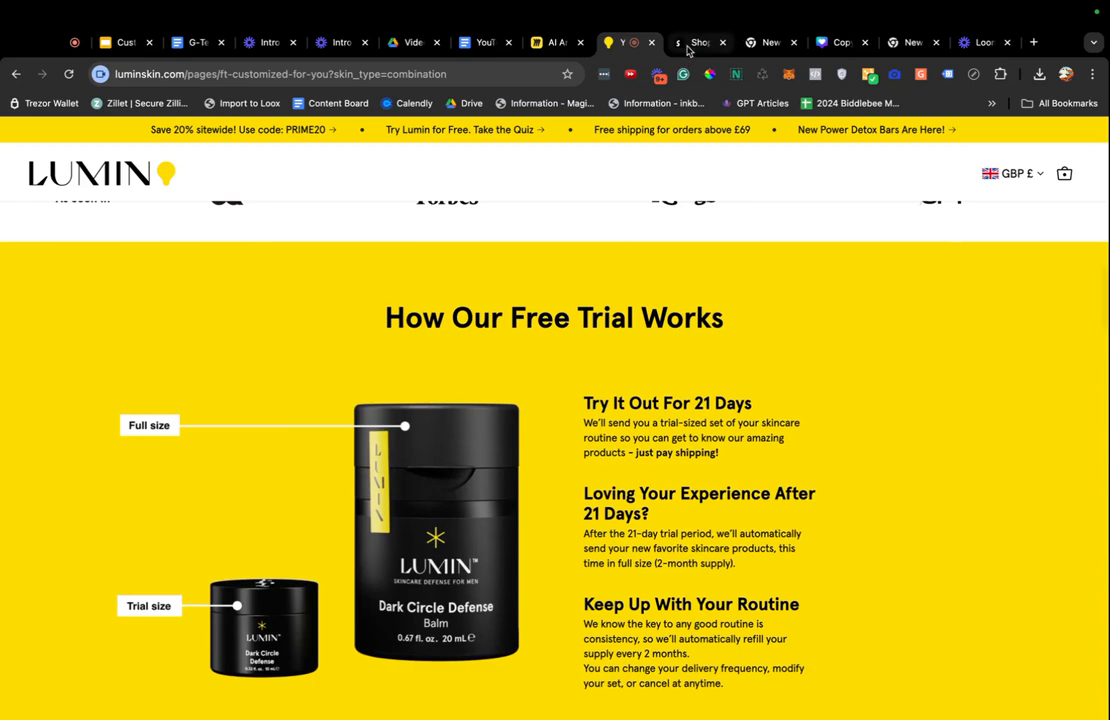
Return to the Shop Quiz listing and bring its Free, $39 Basic and $99 Pro pricing plans into view.
{"action": "left_click", "coordinate": [700, 42]}
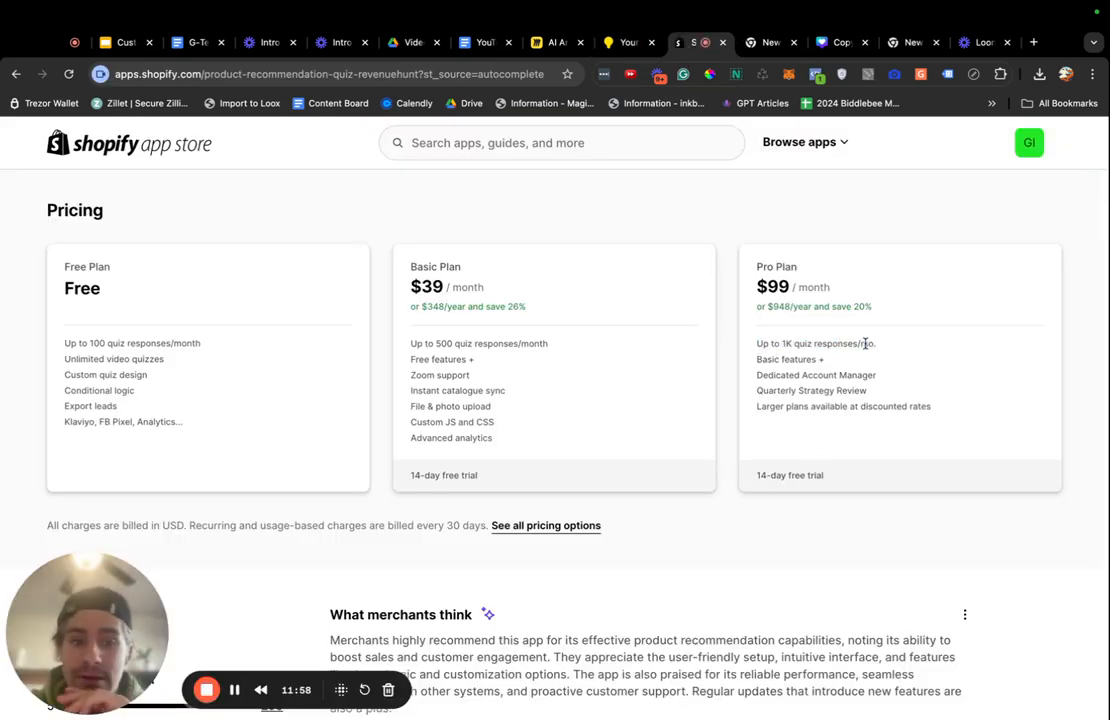
{"action": "mouse_move", "coordinate": [756, 350]}
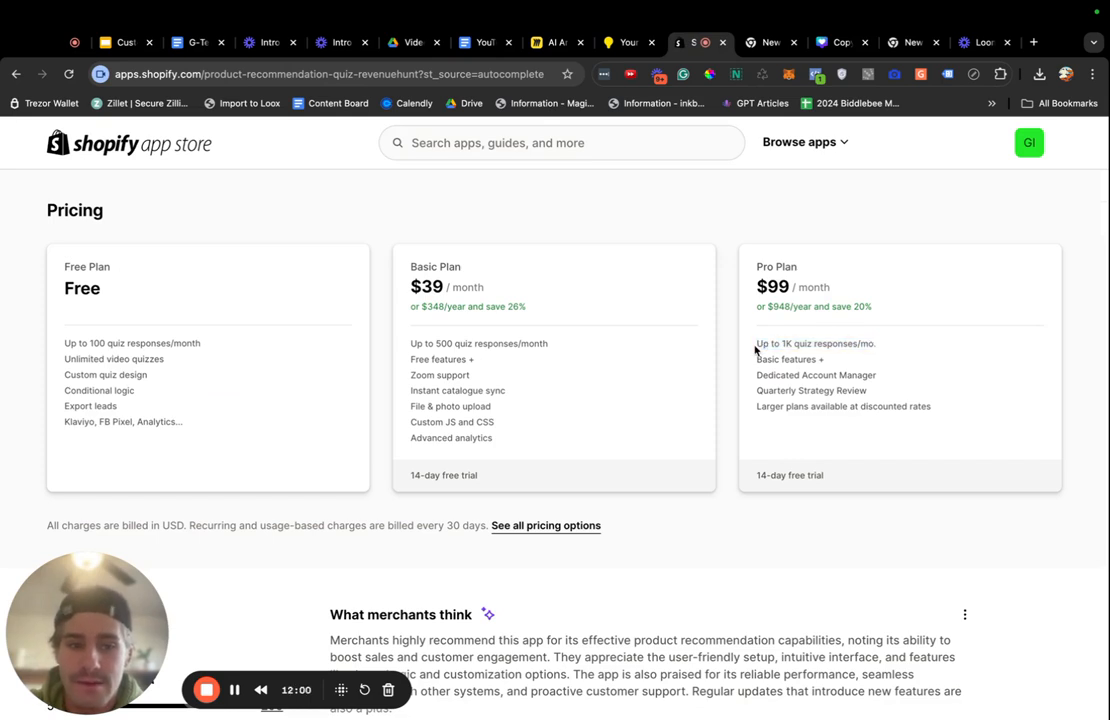
{"action": "mouse_move", "coordinate": [848, 340]}
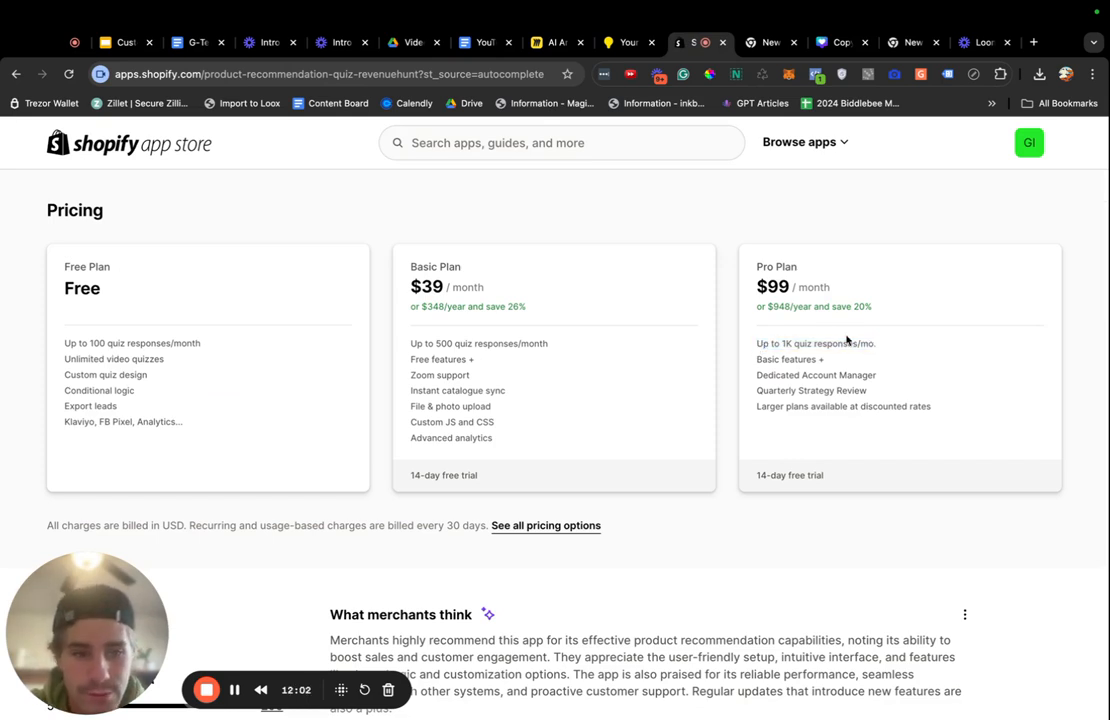
{"action": "scroll", "scroll_direction": "down", "scroll_amount": 3}
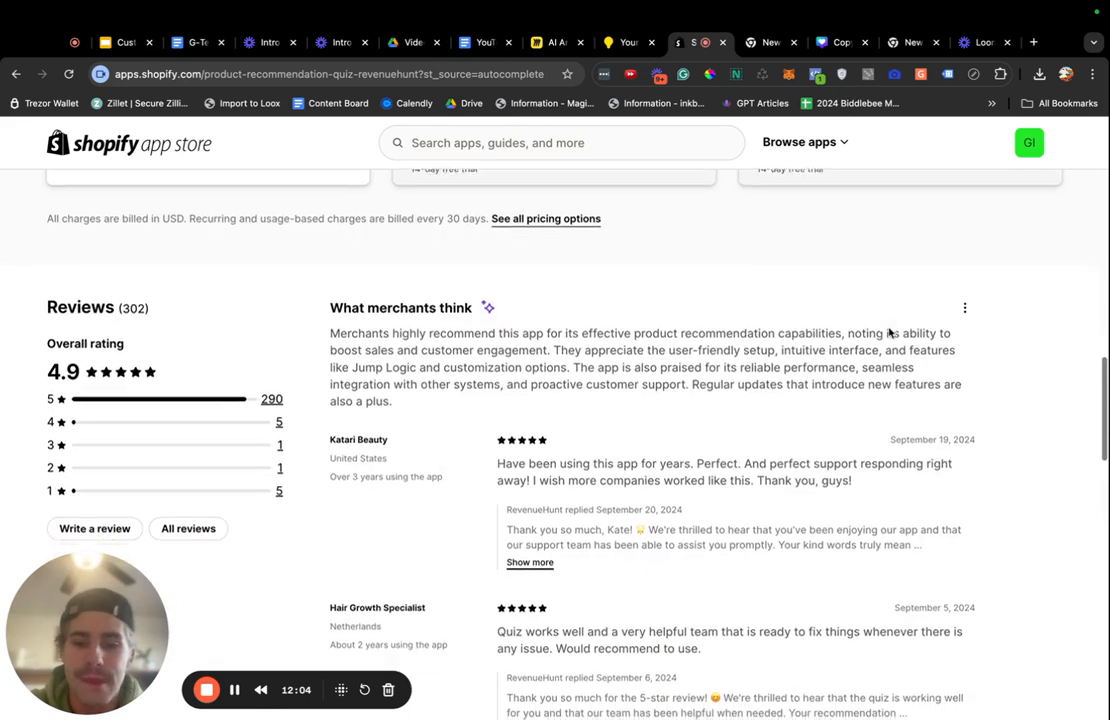
{"action": "scroll", "scroll_direction": "up", "scroll_amount": 3}
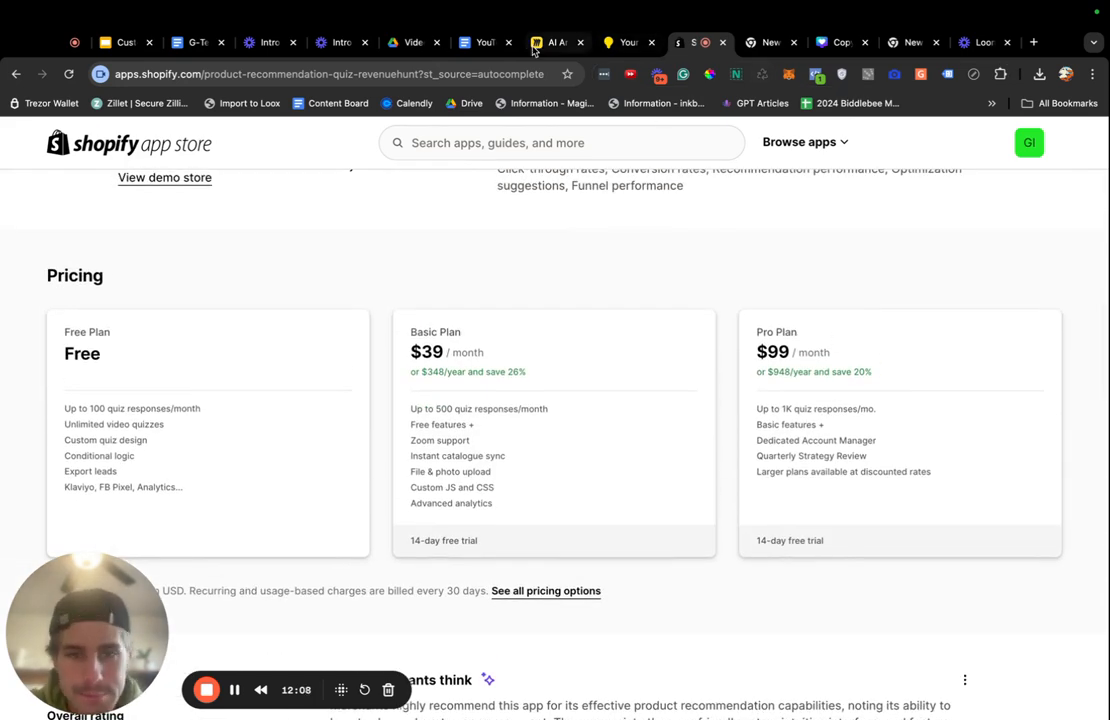
{"action": "left_click", "coordinate": [550, 42]}
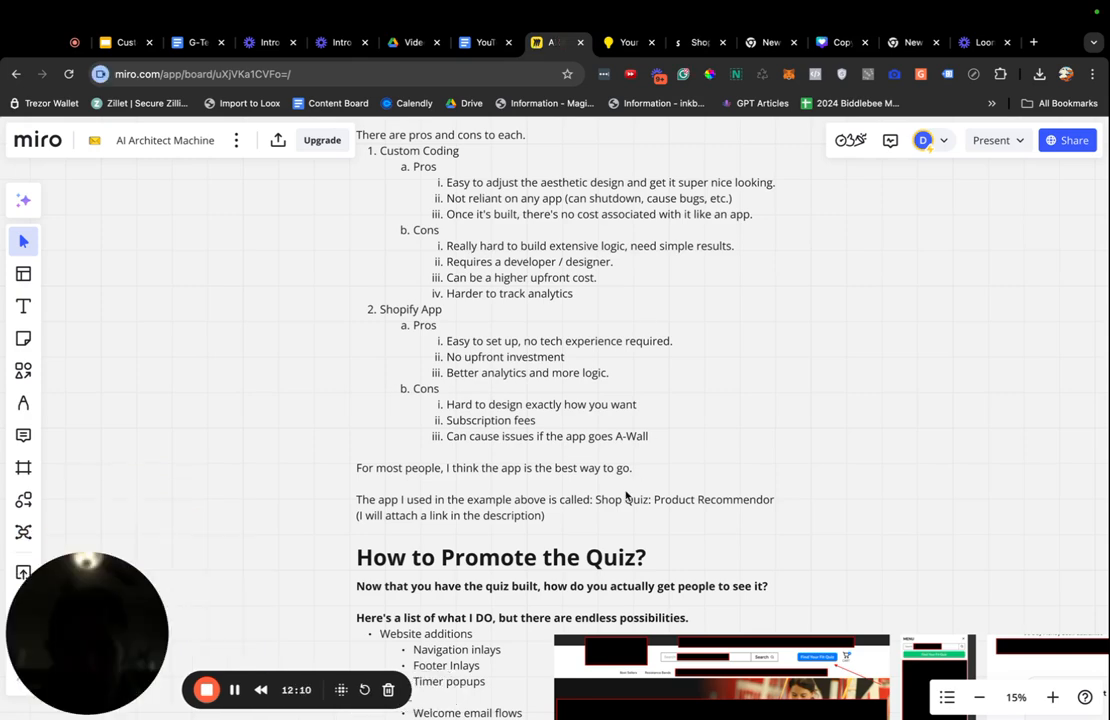
{"action": "scroll", "scroll_direction": "down", "scroll_amount": 3}
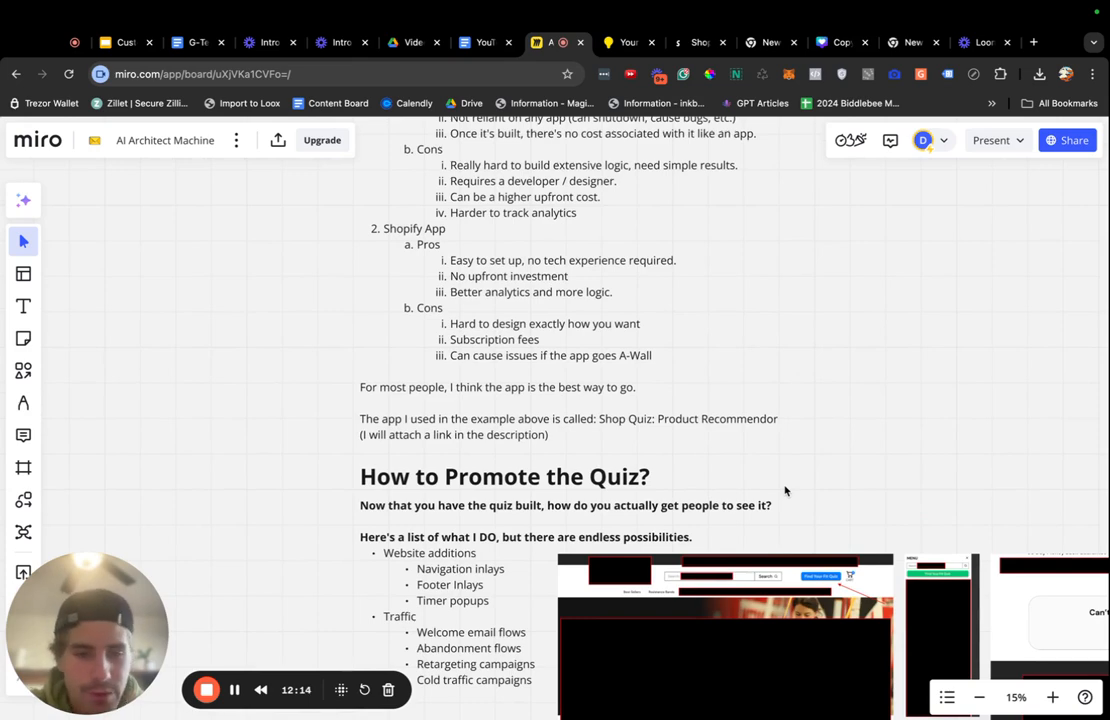
{"action": "scroll", "scroll_direction": "down", "scroll_amount": 3}
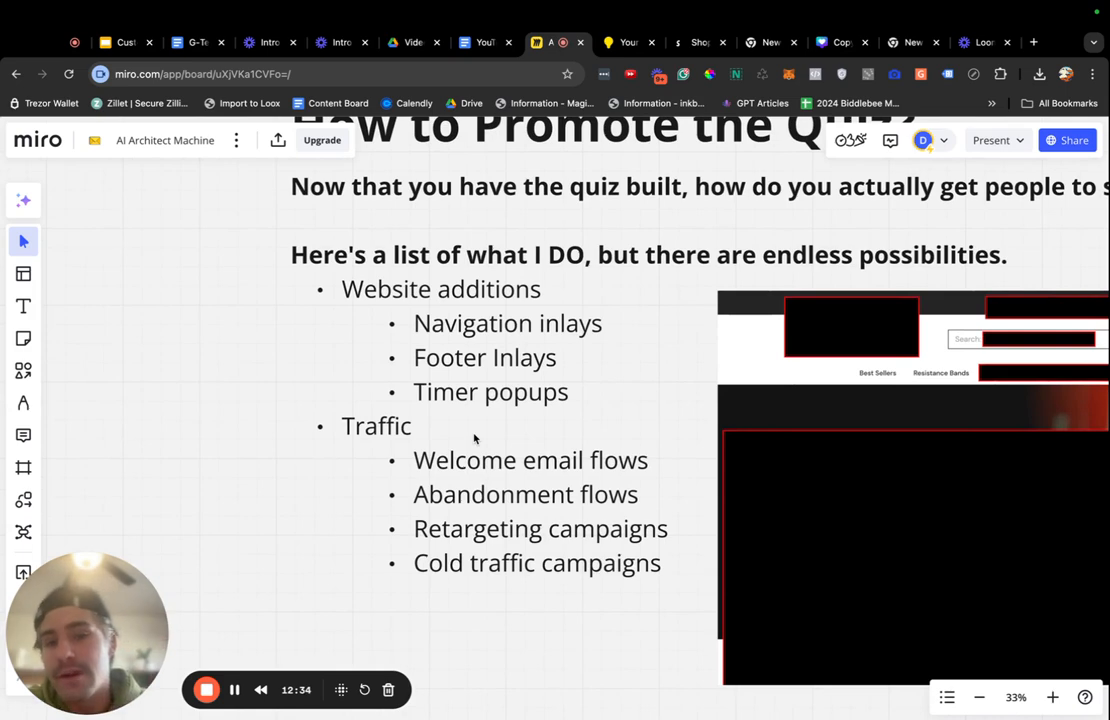
{"action": "mouse_move", "coordinate": [444, 358]}
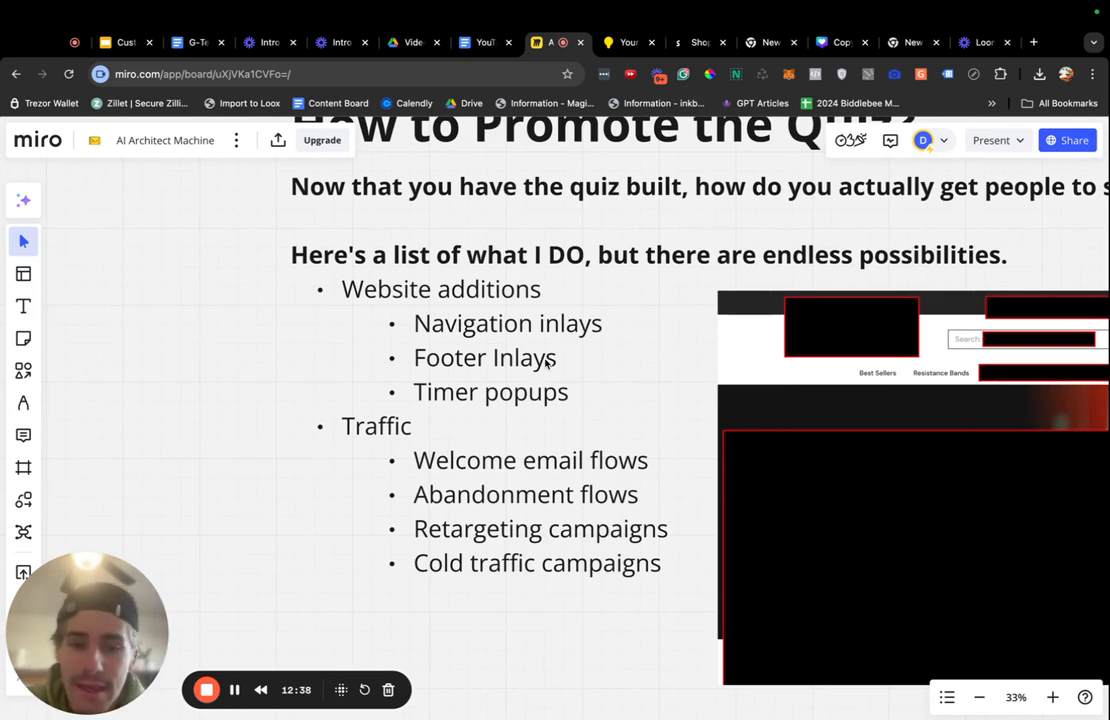
{"action": "mouse_move", "coordinate": [500, 424]}
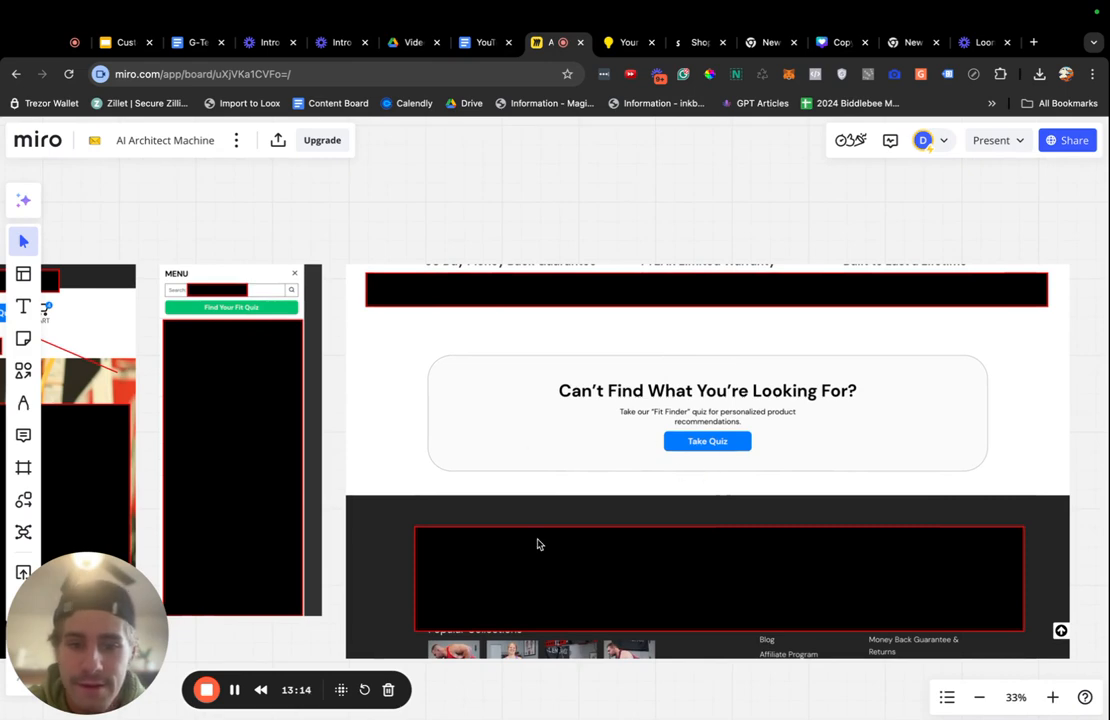
{"action": "mouse_move", "coordinate": [636, 452]}
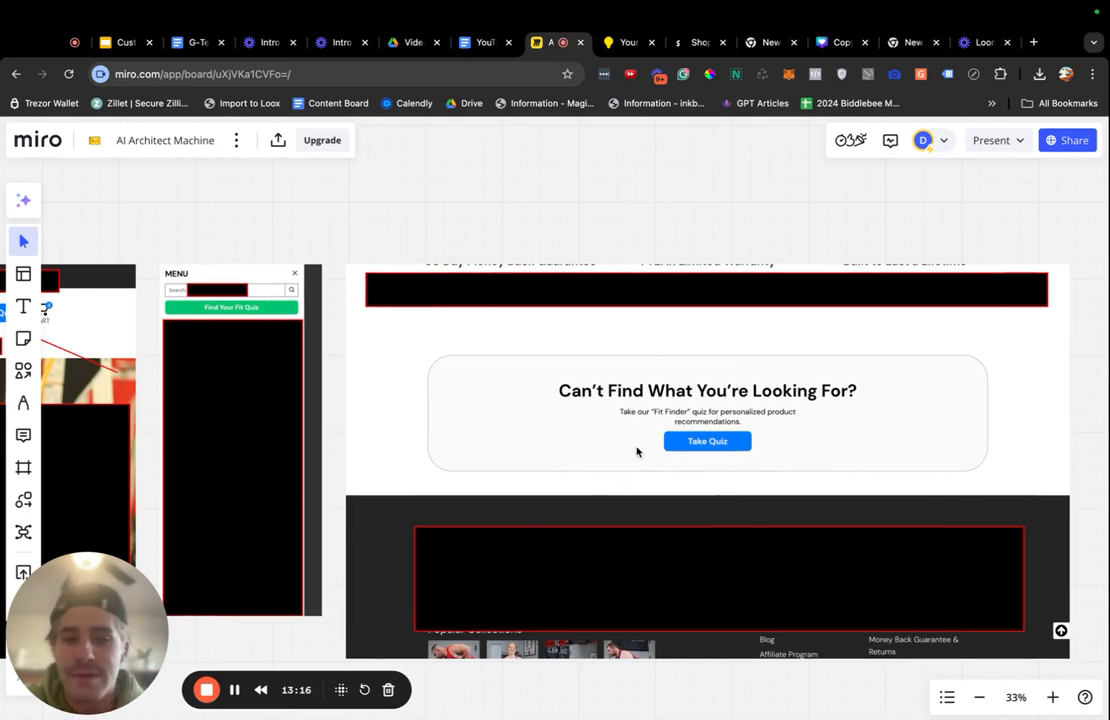
{"action": "mouse_move", "coordinate": [690, 532]}
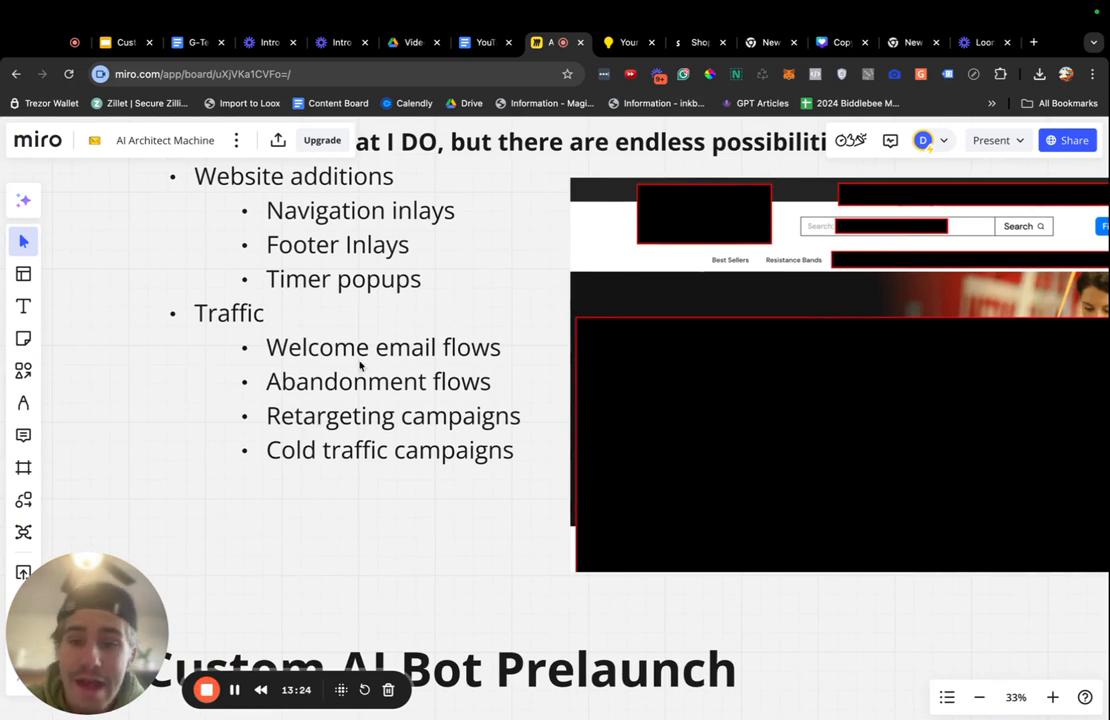
{"action": "scroll", "scroll_direction": "up", "scroll_amount": 3}
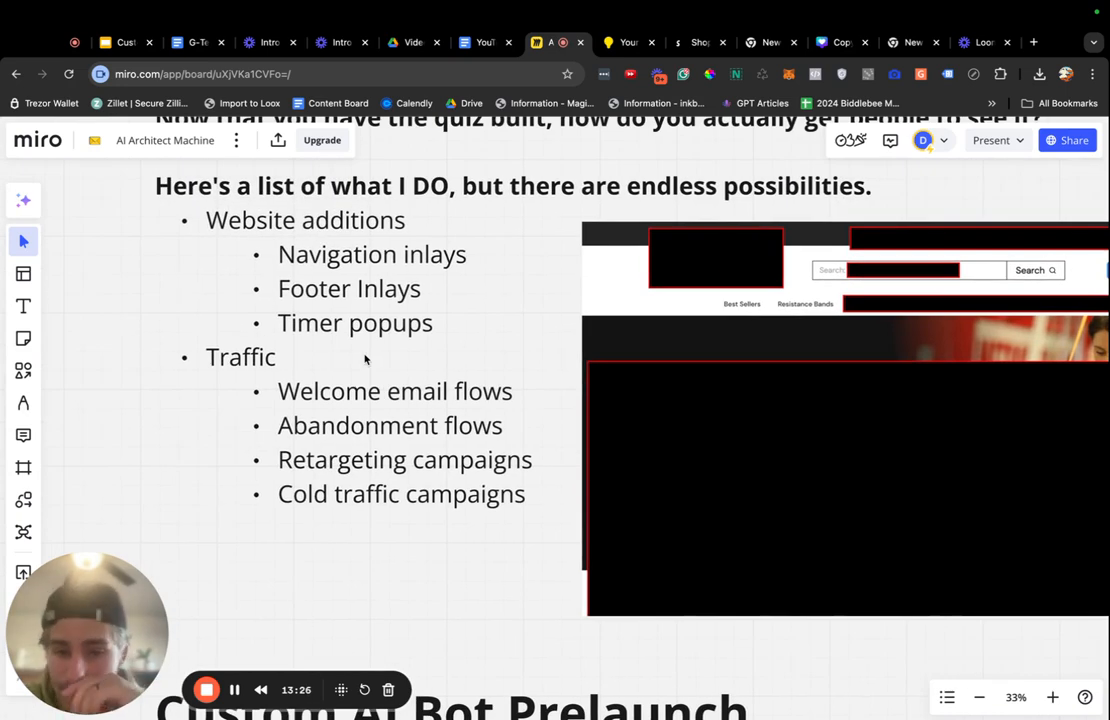
{"action": "mouse_move", "coordinate": [296, 404]}
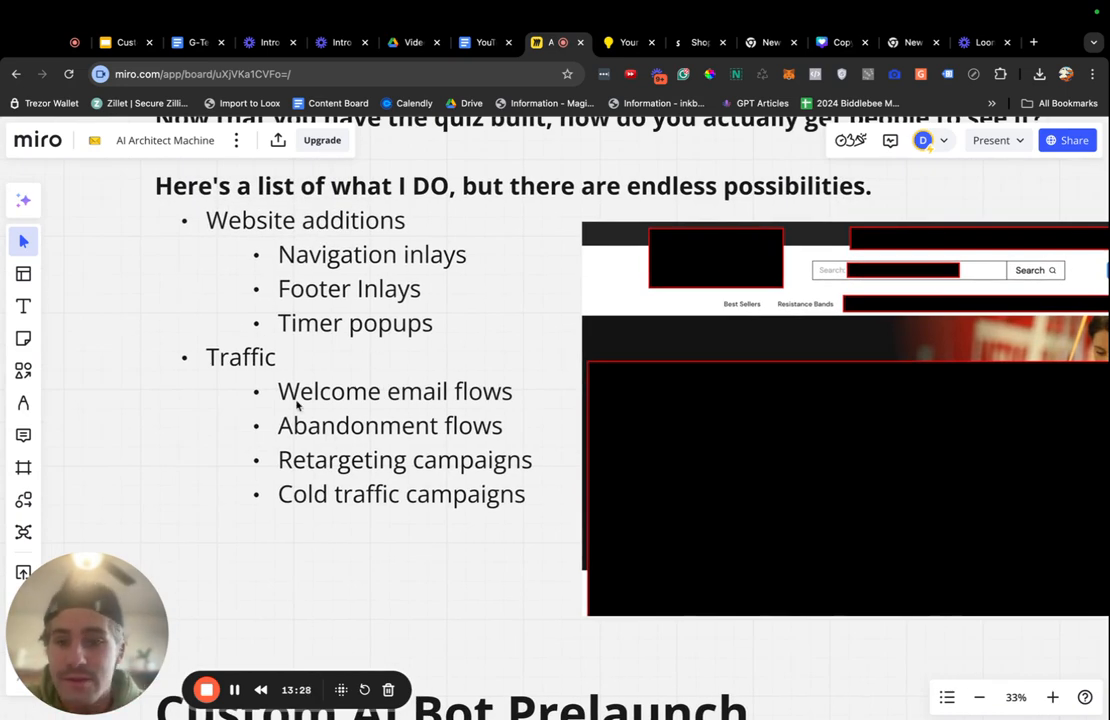
{"action": "mouse_move", "coordinate": [256, 576]}
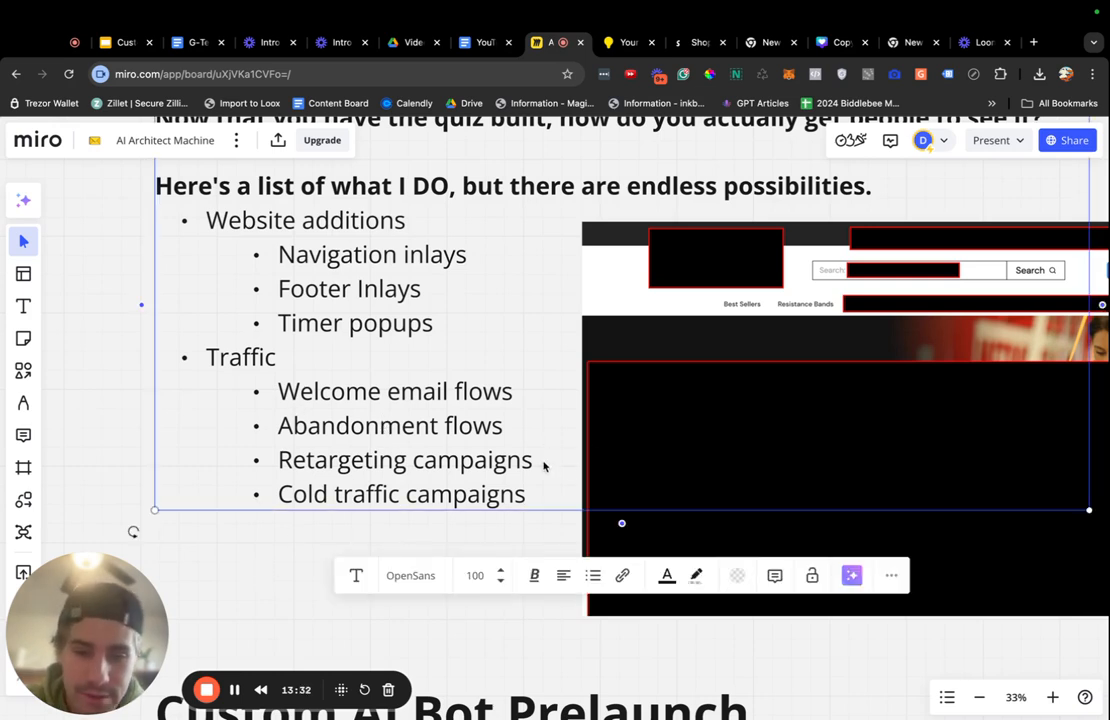
{"action": "double_click", "coordinate": [388, 424]}
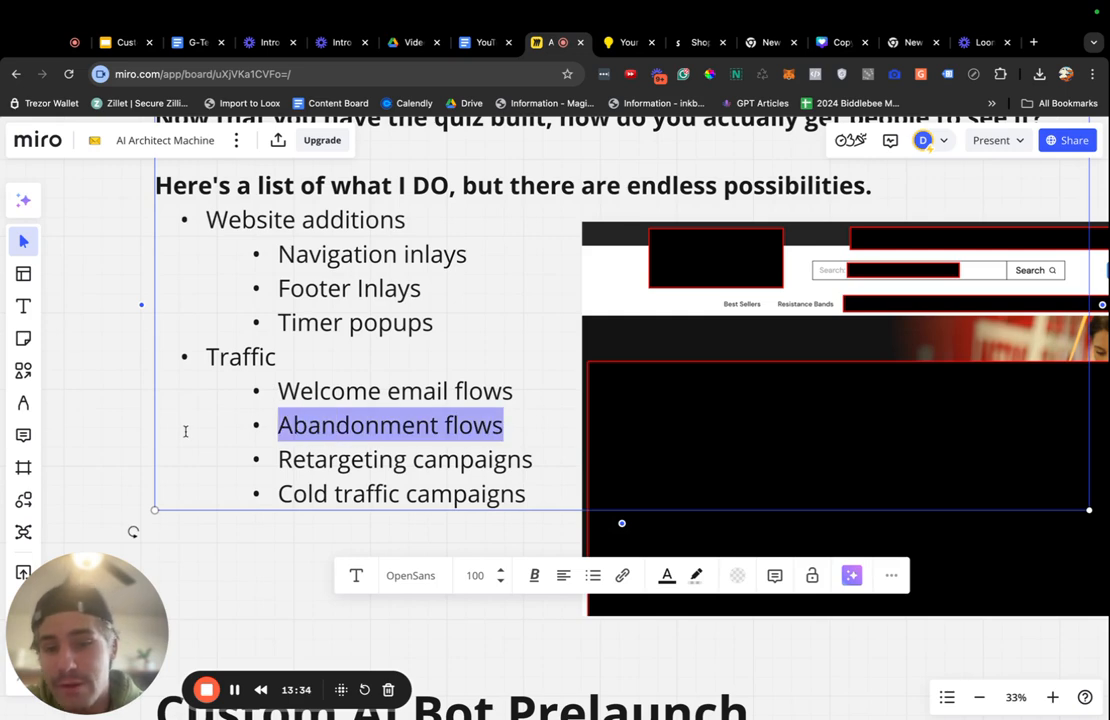
{"action": "left_click", "coordinate": [284, 564]}
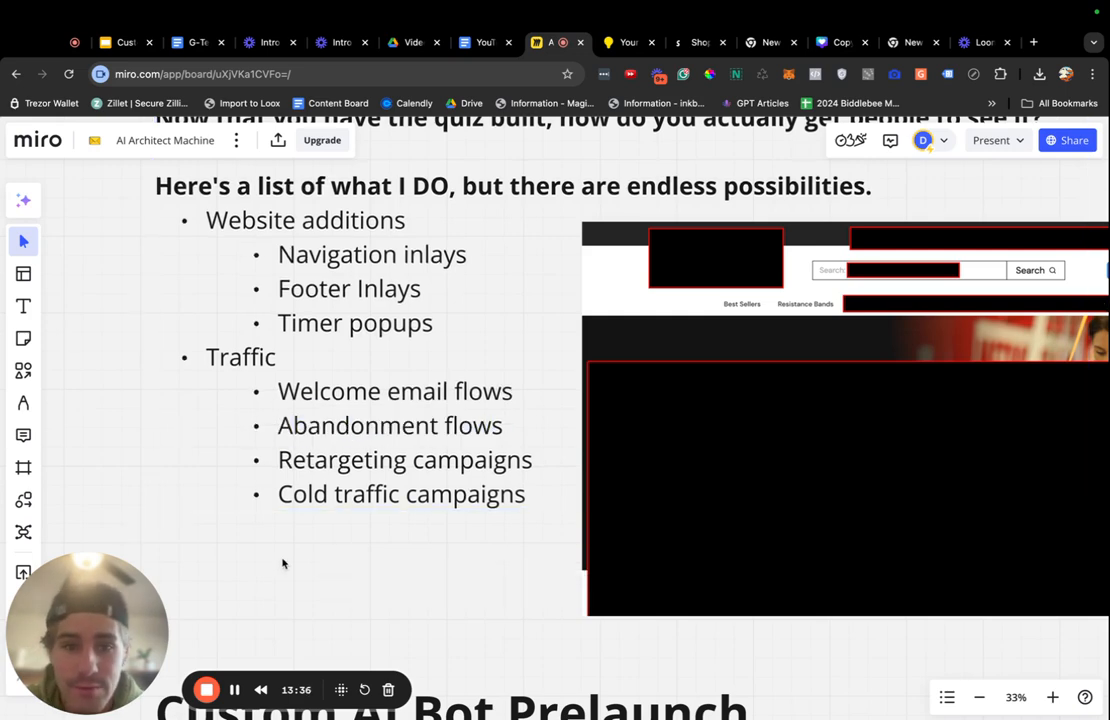
{"action": "left_click", "coordinate": [378, 458]}
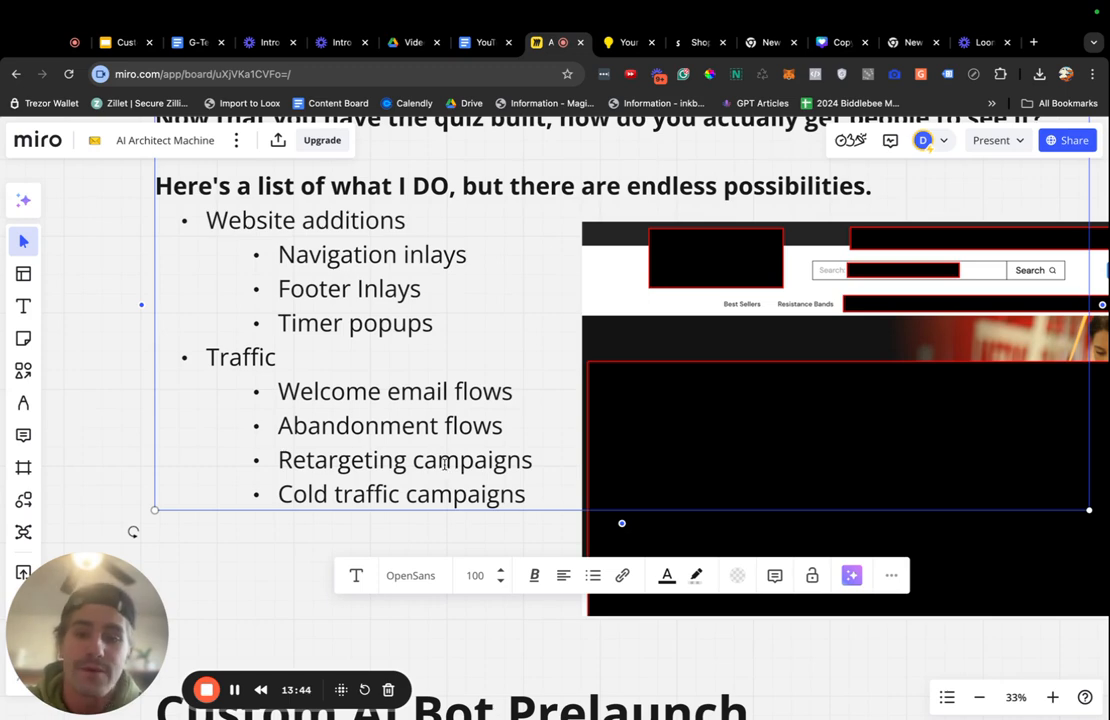
{"action": "left_click", "coordinate": [448, 534]}
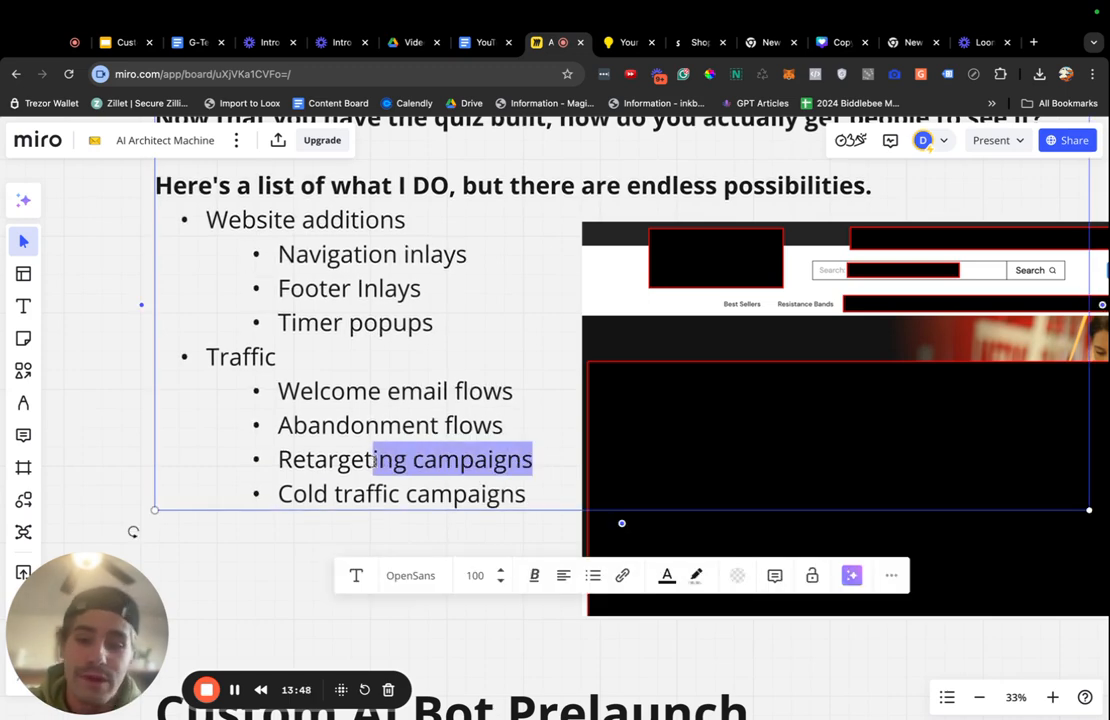
{"action": "left_click", "coordinate": [354, 492]}
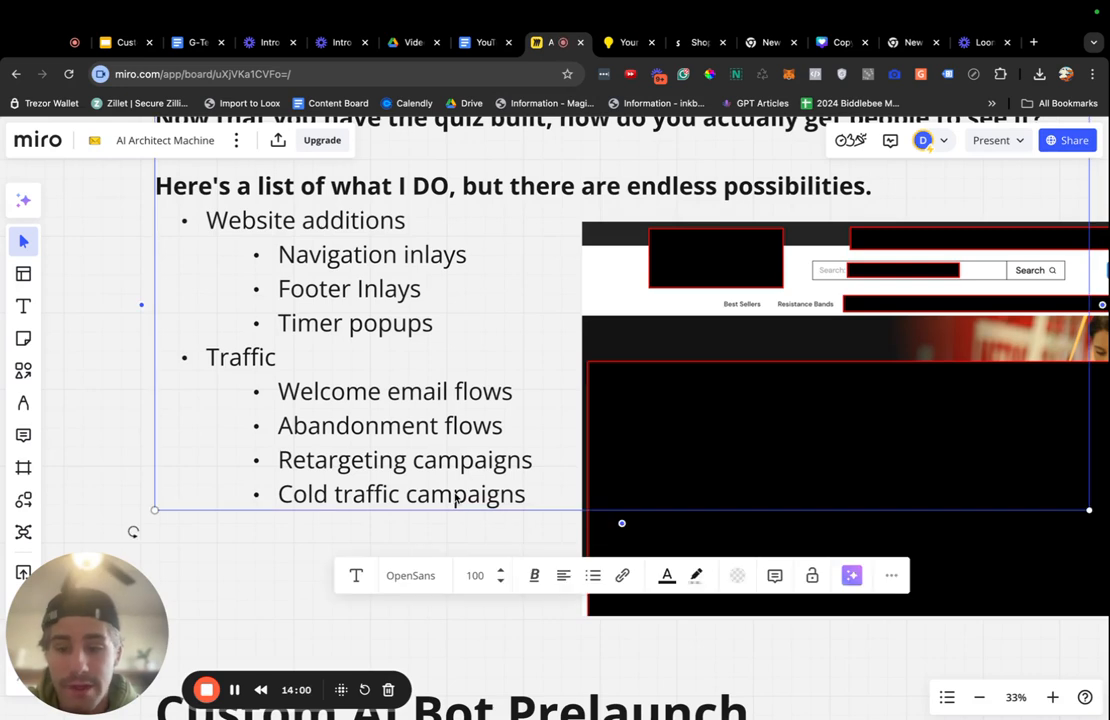
{"action": "left_click", "coordinate": [440, 324]}
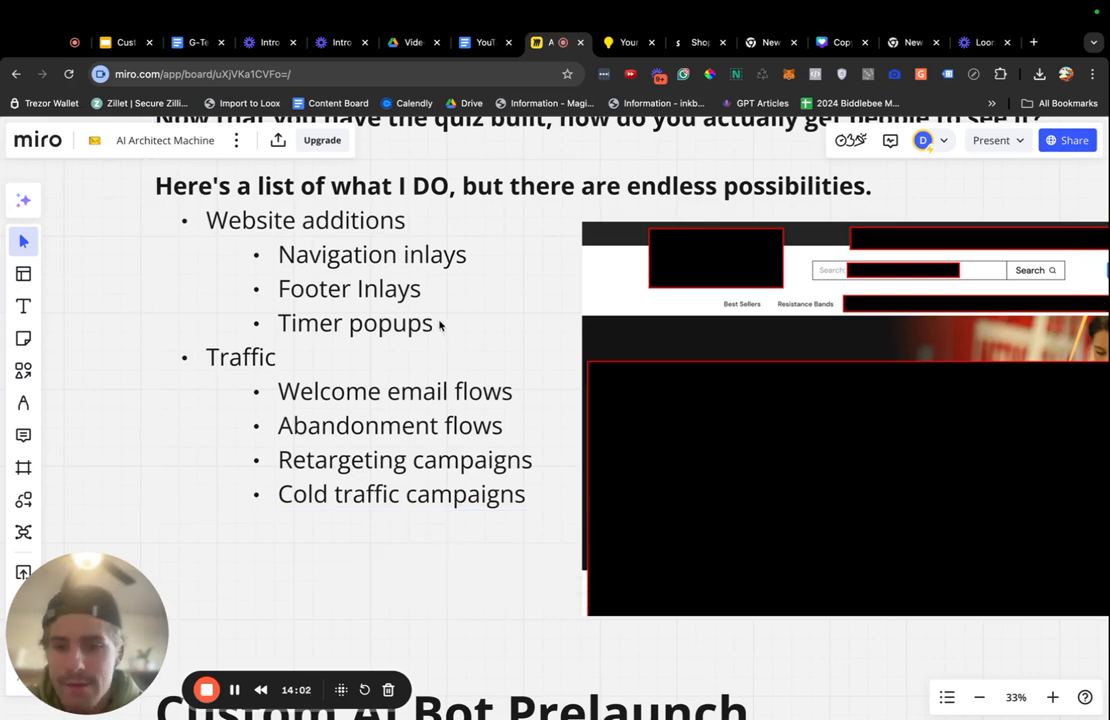
{"action": "mouse_move", "coordinate": [534, 408]}
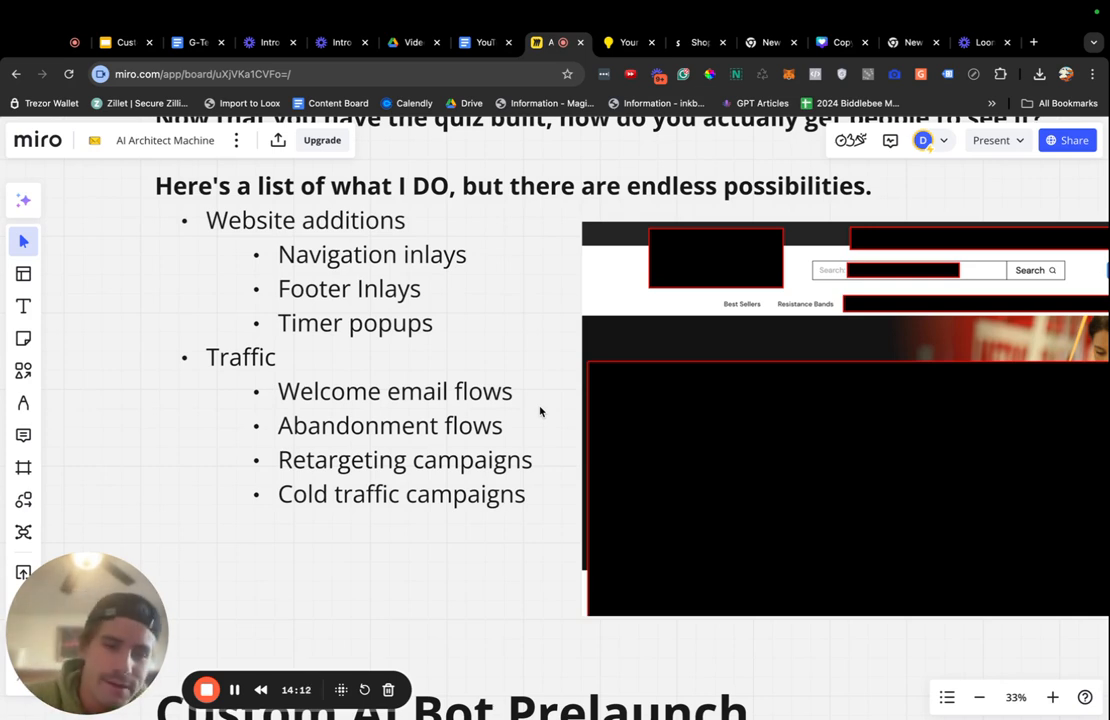
{"action": "mouse_move", "coordinate": [516, 428]}
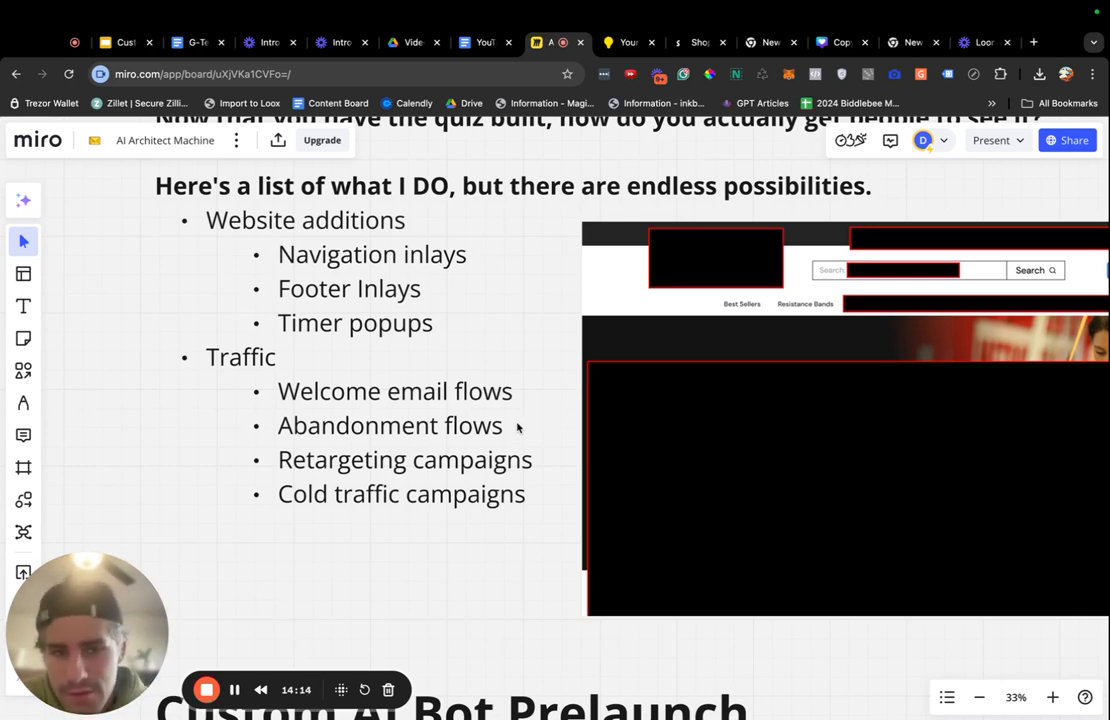
{"action": "mouse_move", "coordinate": [472, 336]}
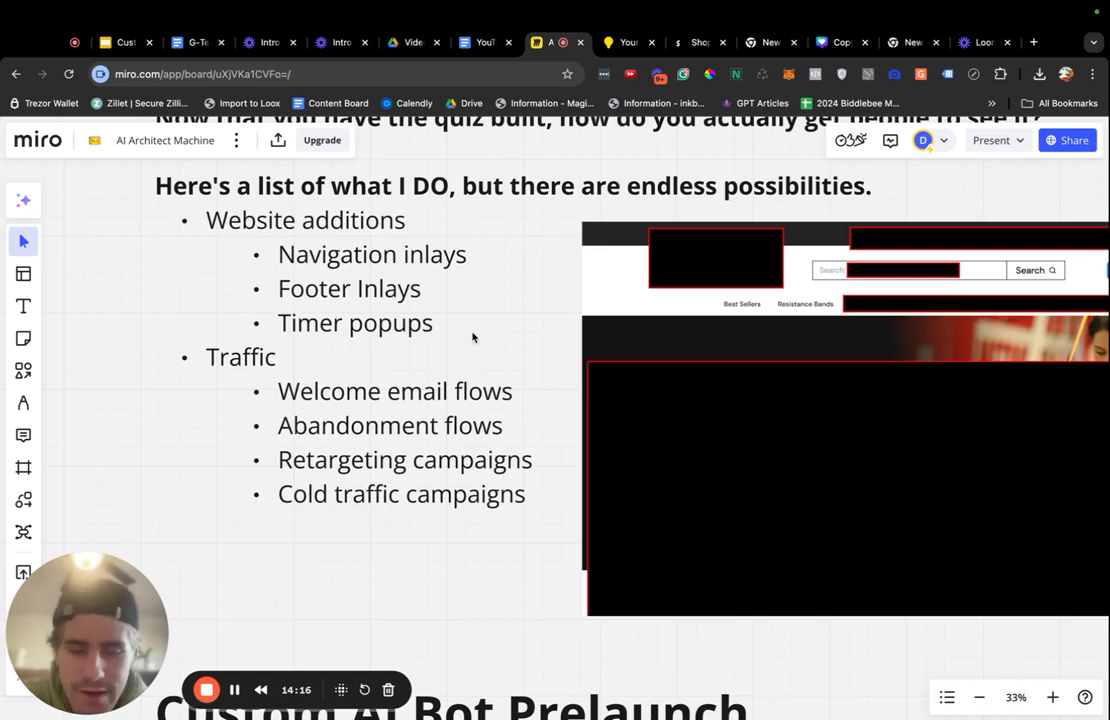
{"action": "scroll", "scroll_direction": "down", "scroll_amount": 3}
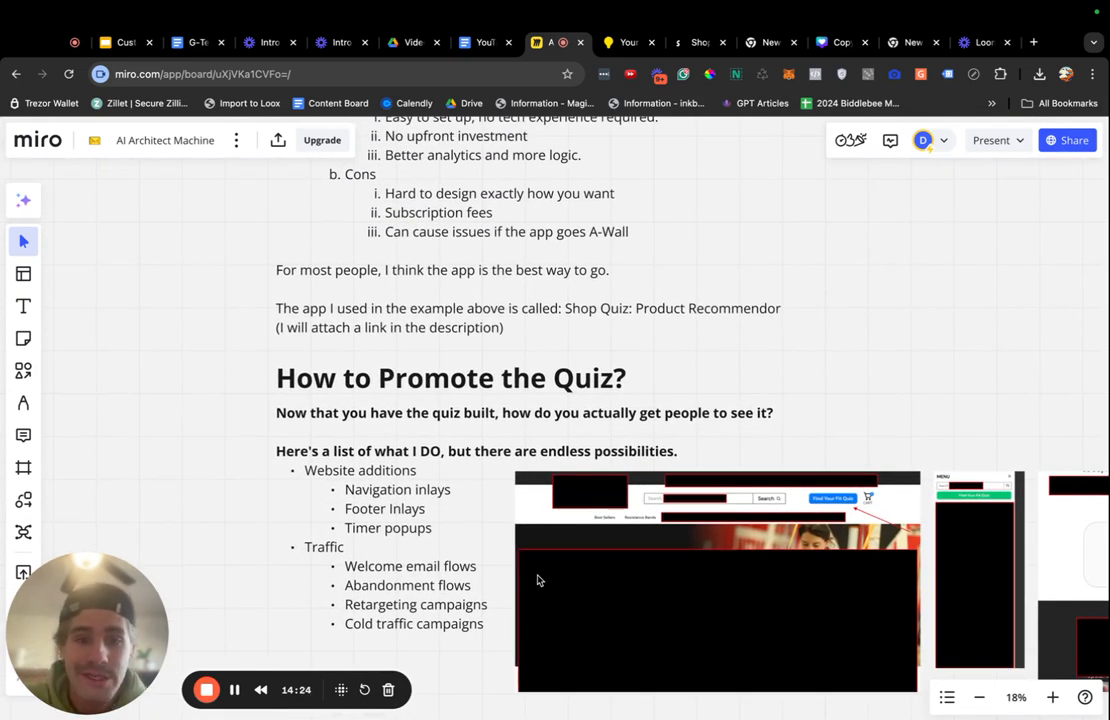
Scroll the board down to the 'Custom AI Bot Prelaunch' text section.
{"action": "scroll", "scroll_direction": "down", "scroll_amount": 3}
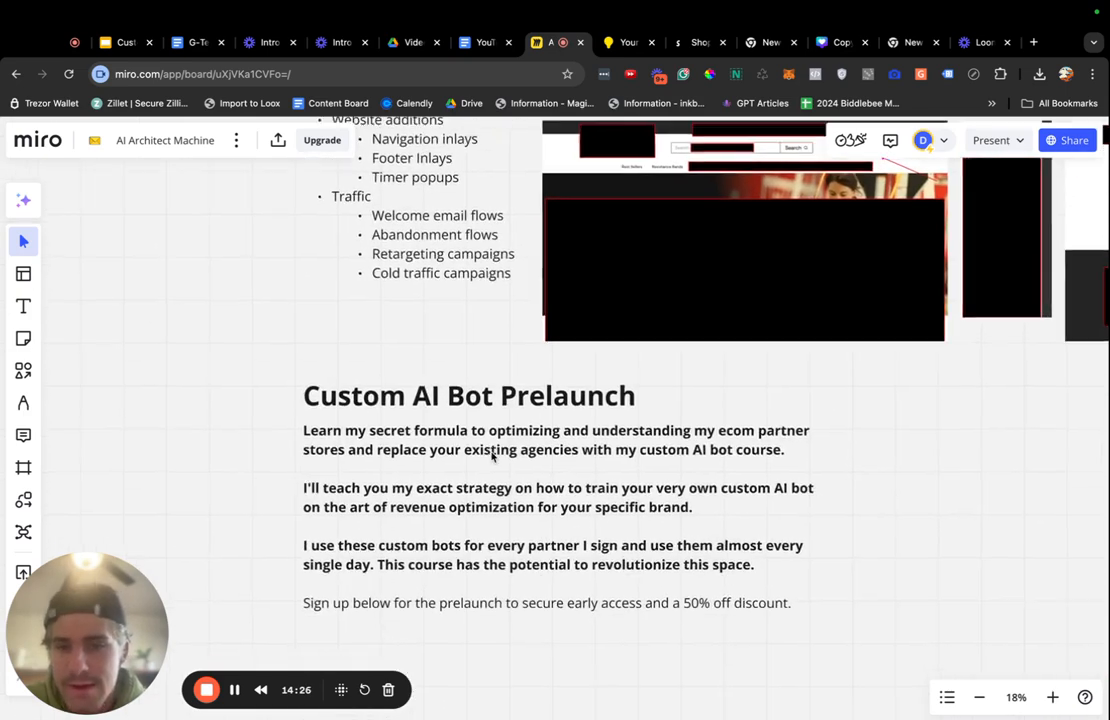
{"action": "scroll", "scroll_direction": "down", "scroll_amount": 3}
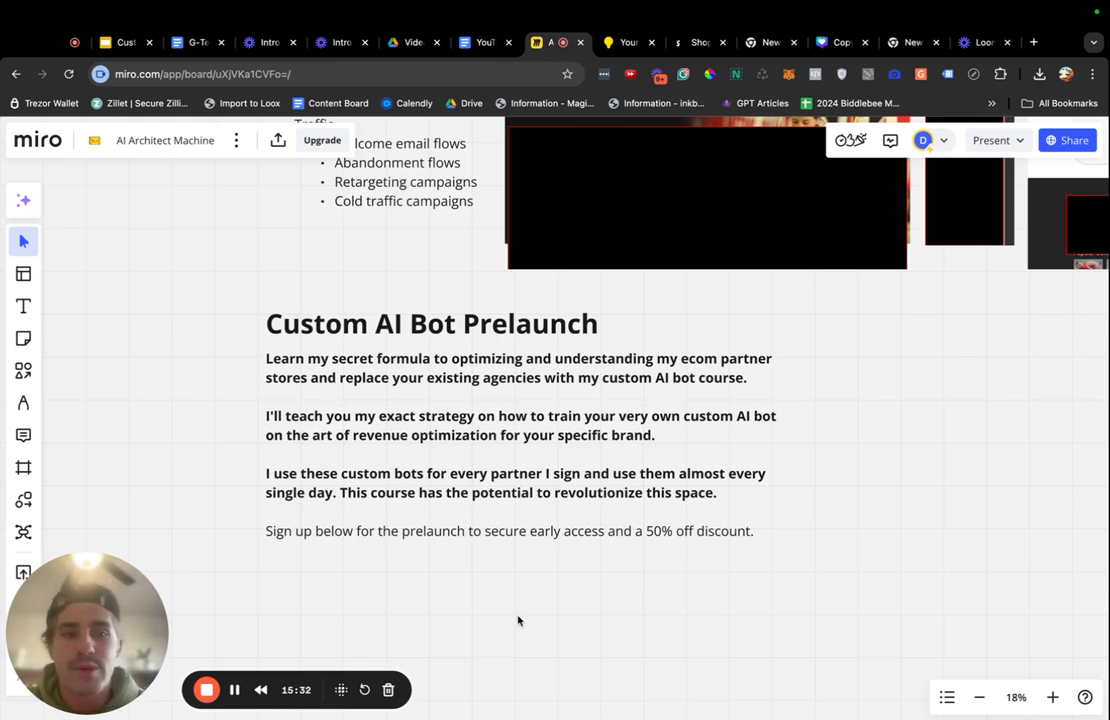
{"action": "mouse_move", "coordinate": [640, 476]}
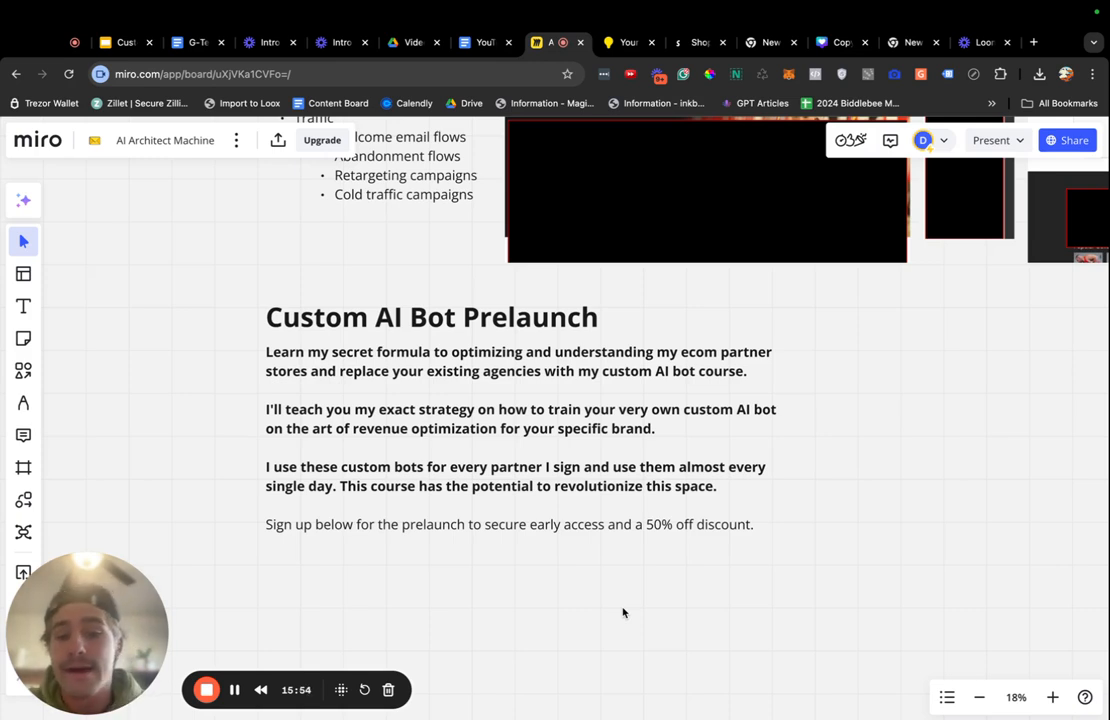
{"action": "mouse_move", "coordinate": [460, 564]}
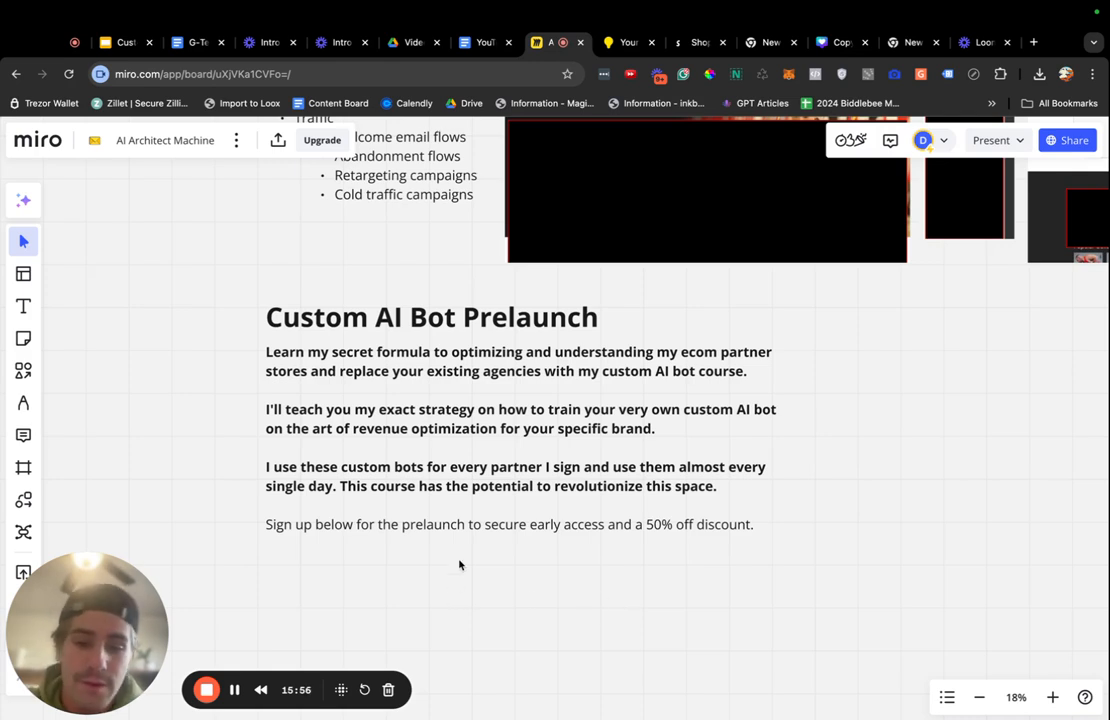
{"action": "scroll", "scroll_direction": "down", "scroll_amount": 3}
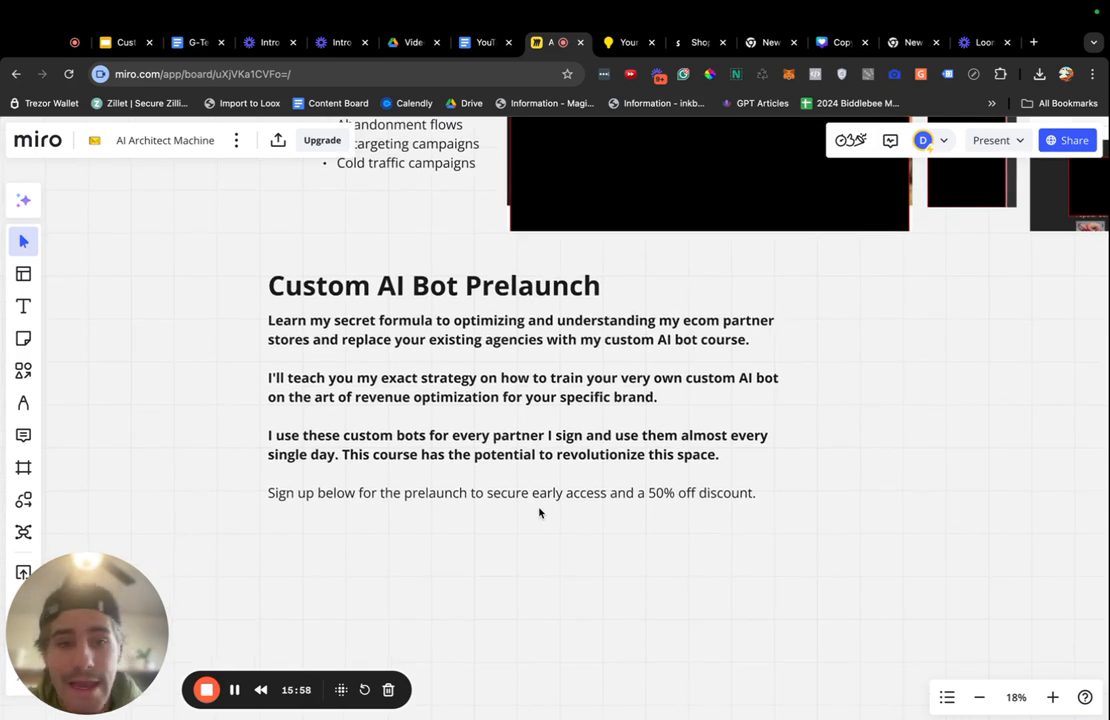
{"action": "mouse_move", "coordinate": [750, 500]}
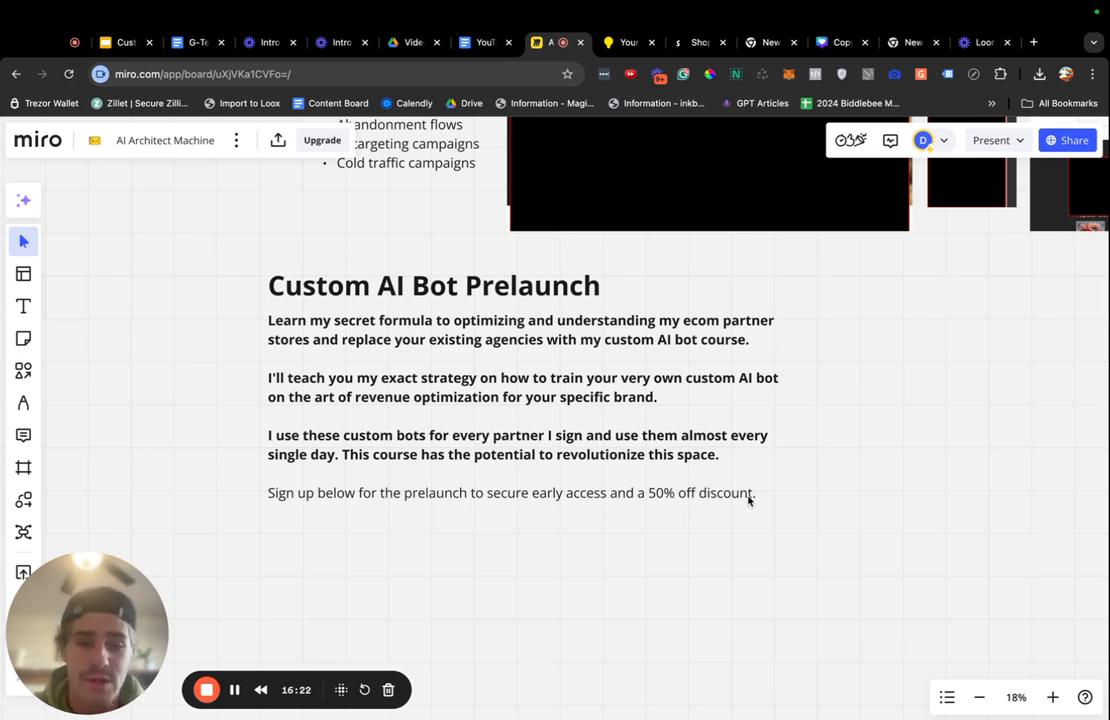
{"action": "mouse_move", "coordinate": [512, 550]}
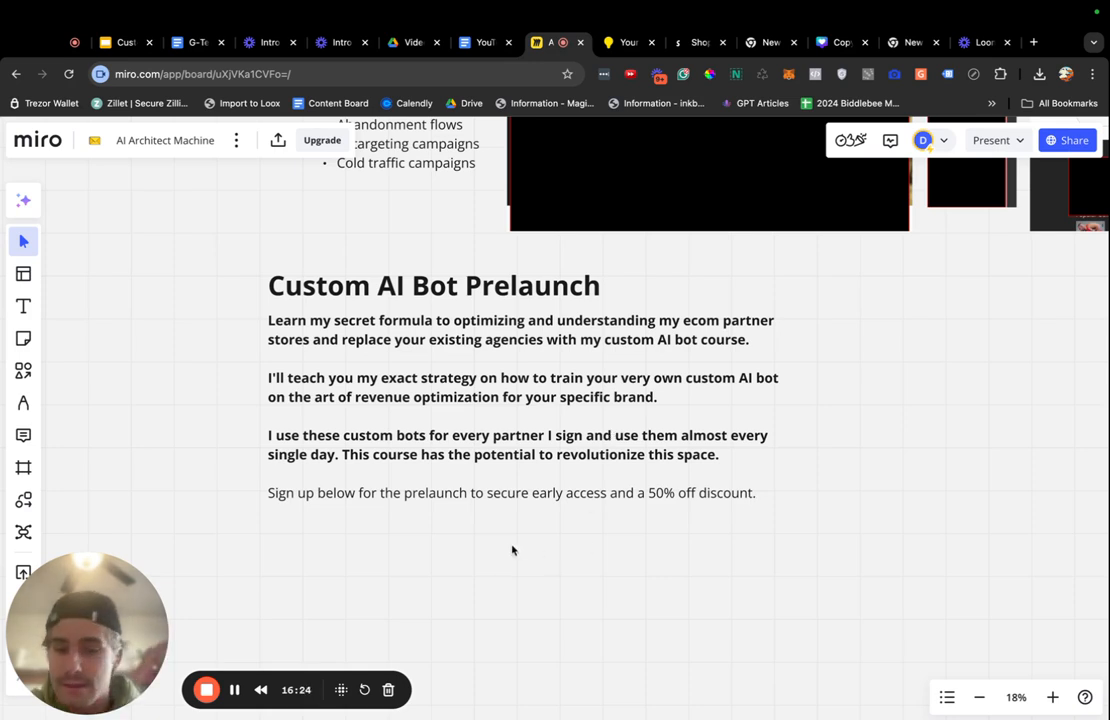